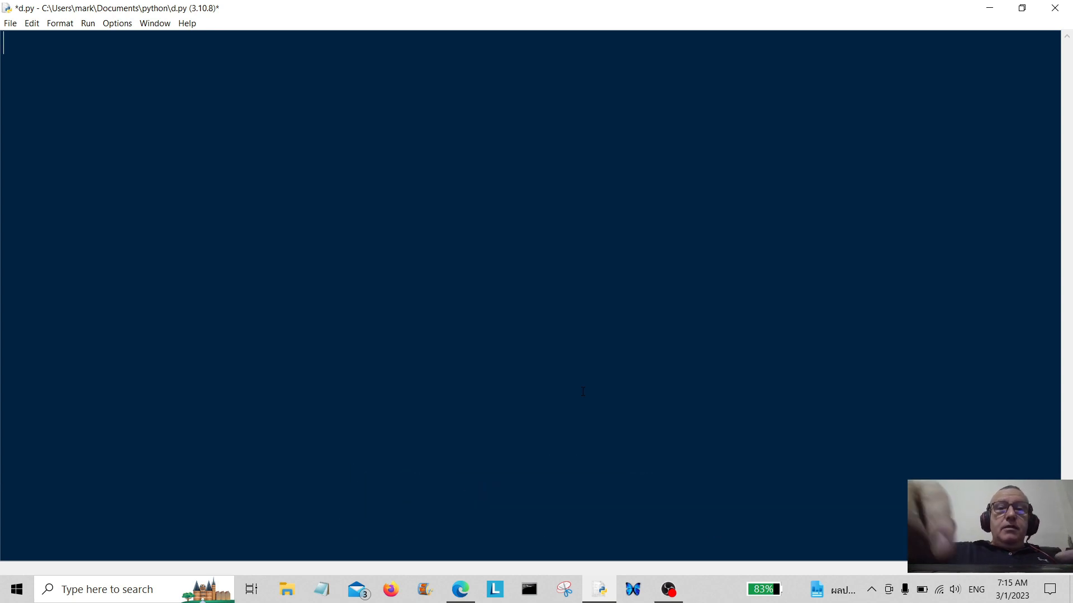
Step: Write 'import webbrowser' and 'import time' on separate lines, followed by a blank line
text(impo)
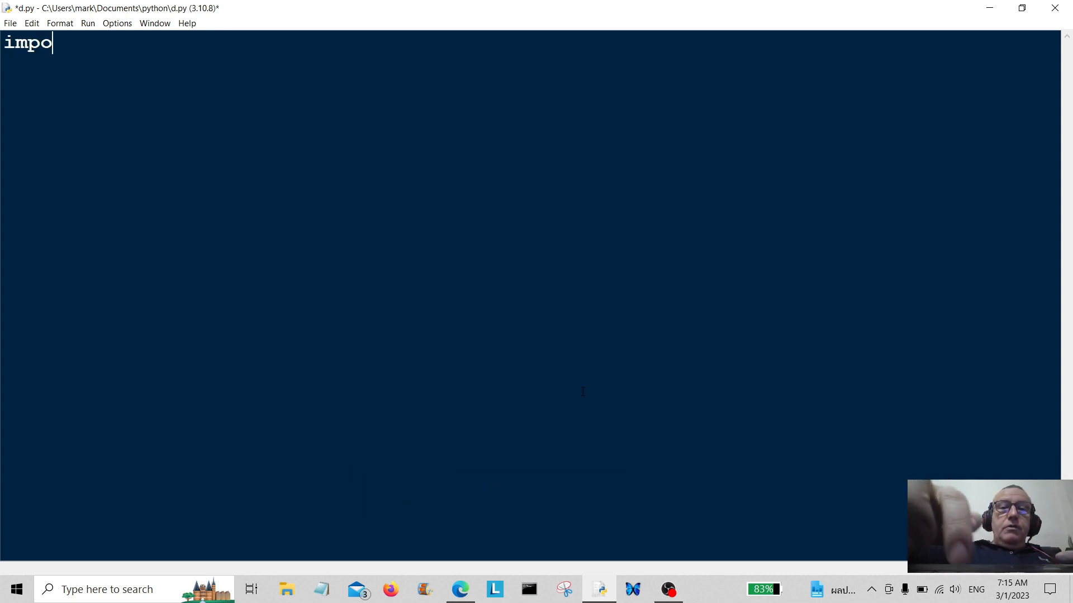
text(rt)
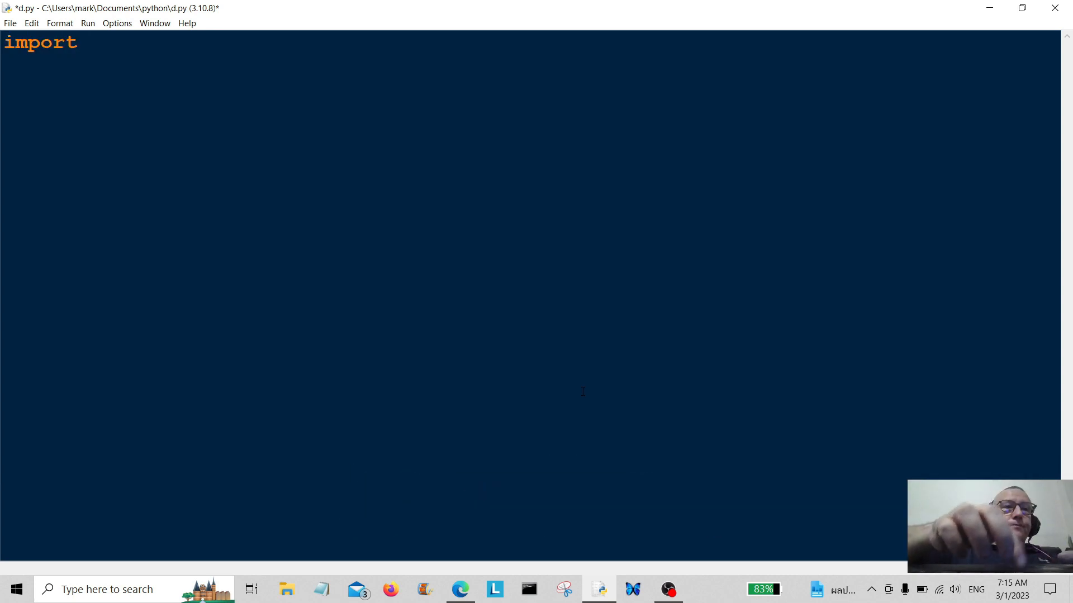
text(web)
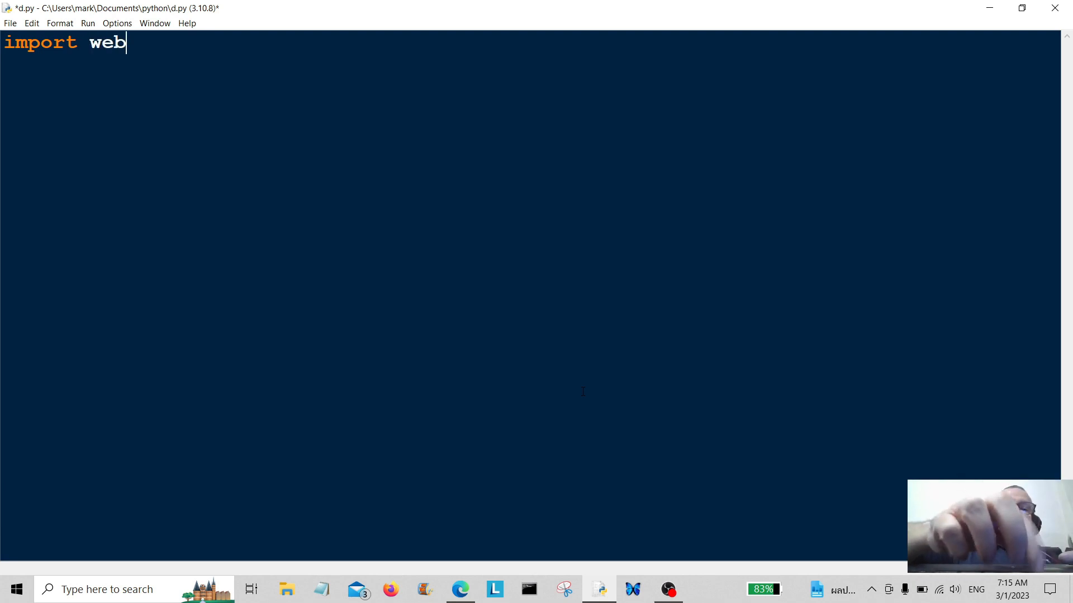
text(bro)
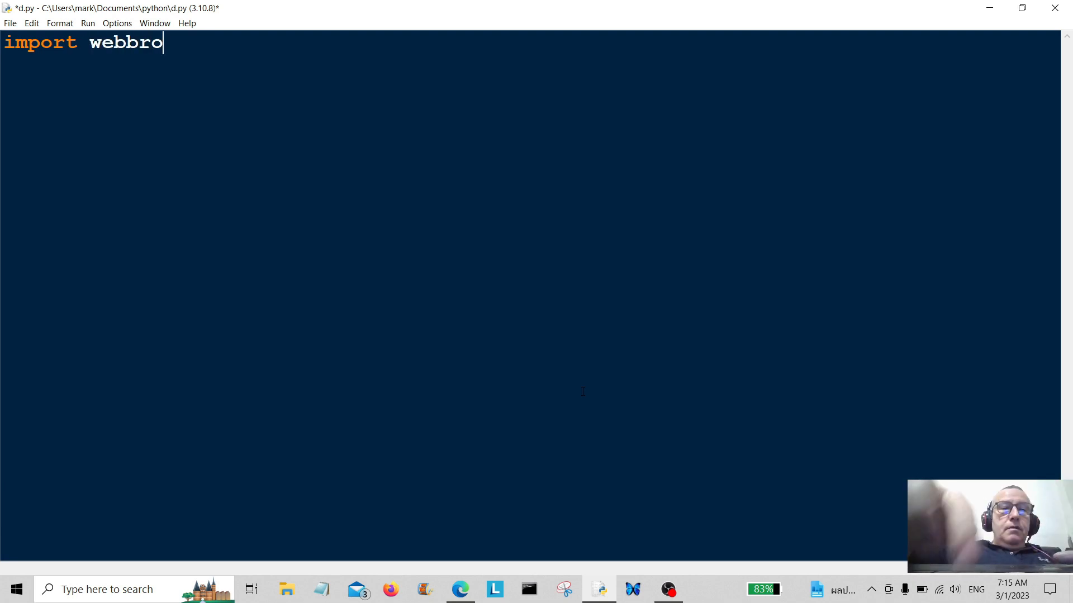
text(wser)
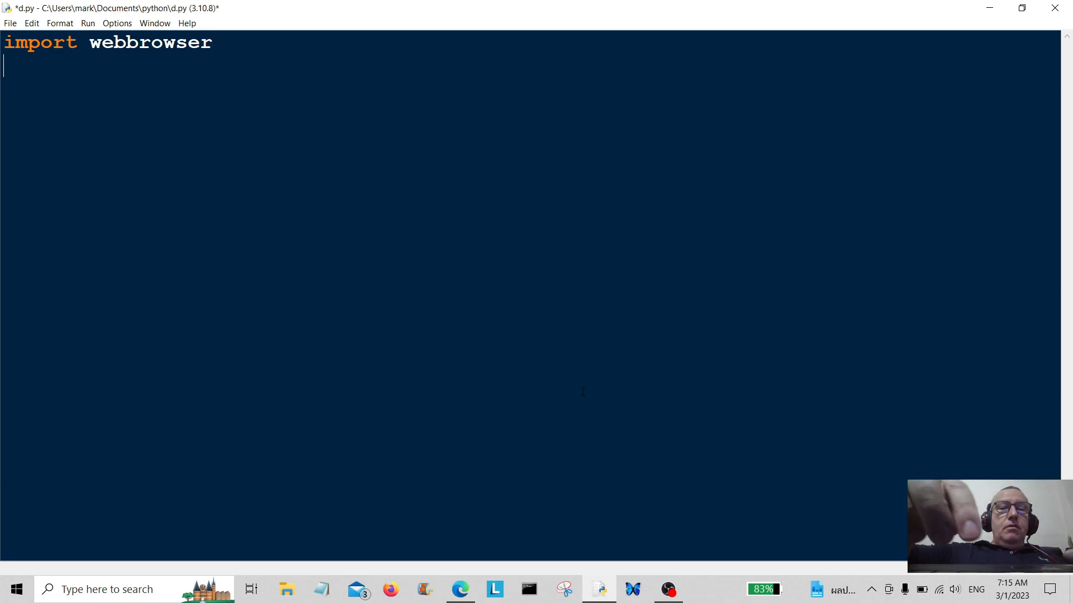
text(impo)
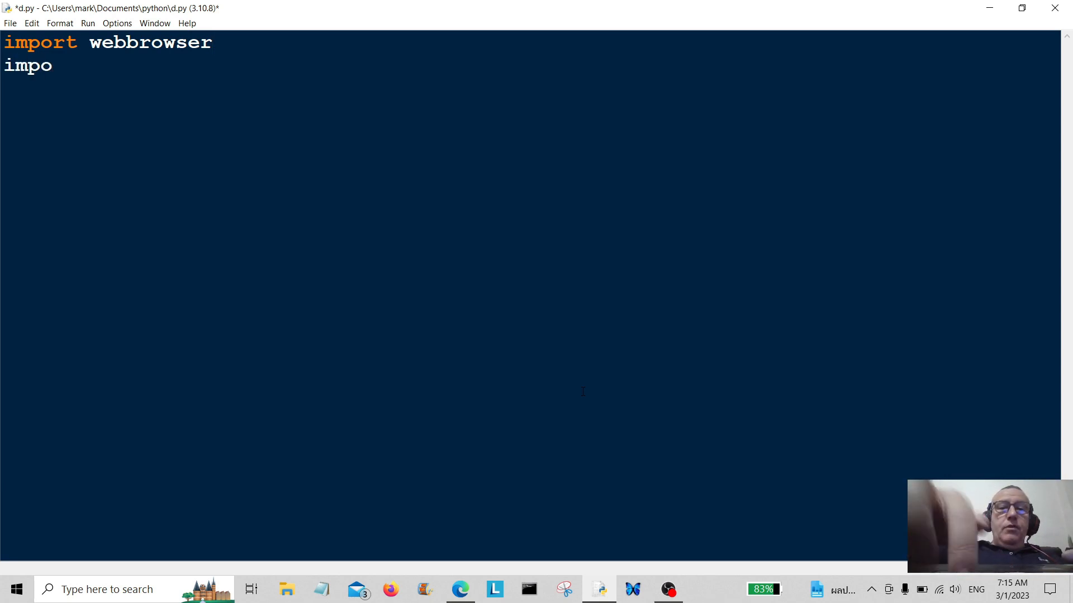
text(rt)
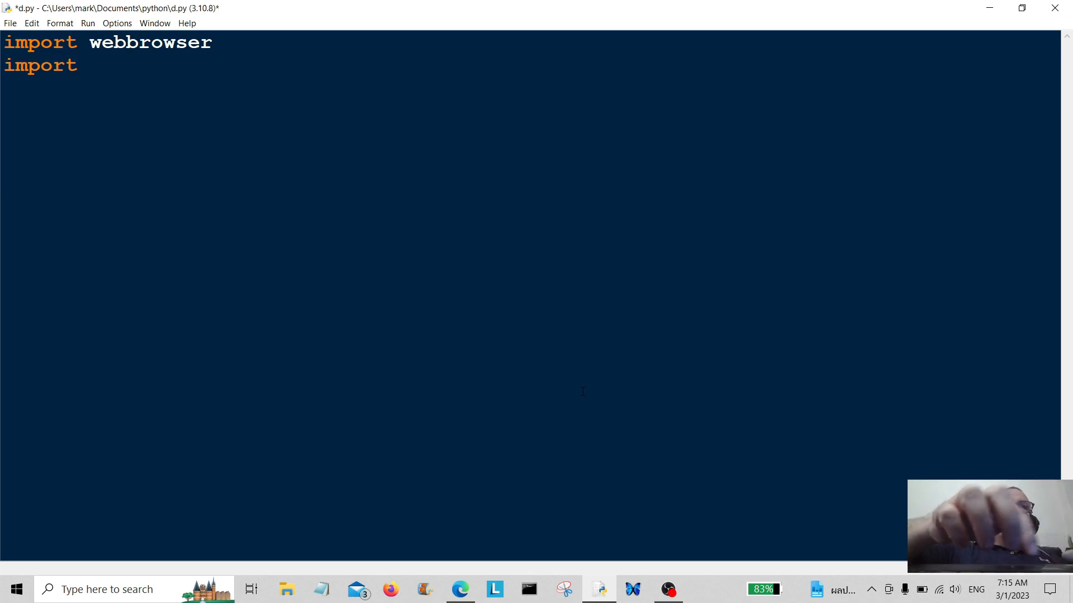
text(time)
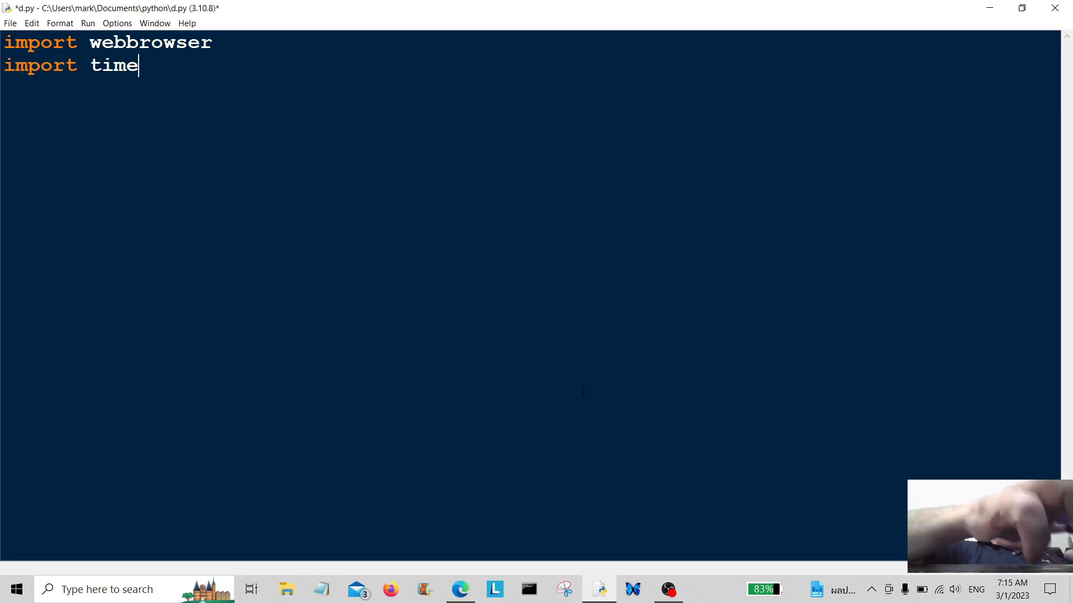
key(Enter)
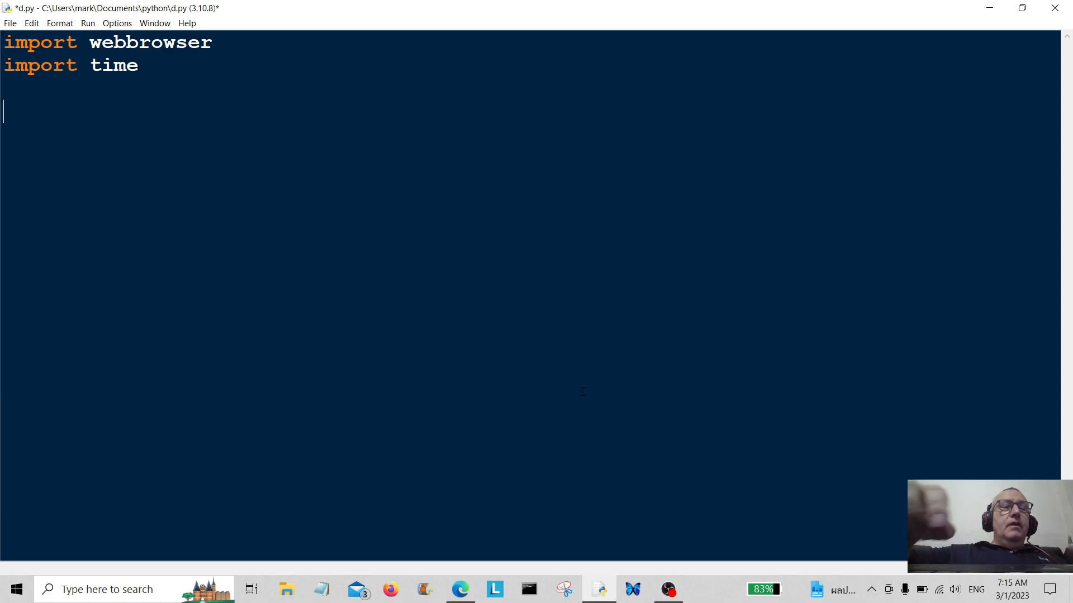
Step: Write the function header def open_web():
text(def)
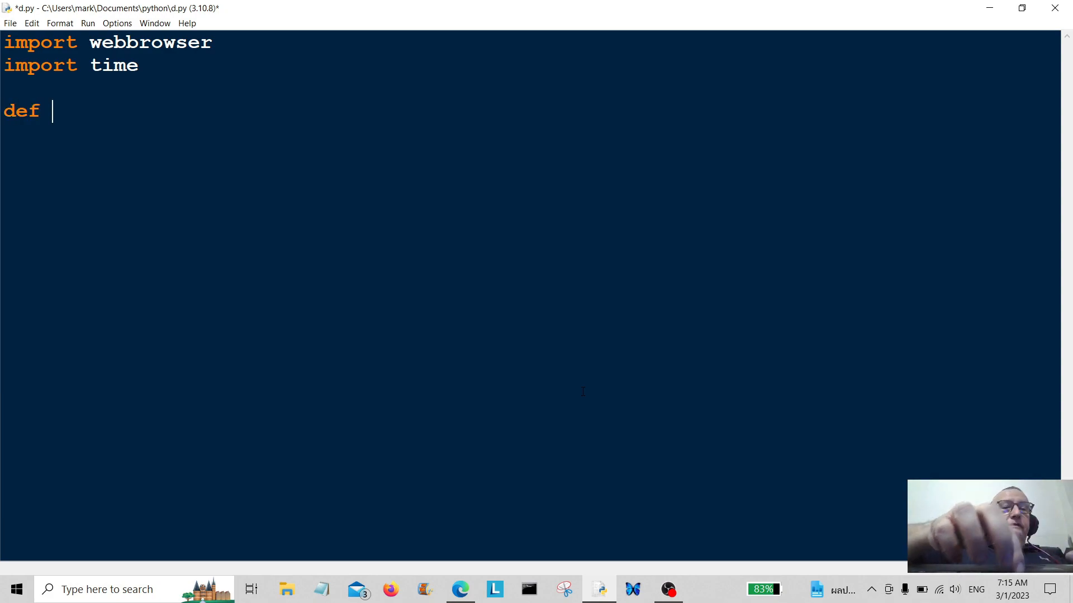
text(open)
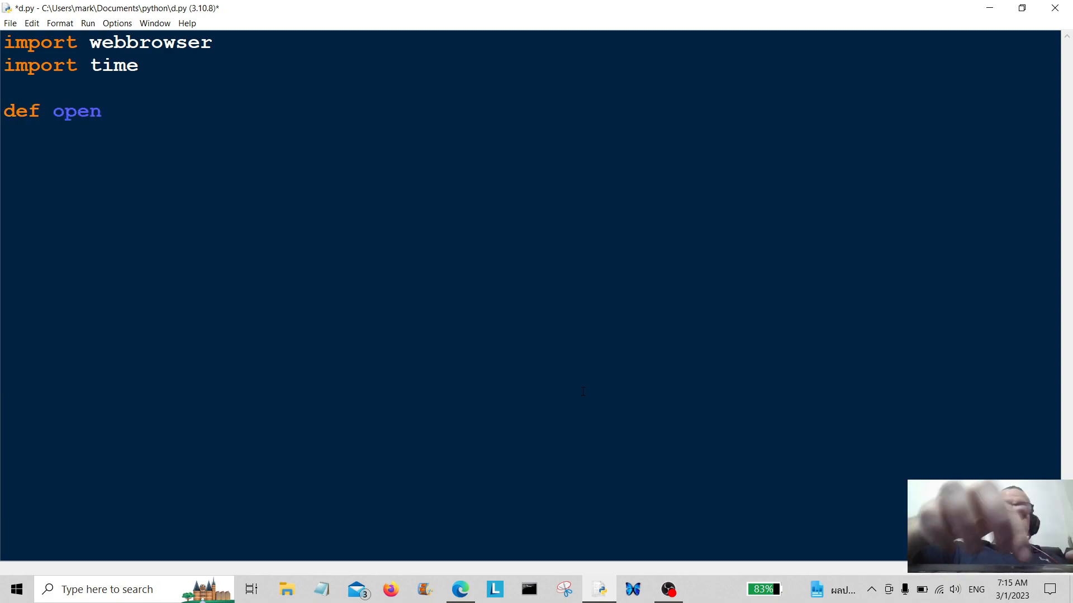
text(_w)
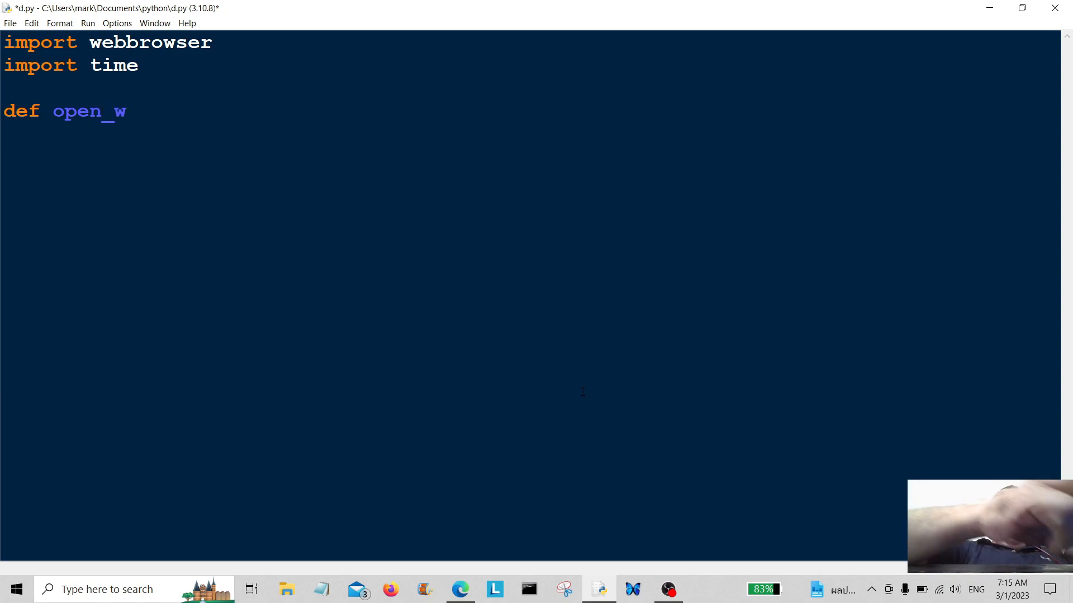
text(eb)
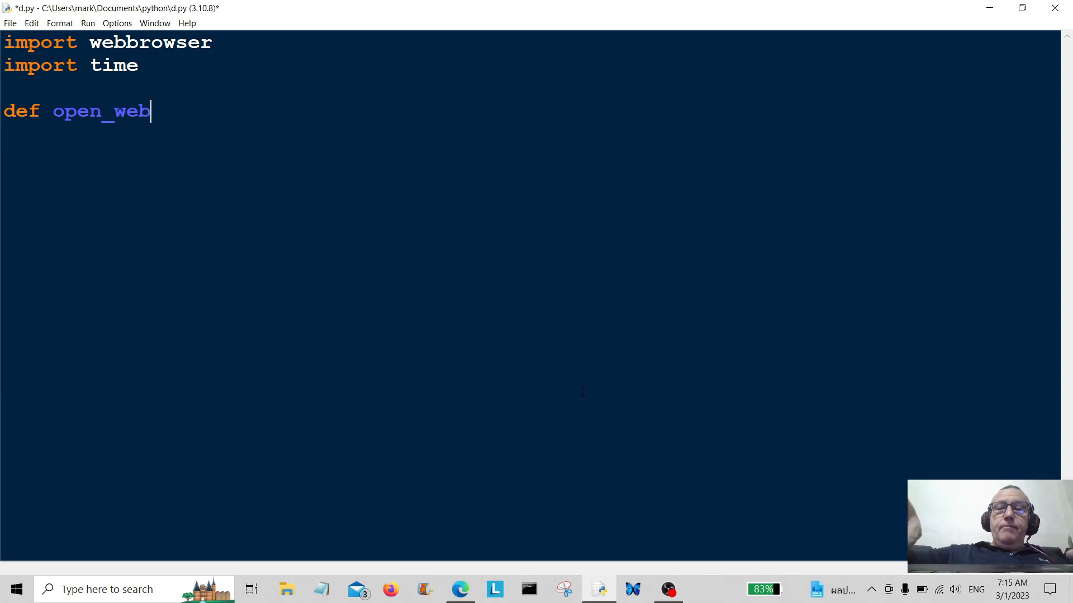
text(():)
text(pr)
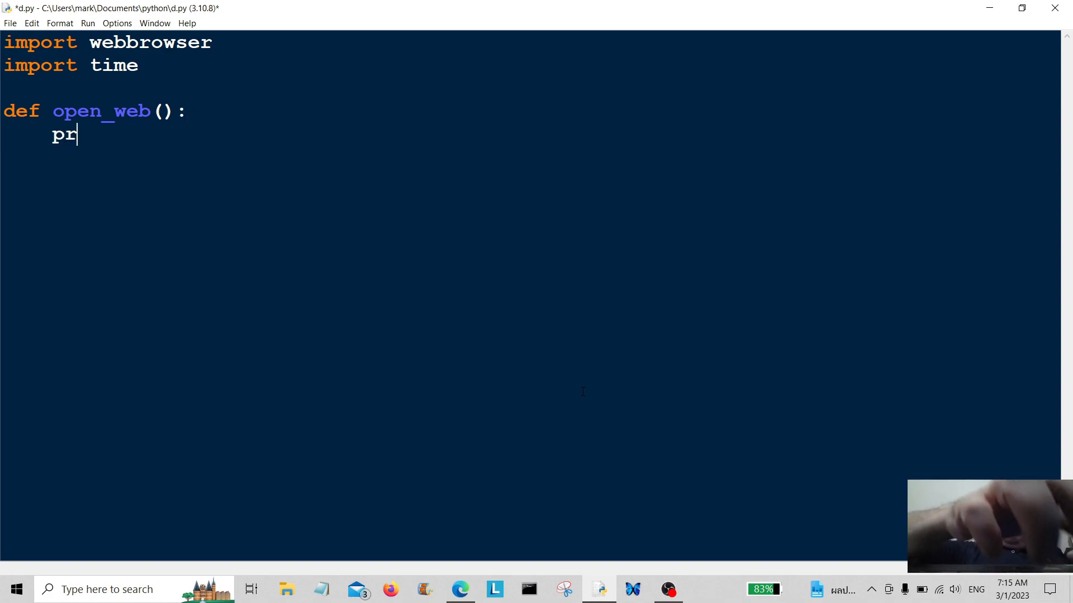
Step: Add the body line print("Google, Bing, Yahoo"), correcting the 'Nin' typo
text(int)
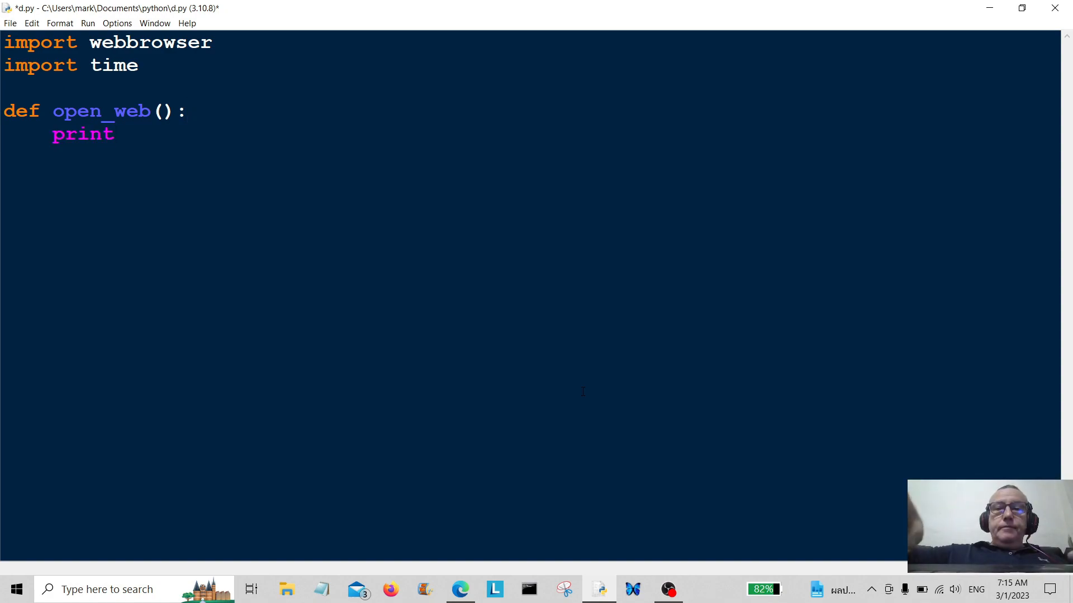
text((")
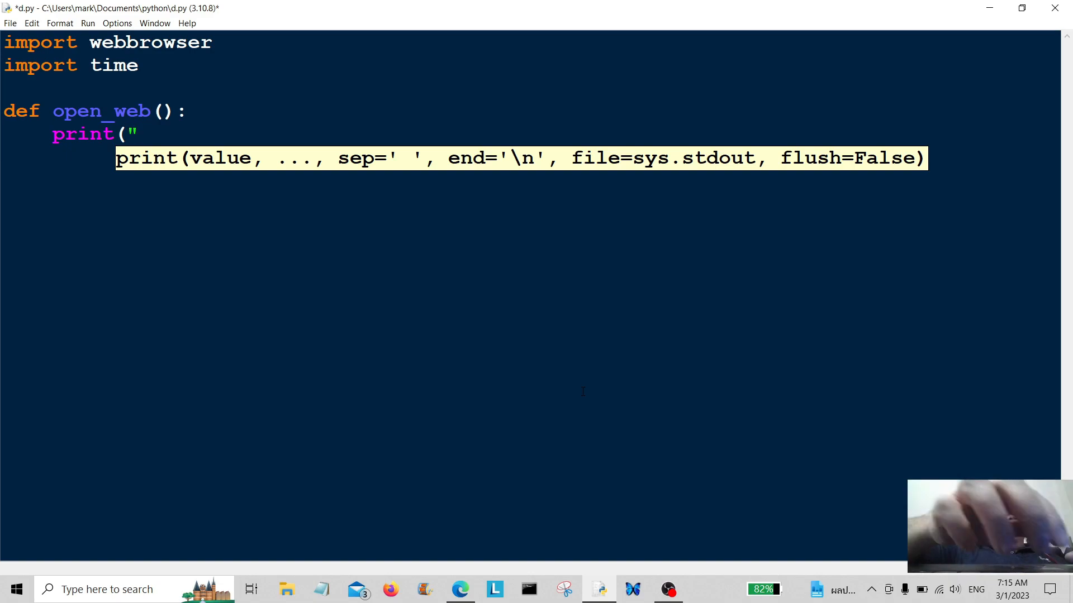
text(Goog)
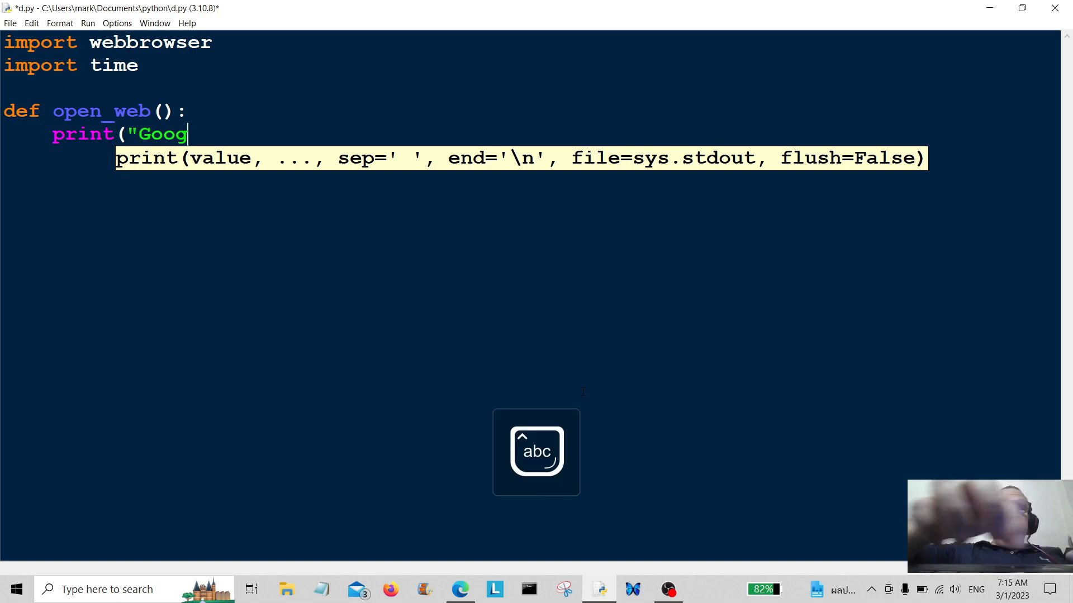
text(le)
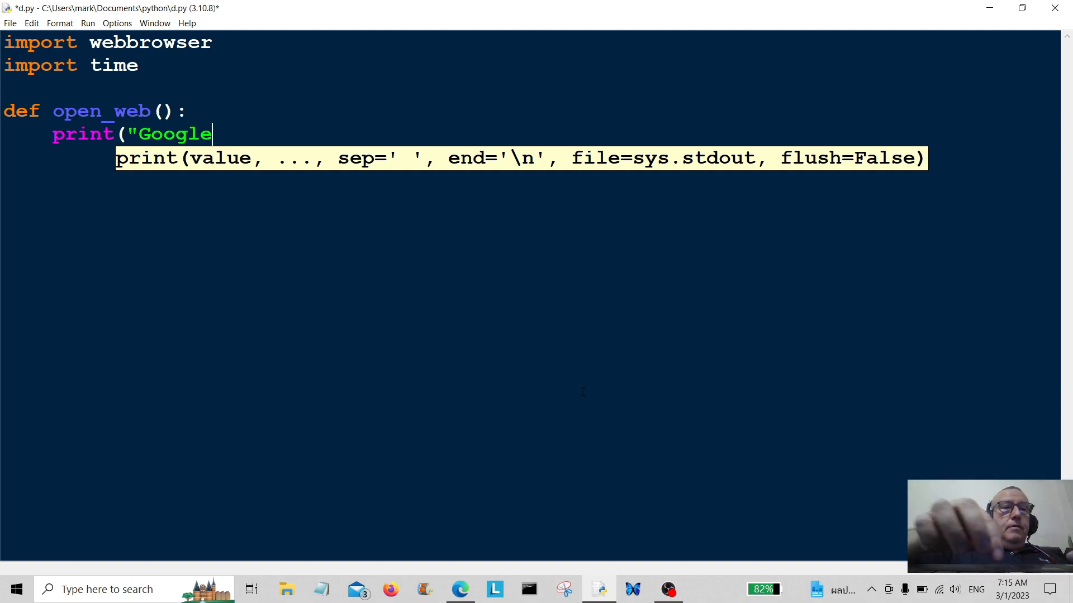
text(,)
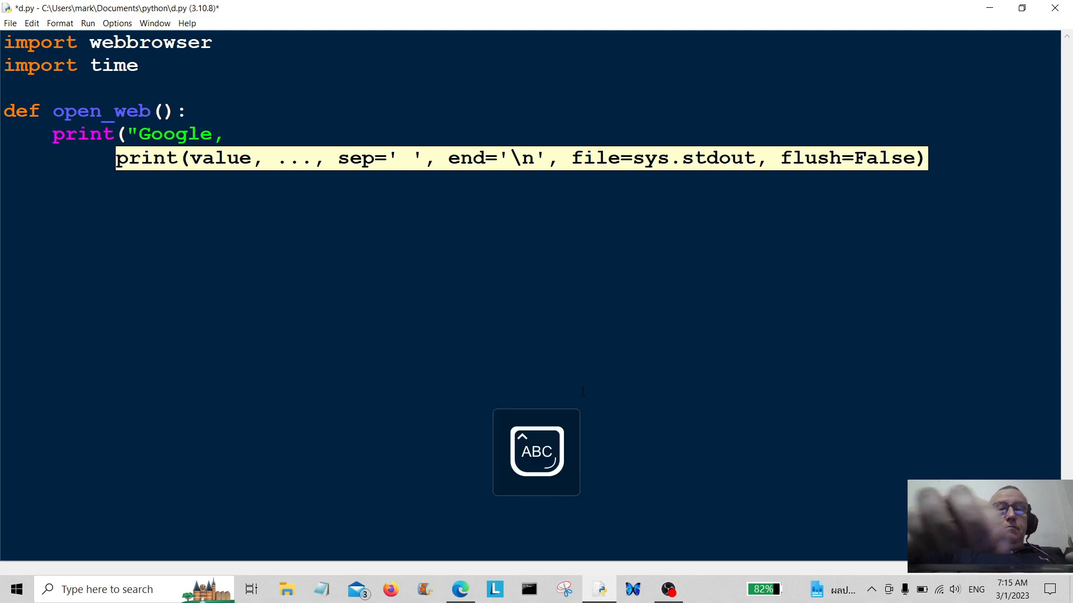
text(Nin)
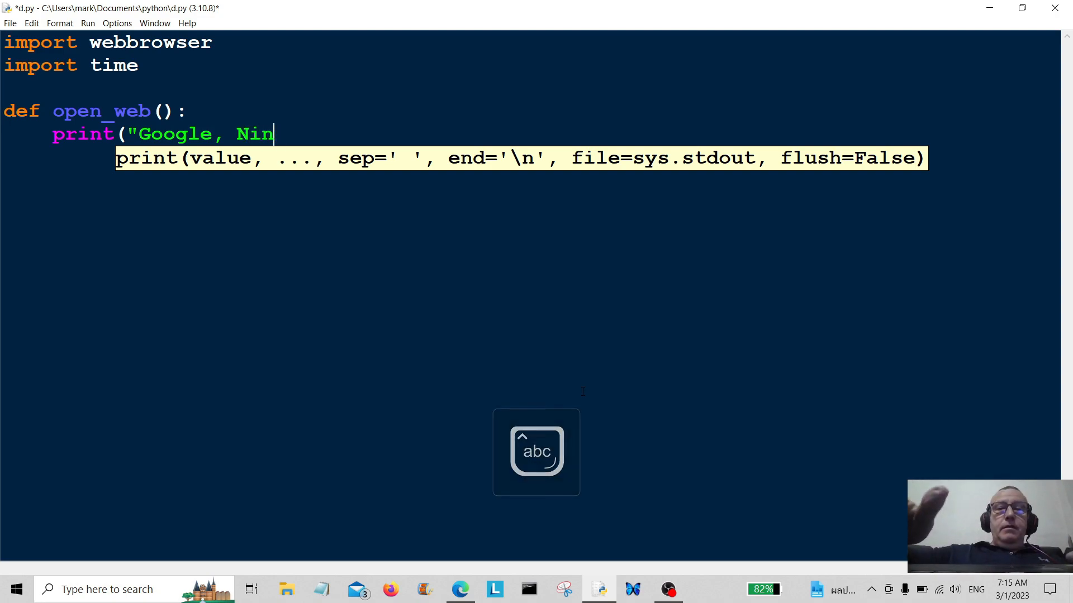
key(backspace)
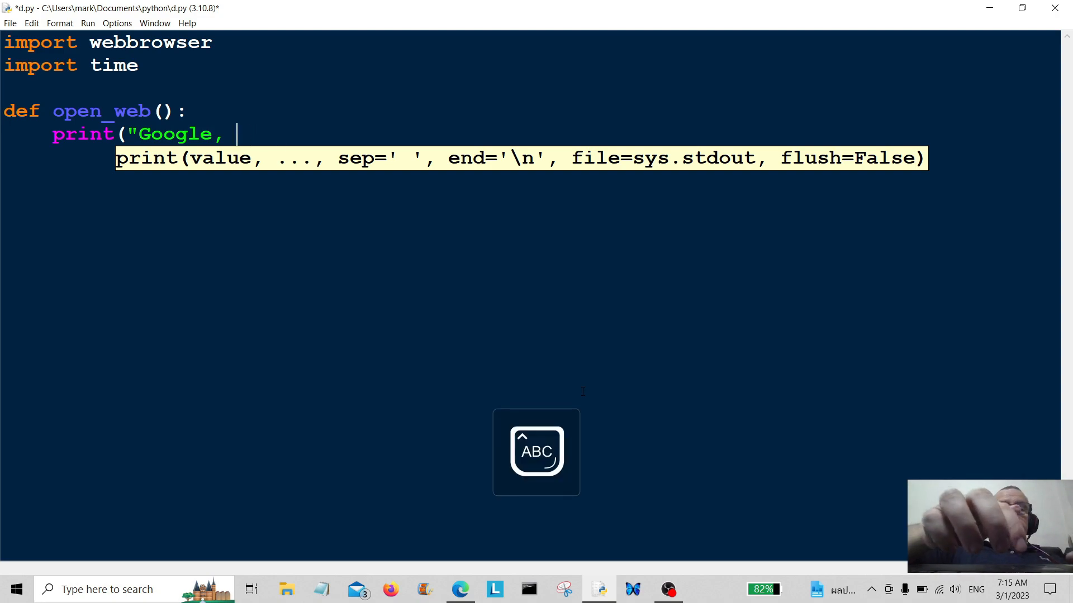
text(B)
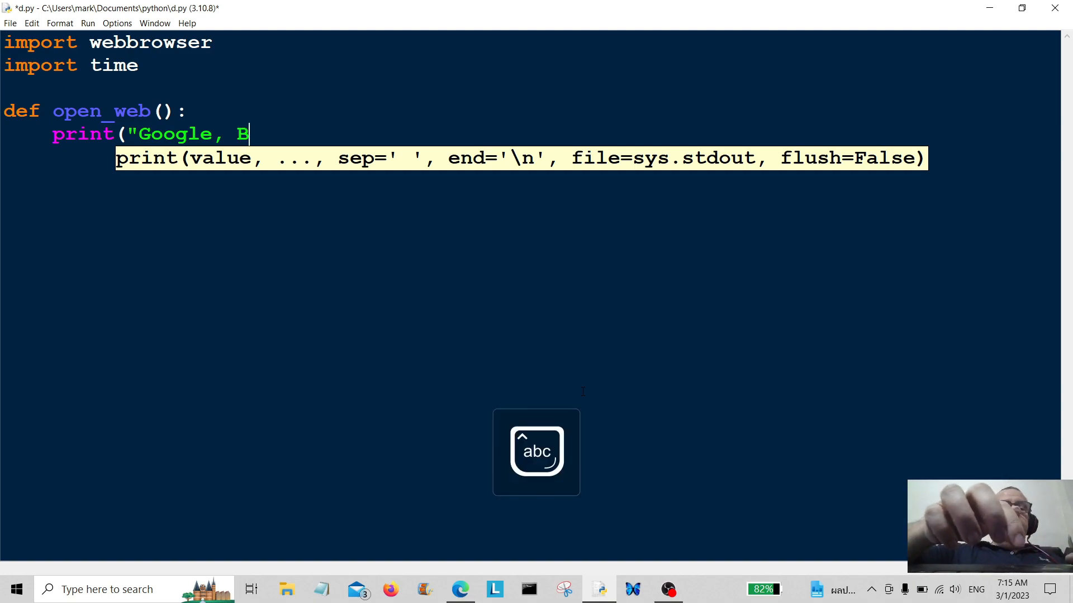
text(ing)
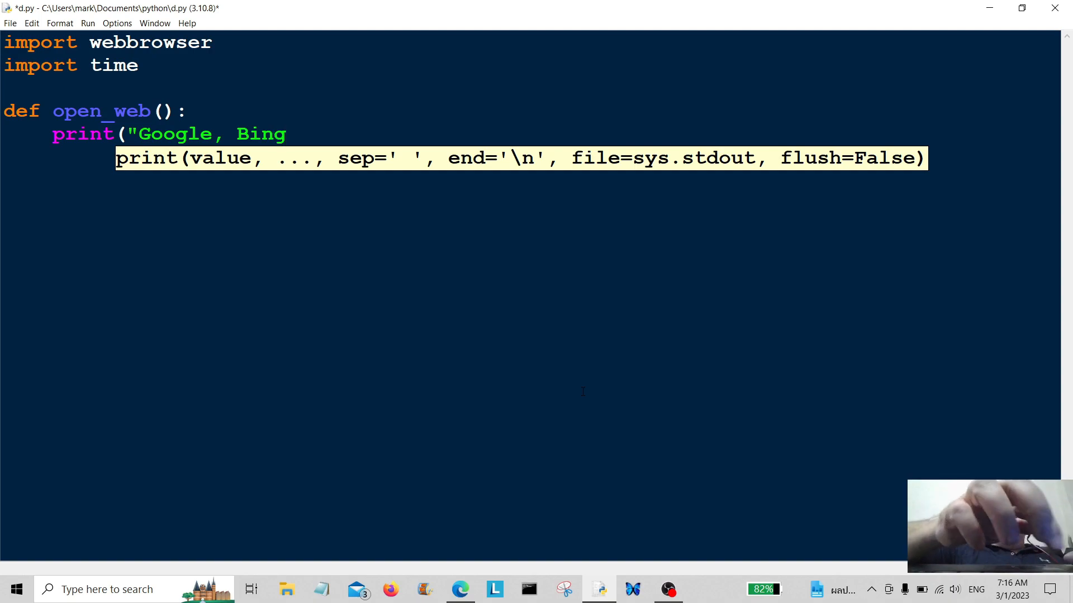
text(,)
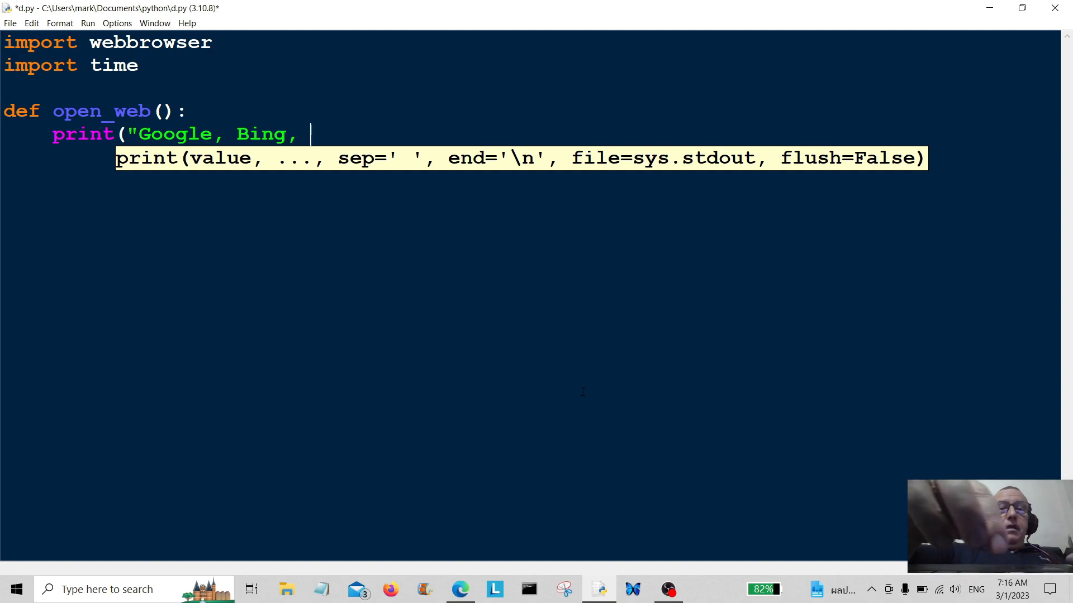
text(Yahoo)
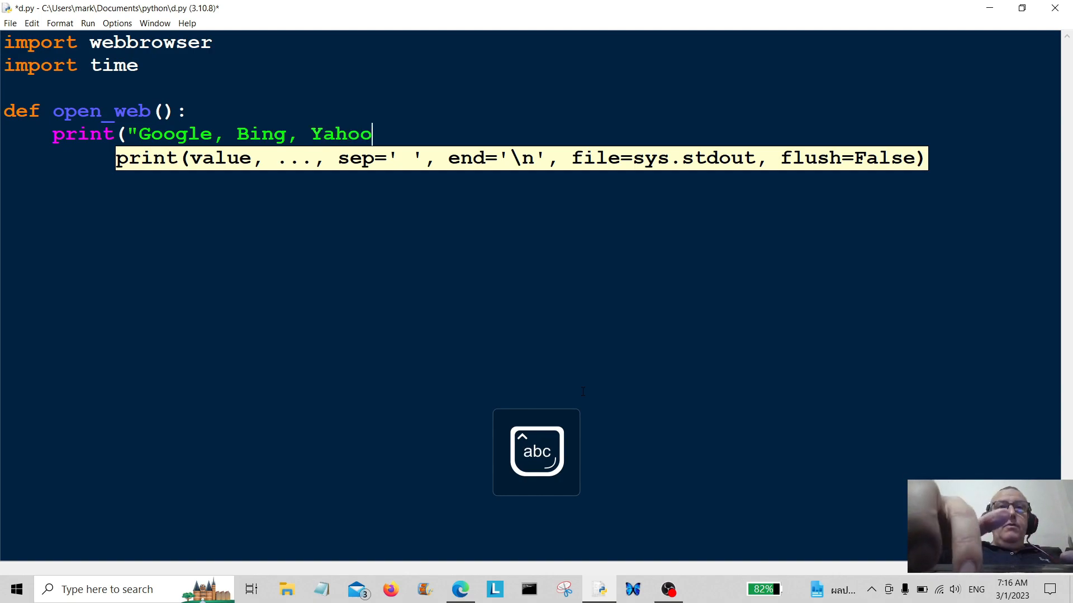
text("))
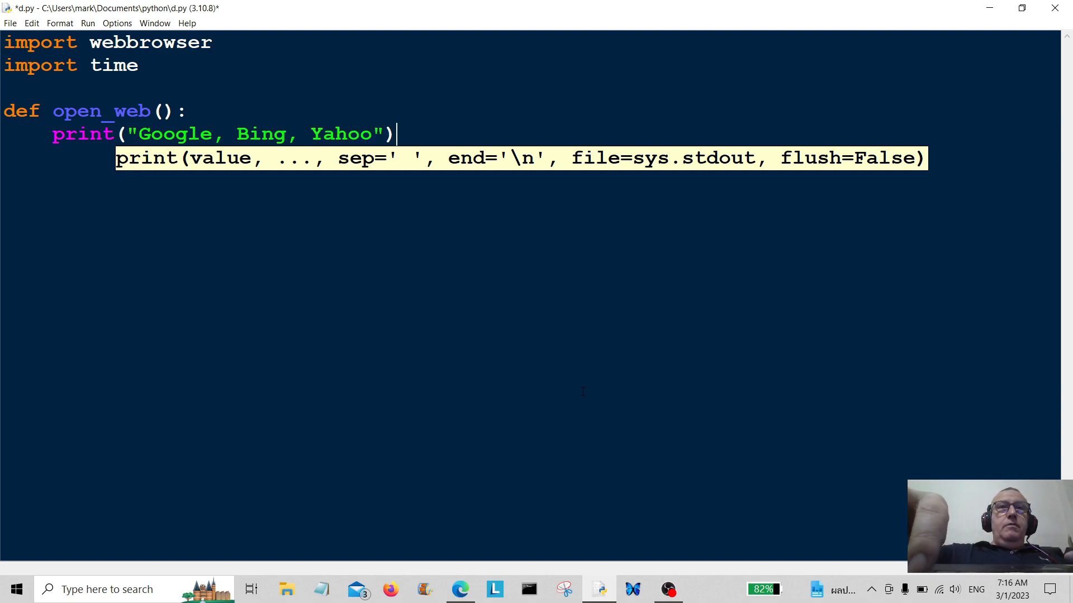
Step: Add entry = input("Pick a search engine: ") to open_web and begin a new line
text(e)
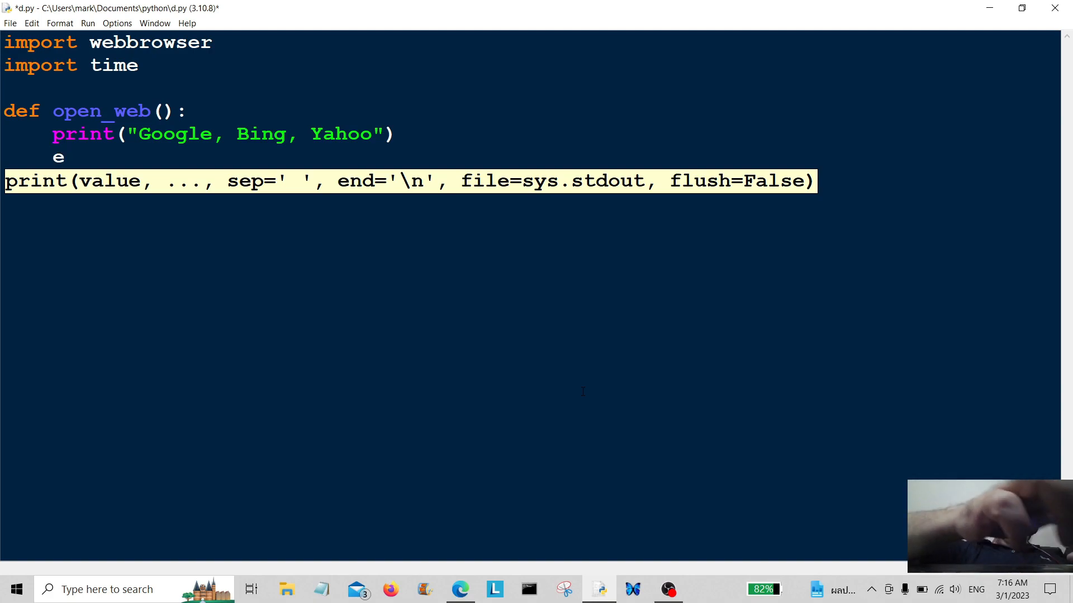
text(ntry =)
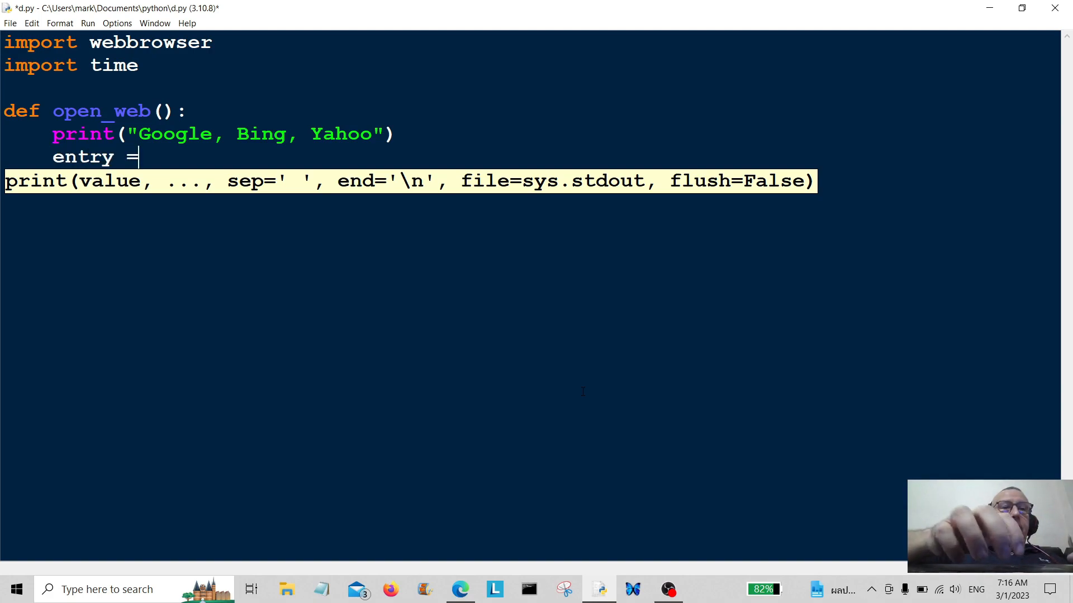
text(in)
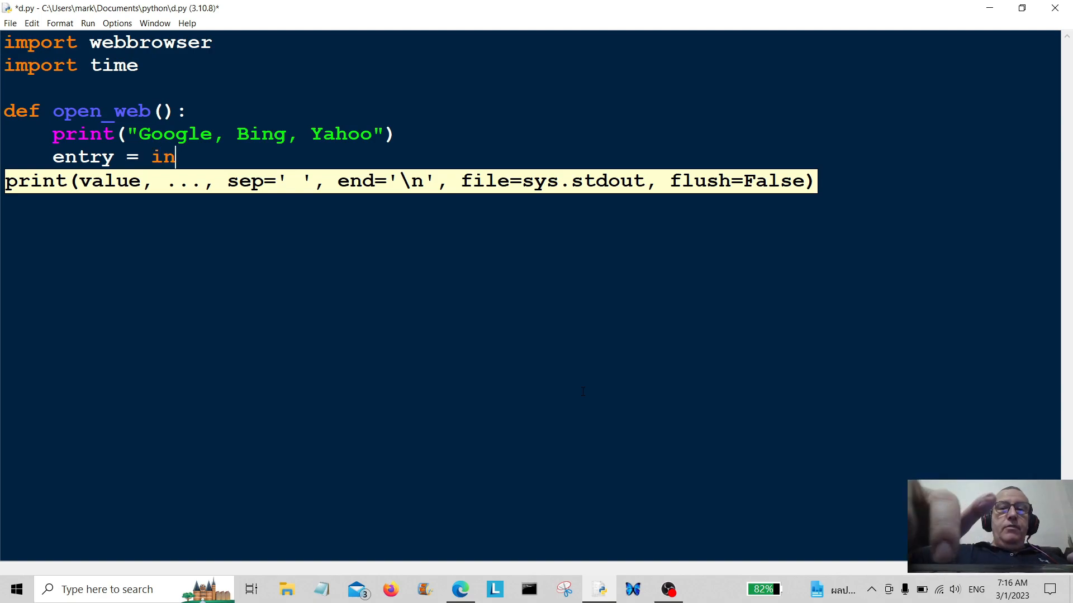
text(put)
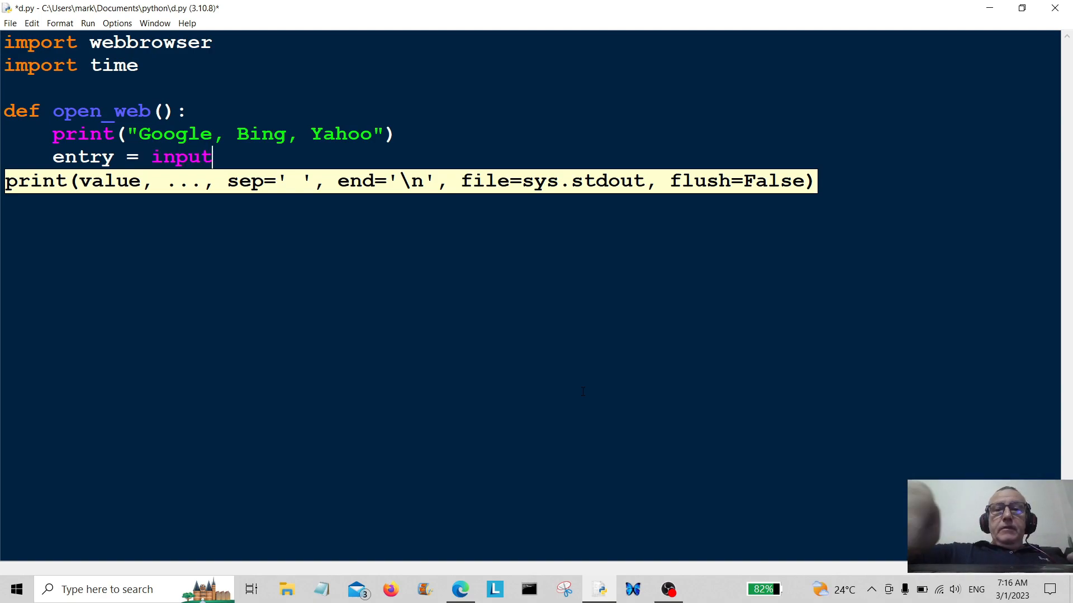
text((")
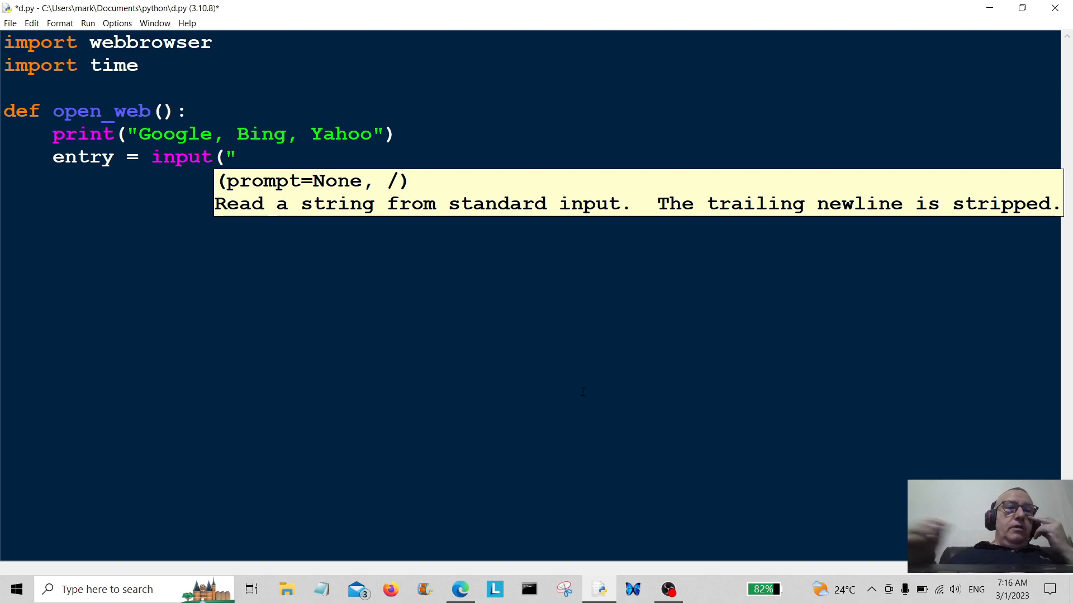
mouse_move(466, 370)
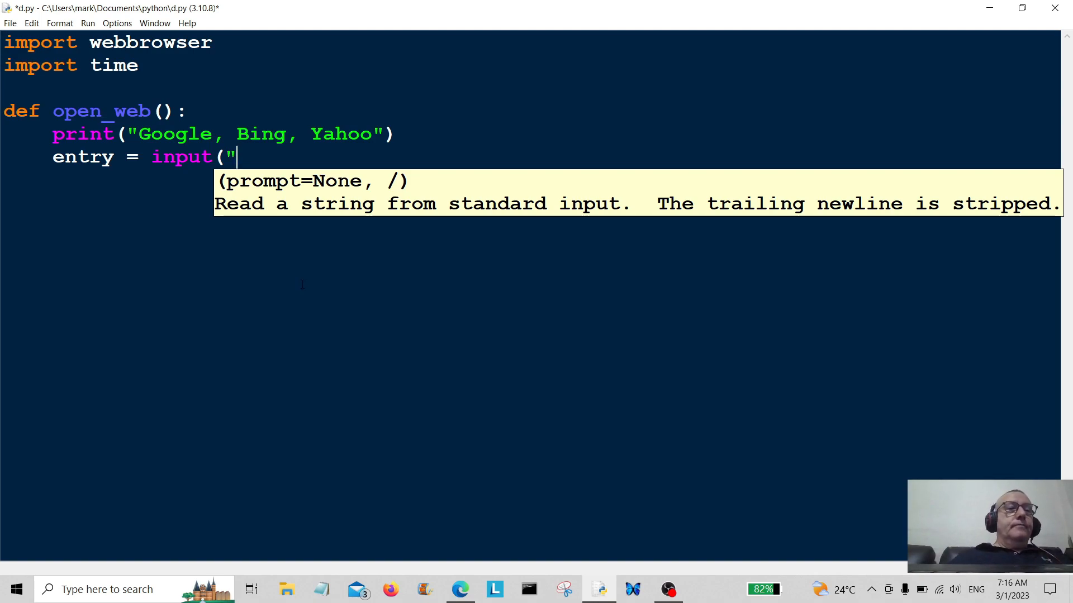
text(Pi)
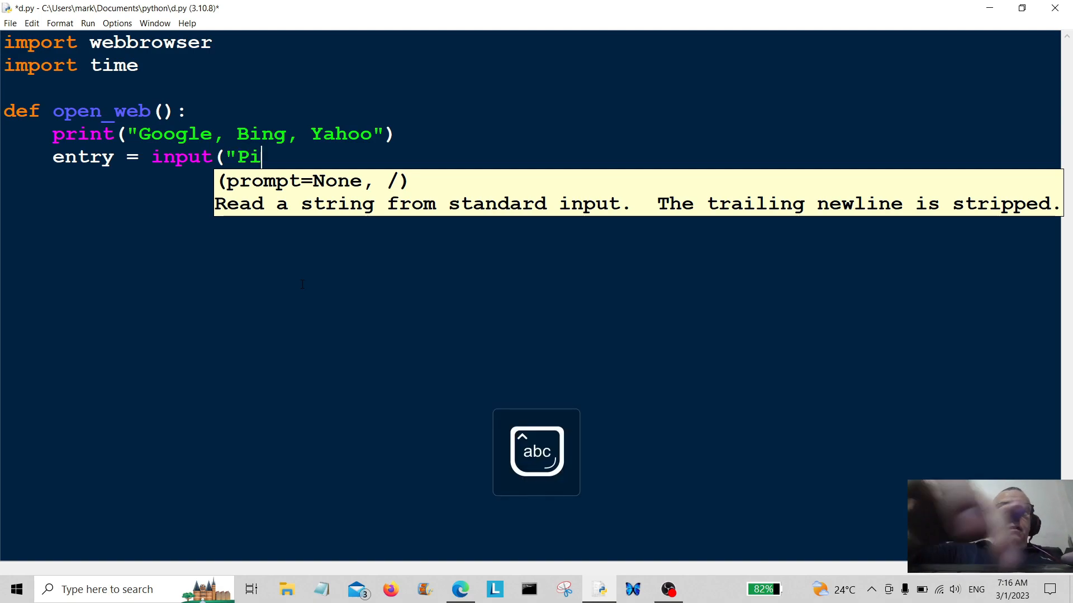
text(ck)
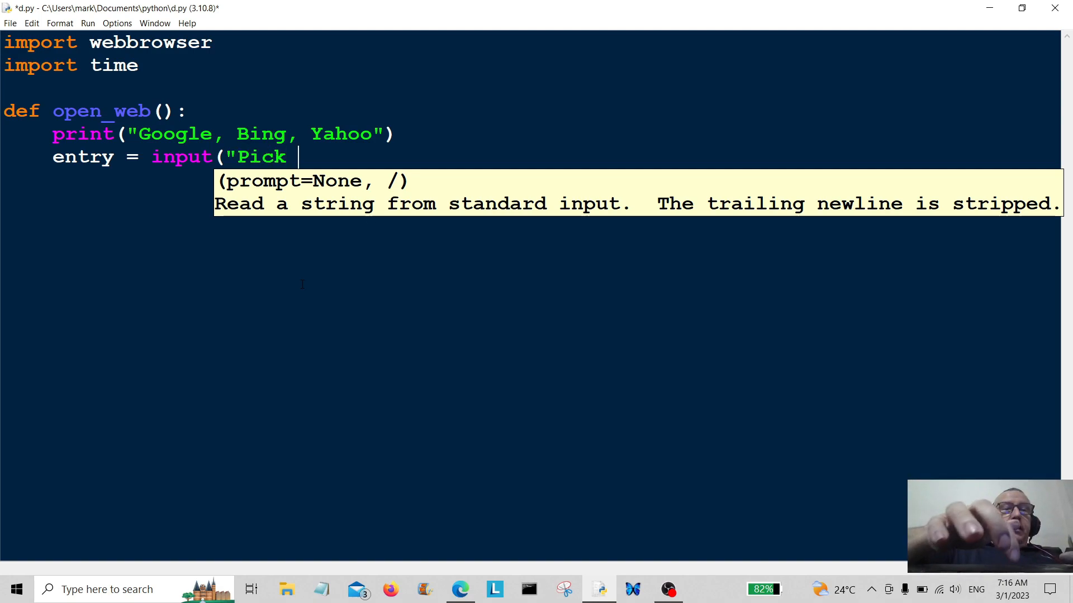
text(a search en)
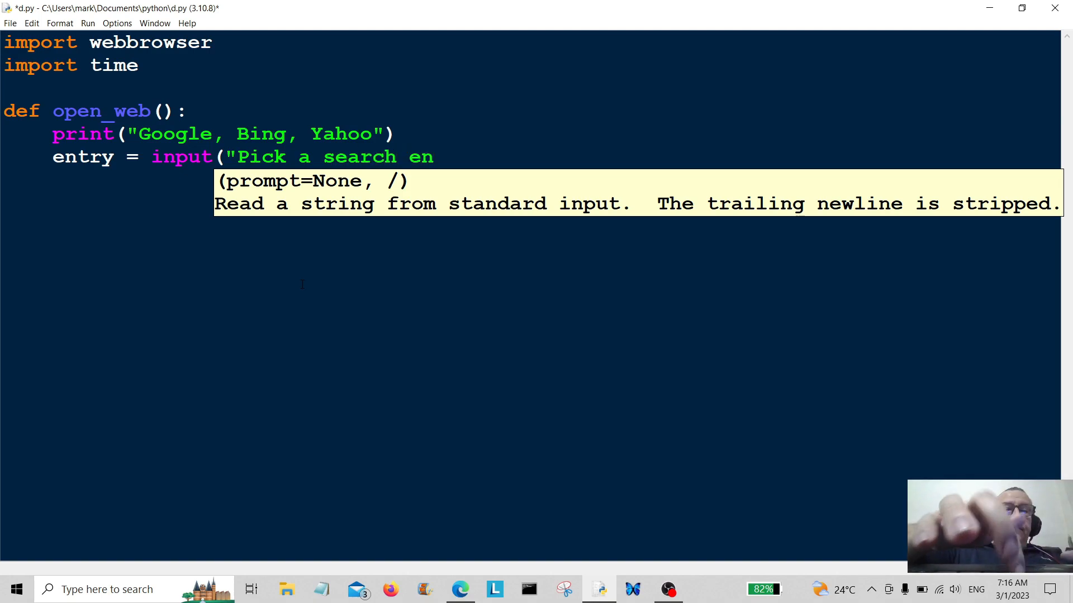
text(gin)
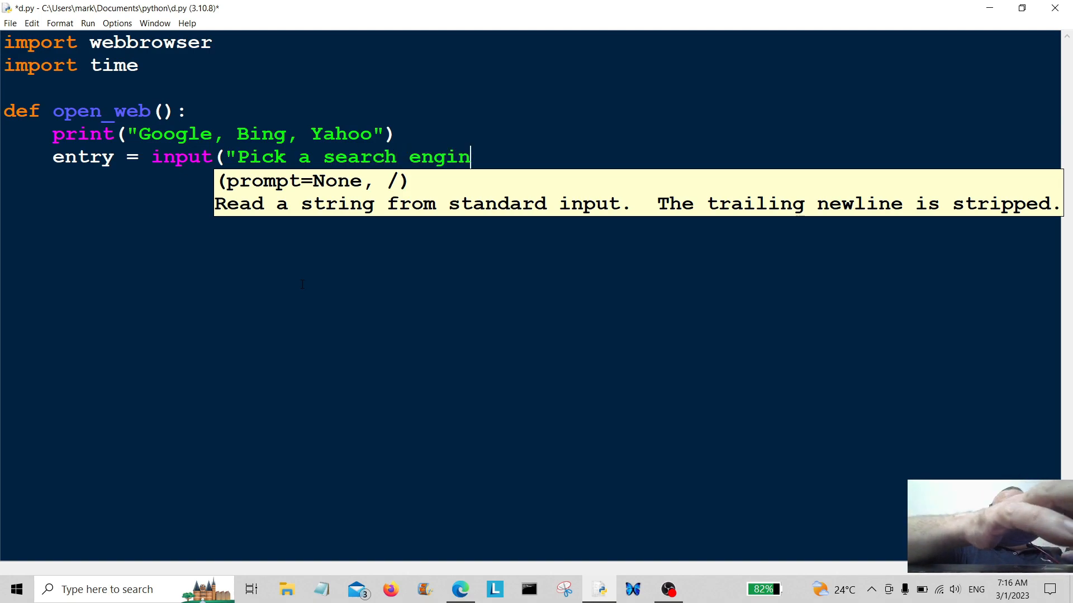
text(e:)
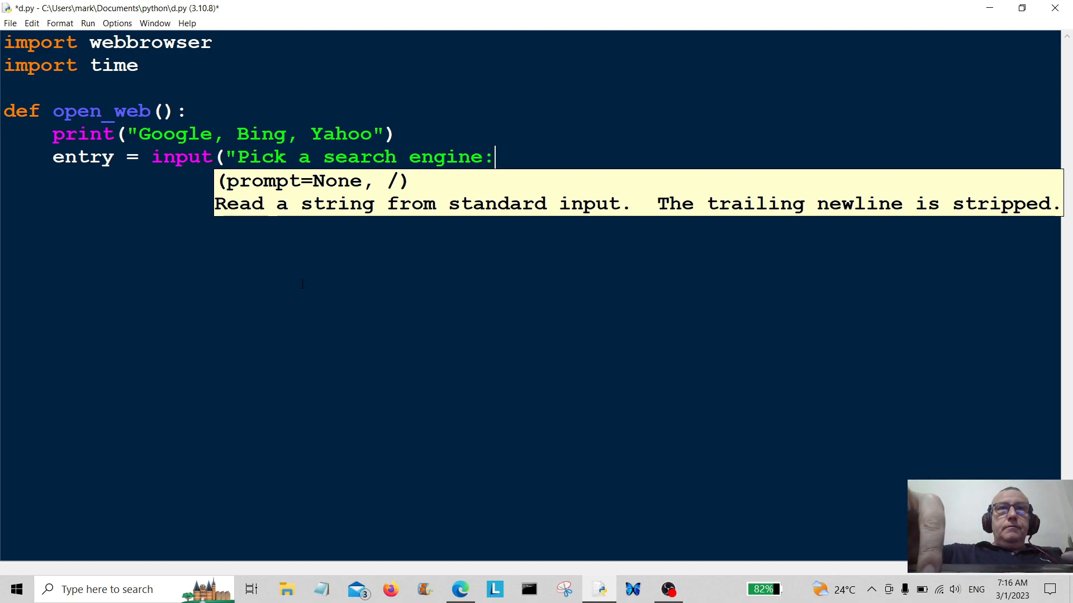
text("))
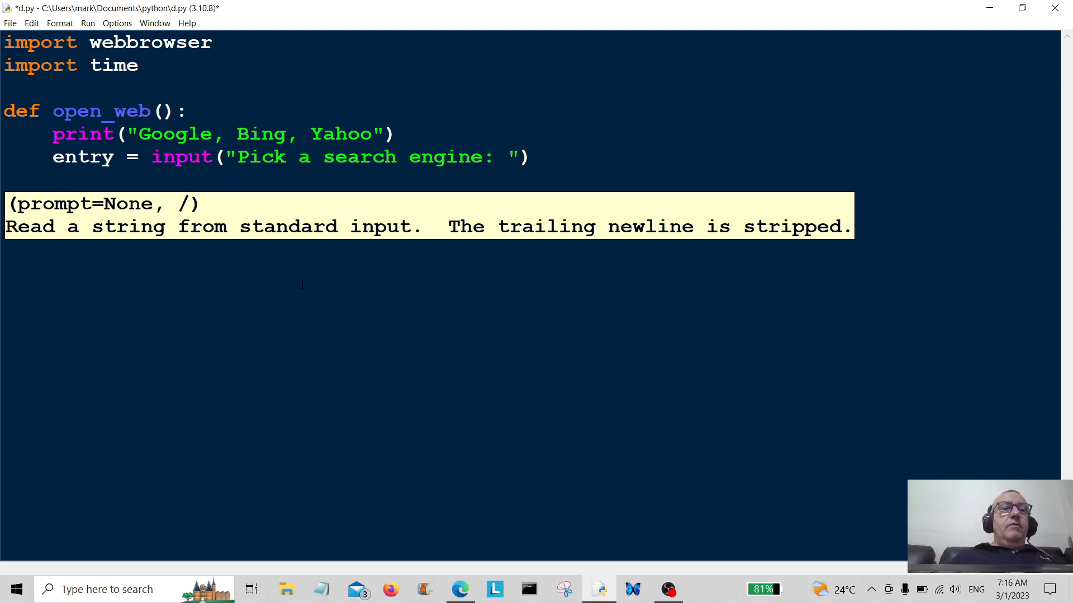
key(enter)
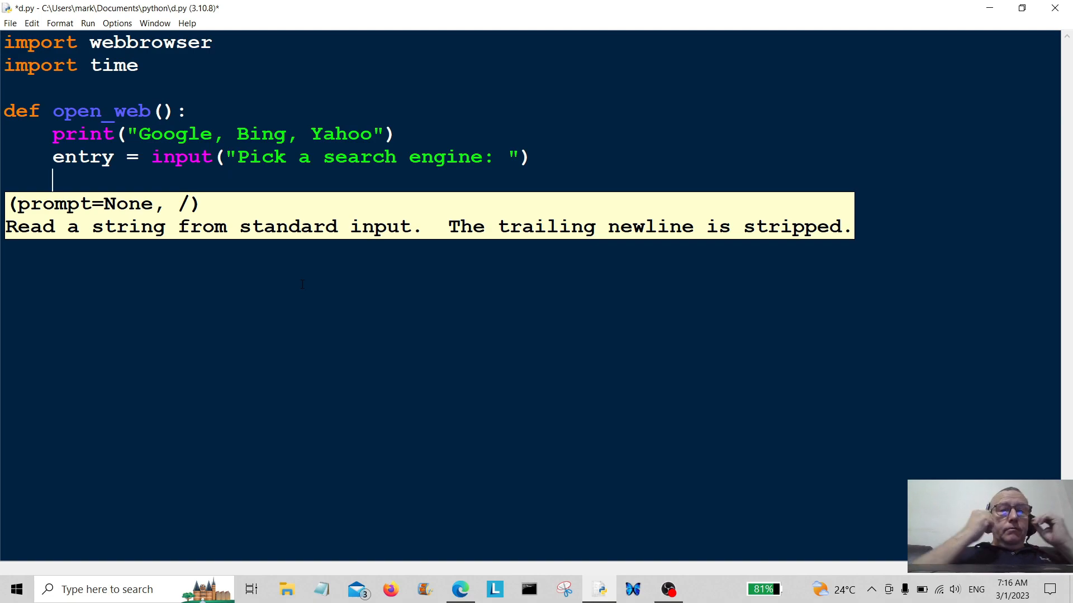
Step: Add if entry.lower()== "google": with an indented google() call
text(if)
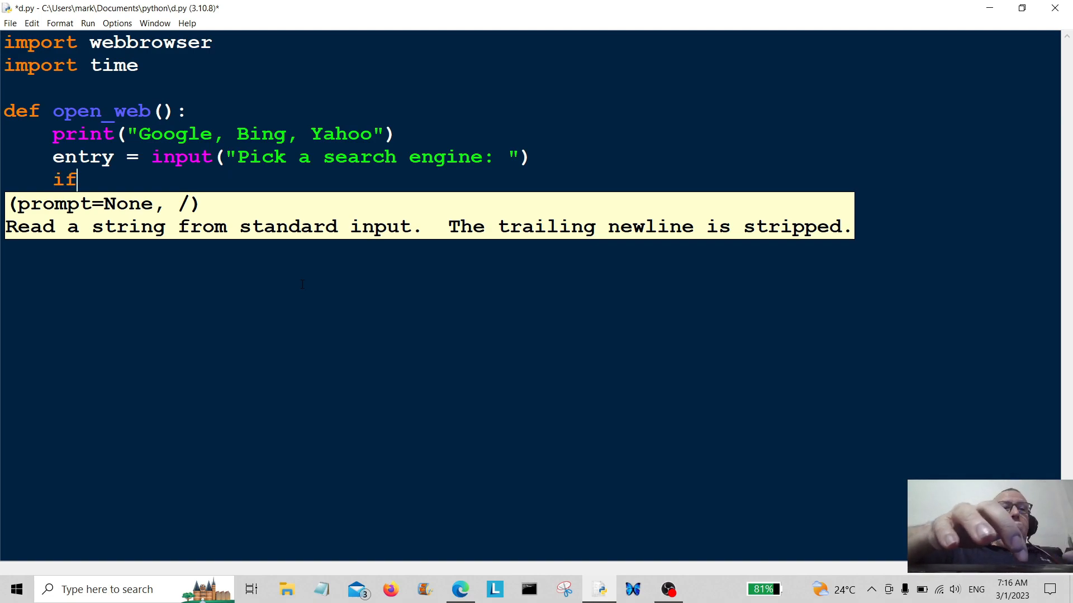
text(entr)
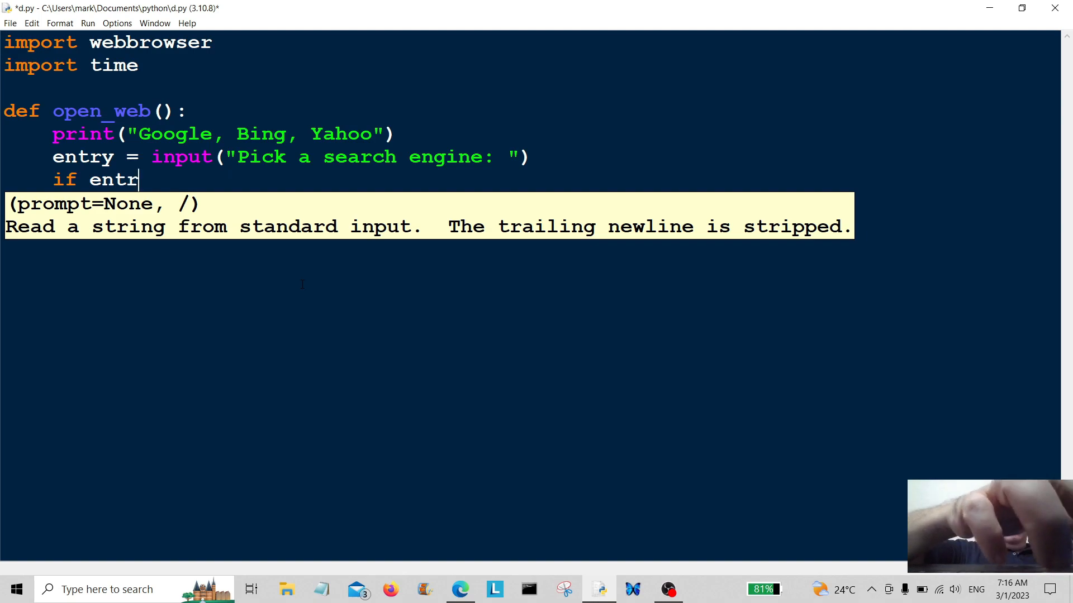
text(y.)
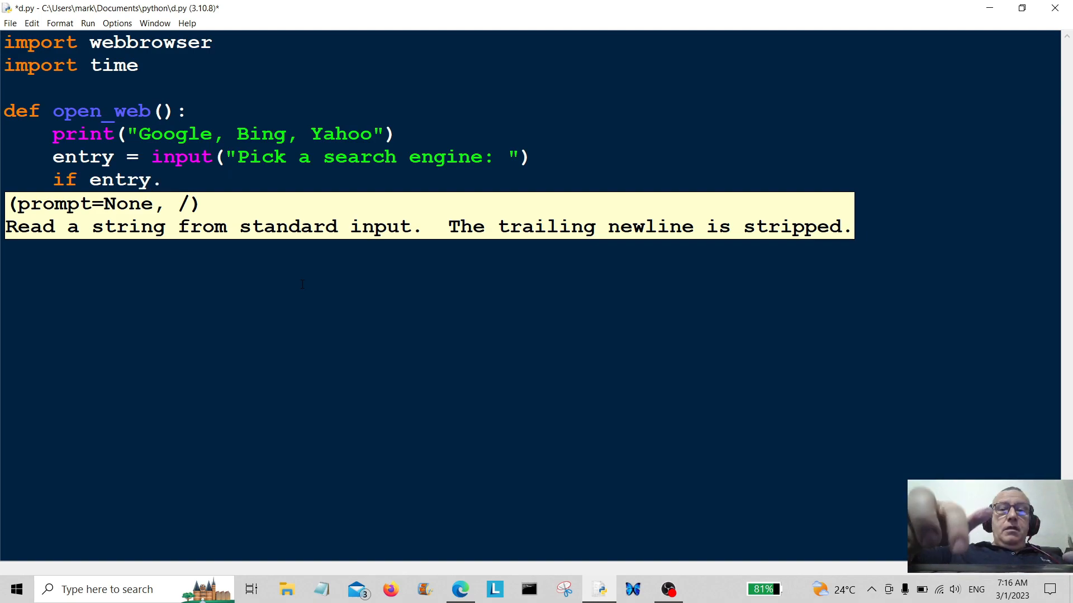
text(lower)
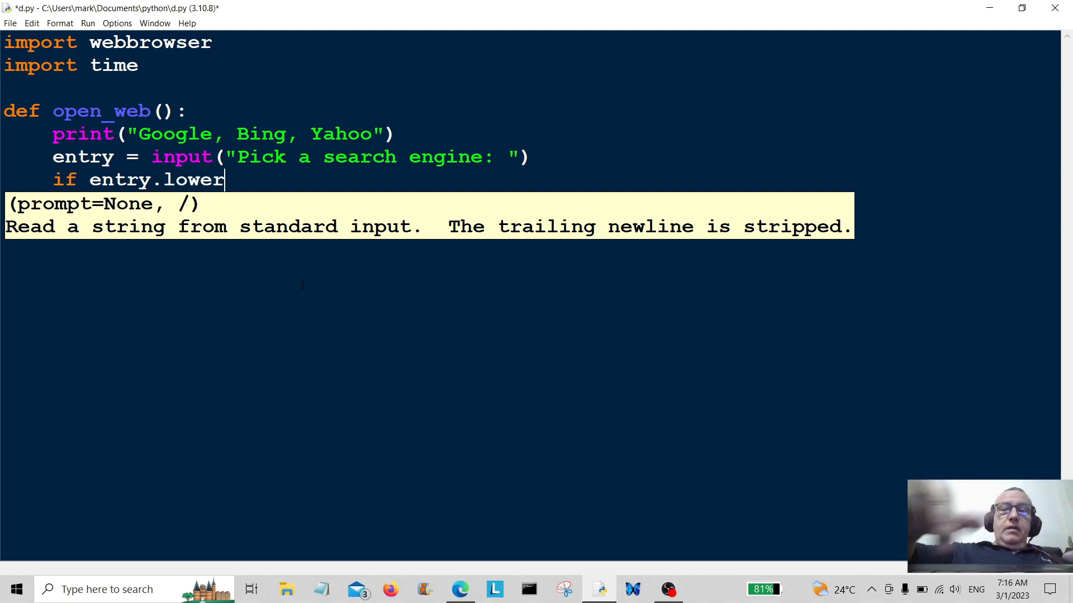
text(())
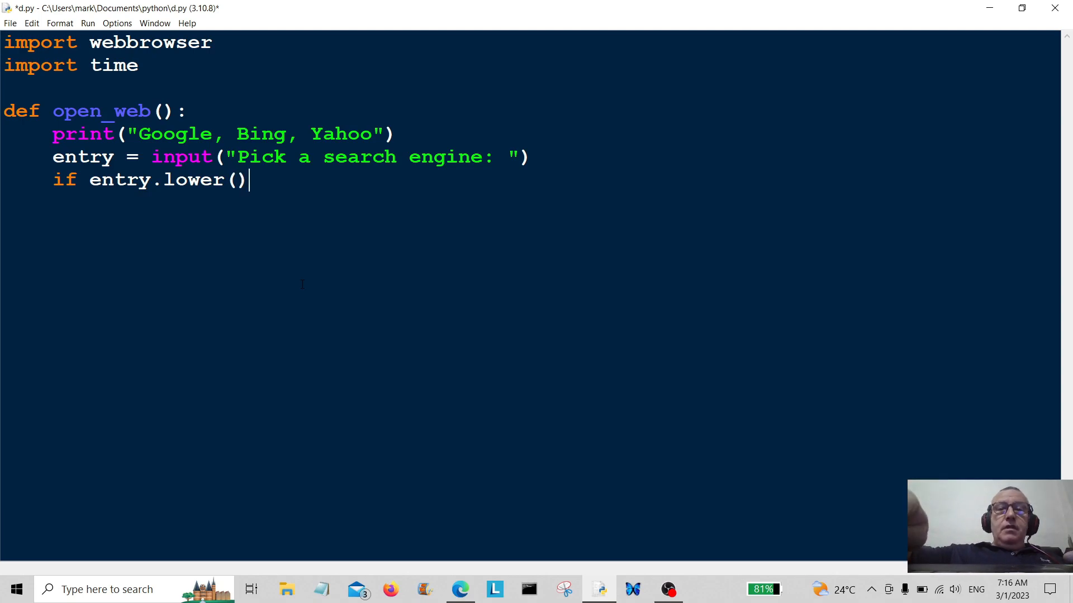
text(==)
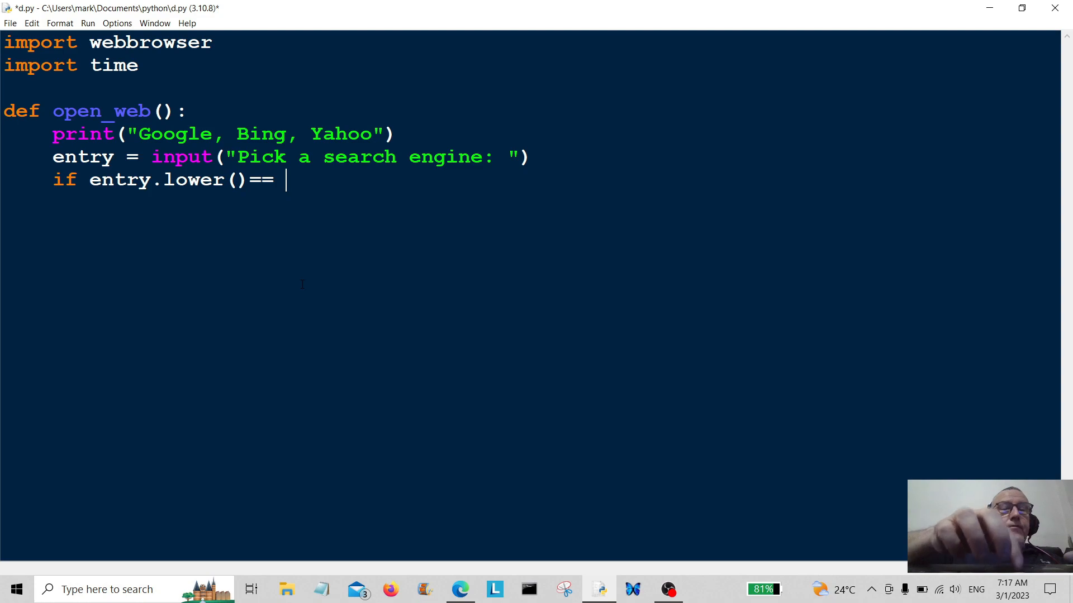
text("g)
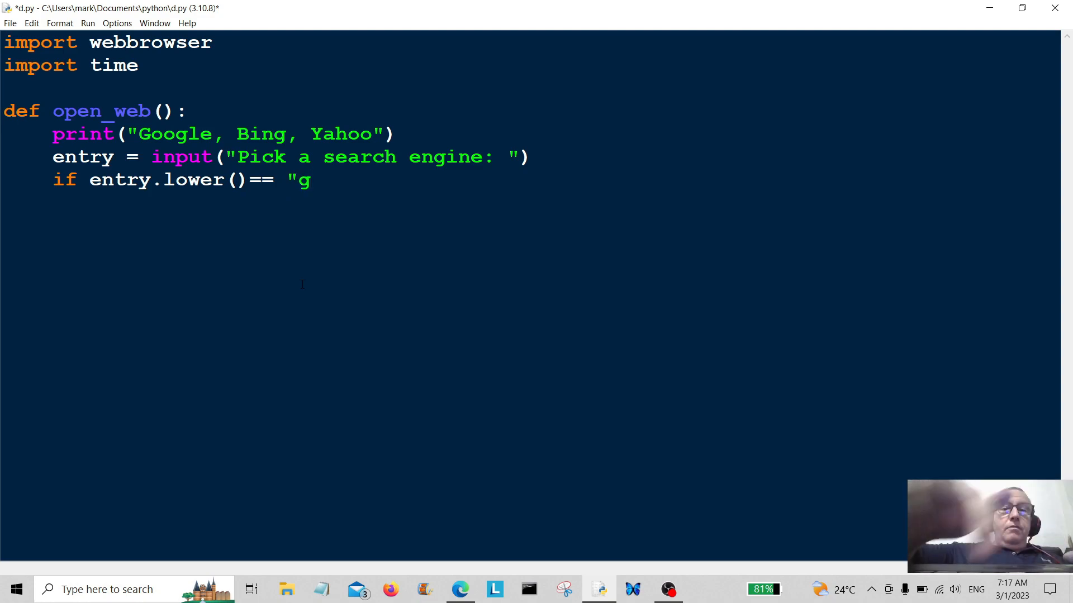
text(oogle)
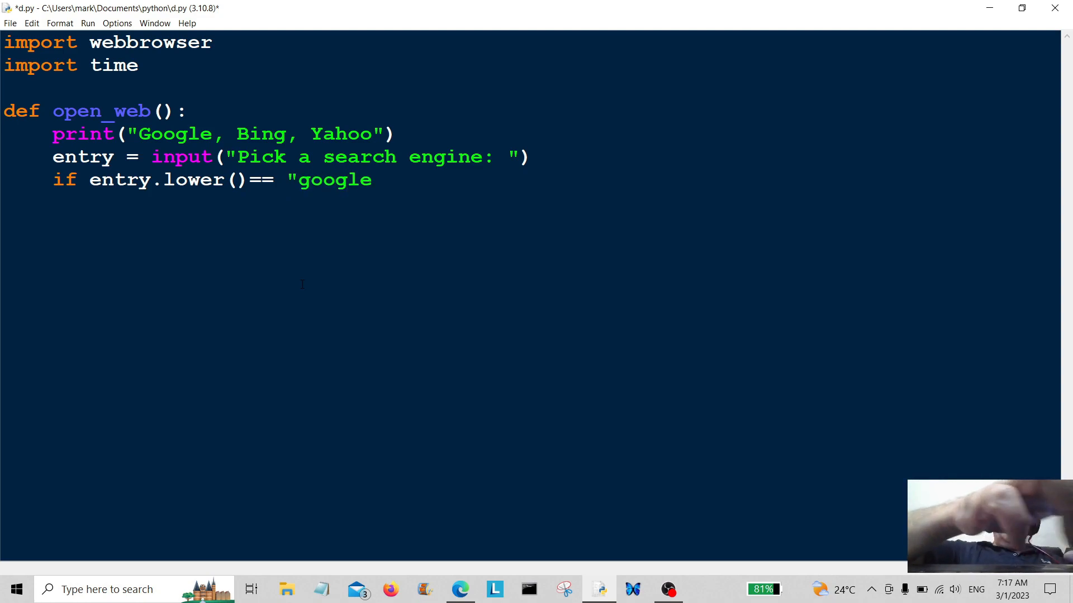
text(")
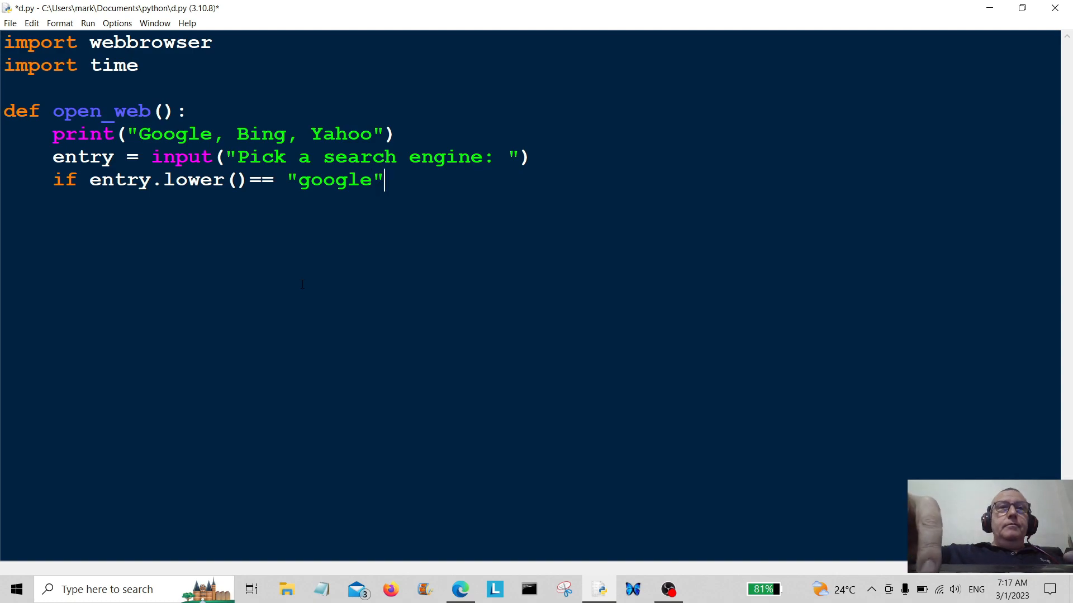
text(:)
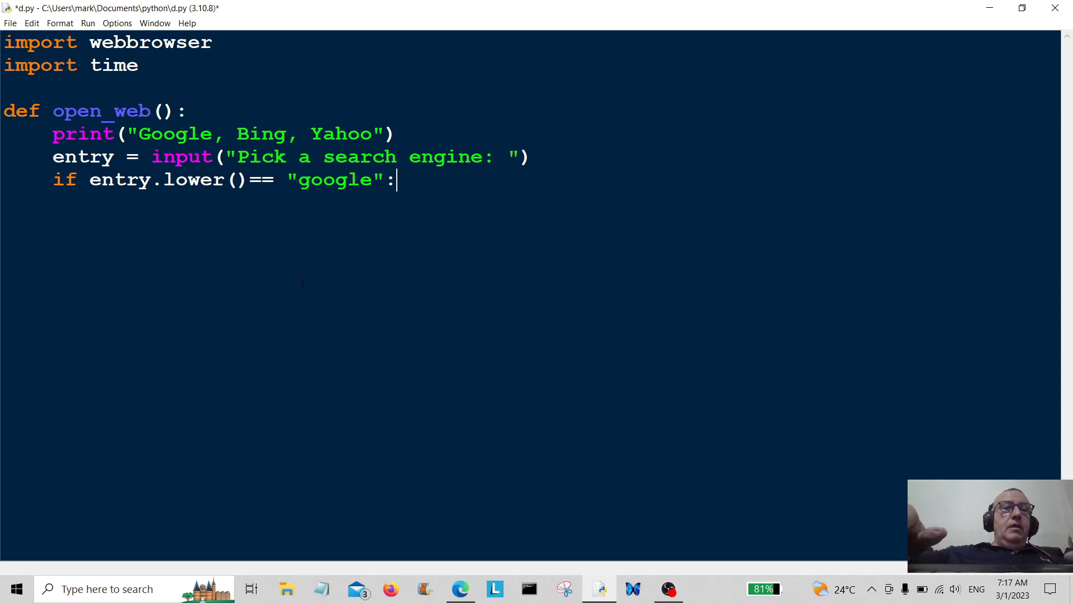
key(Enter)
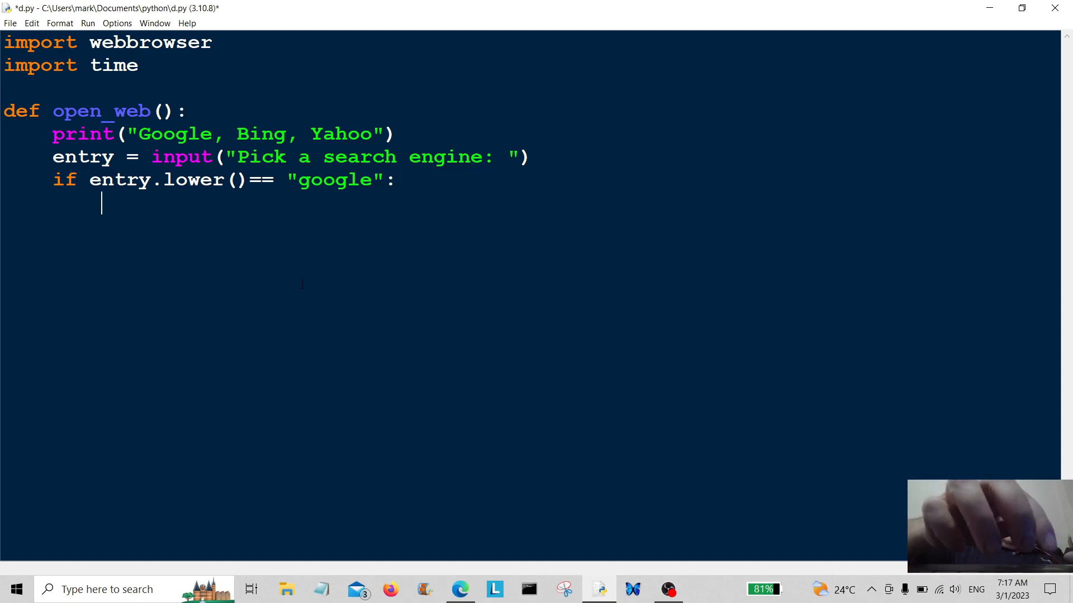
text(googl)
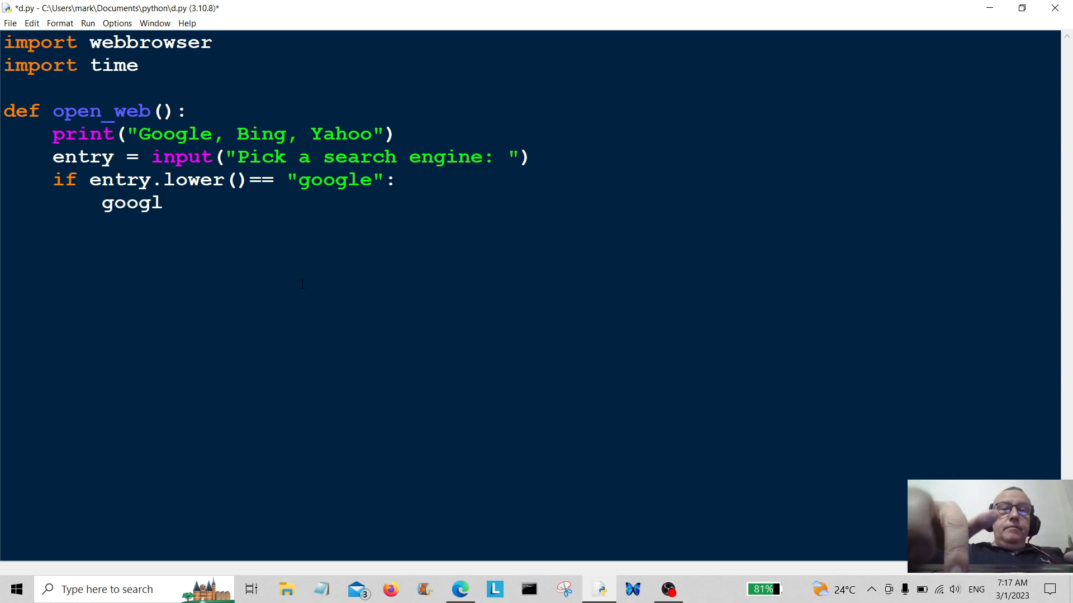
text(e())
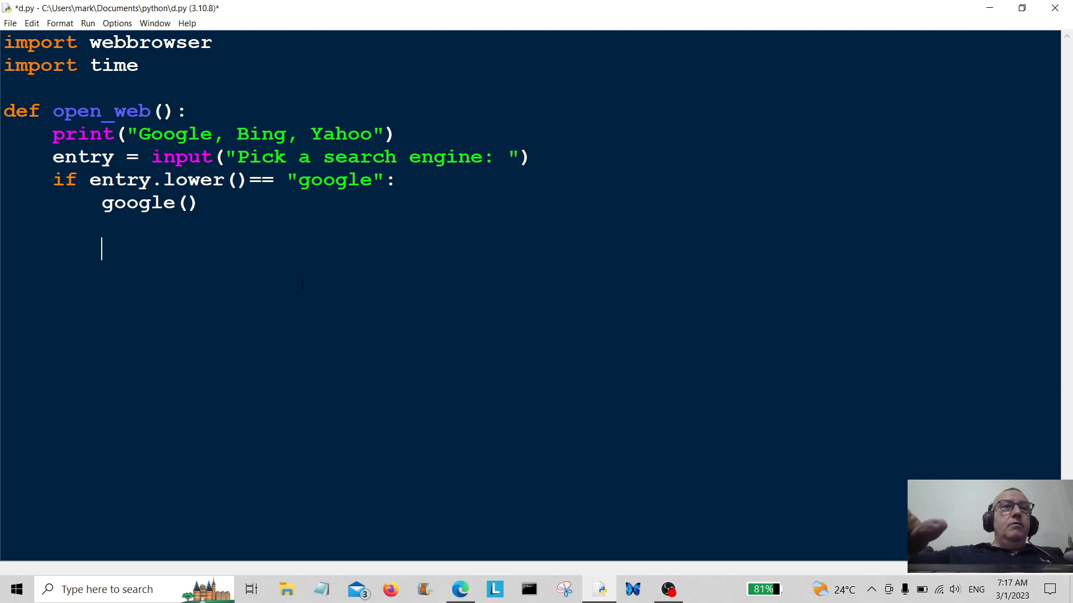
Step: Define def google(): with the line print("Opening Google..")
text(de)
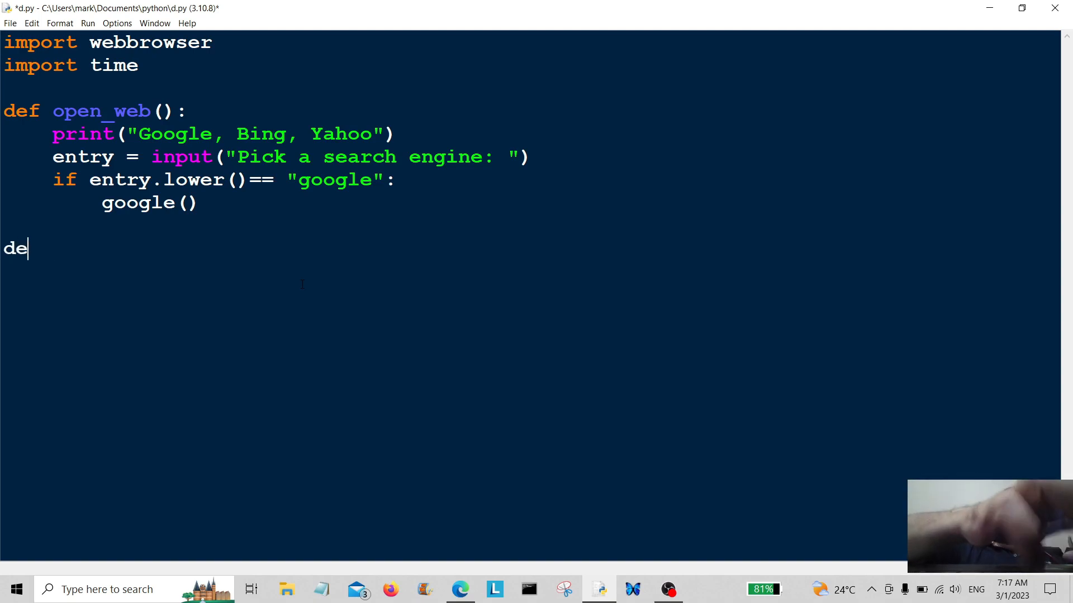
text(f)
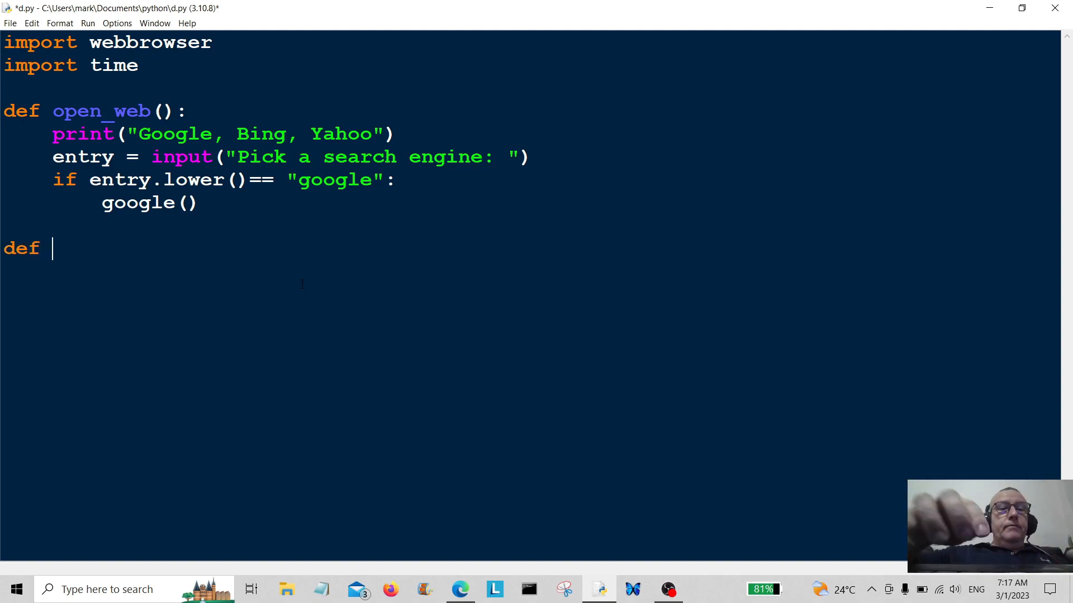
text(goog)
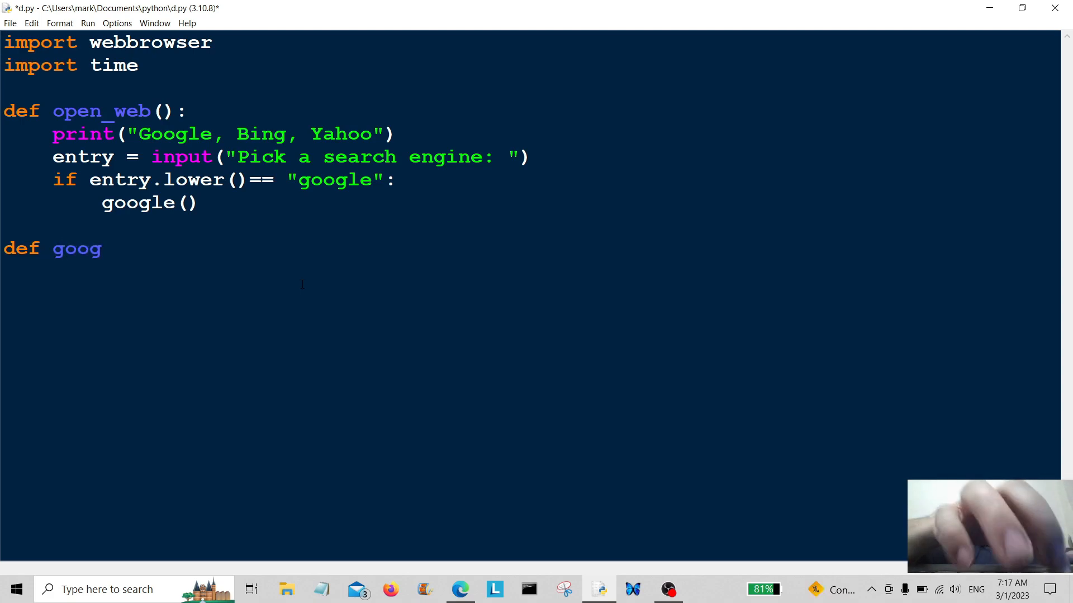
text(le)
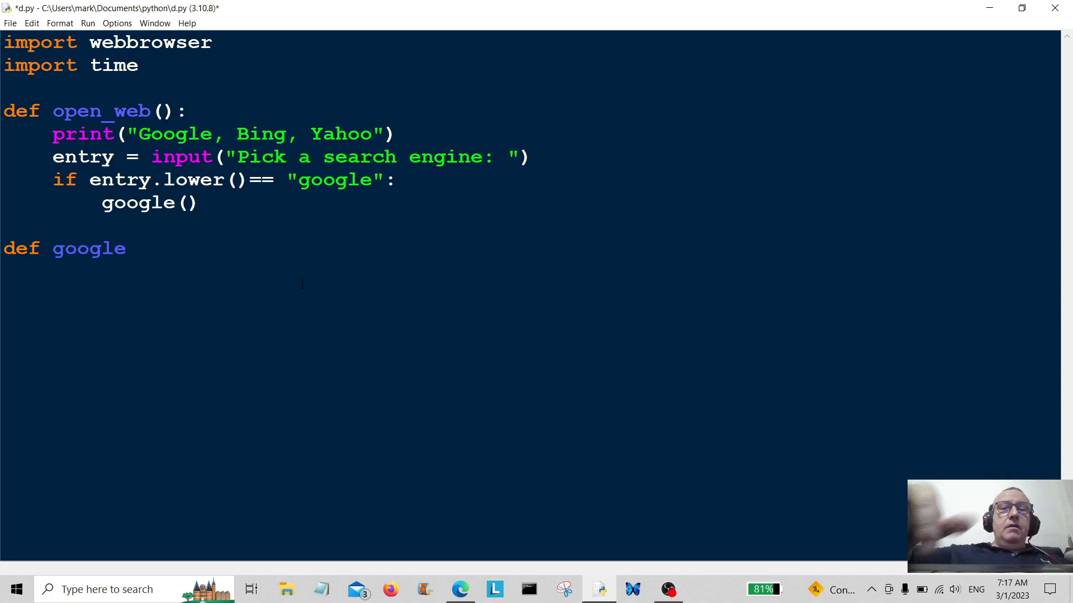
text(():)
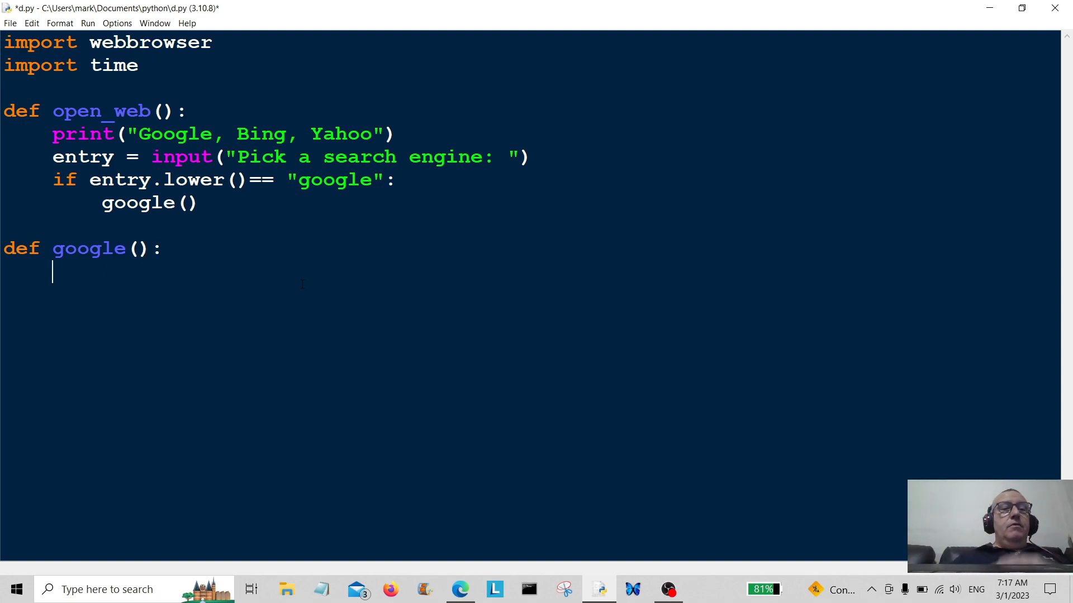
text(prin)
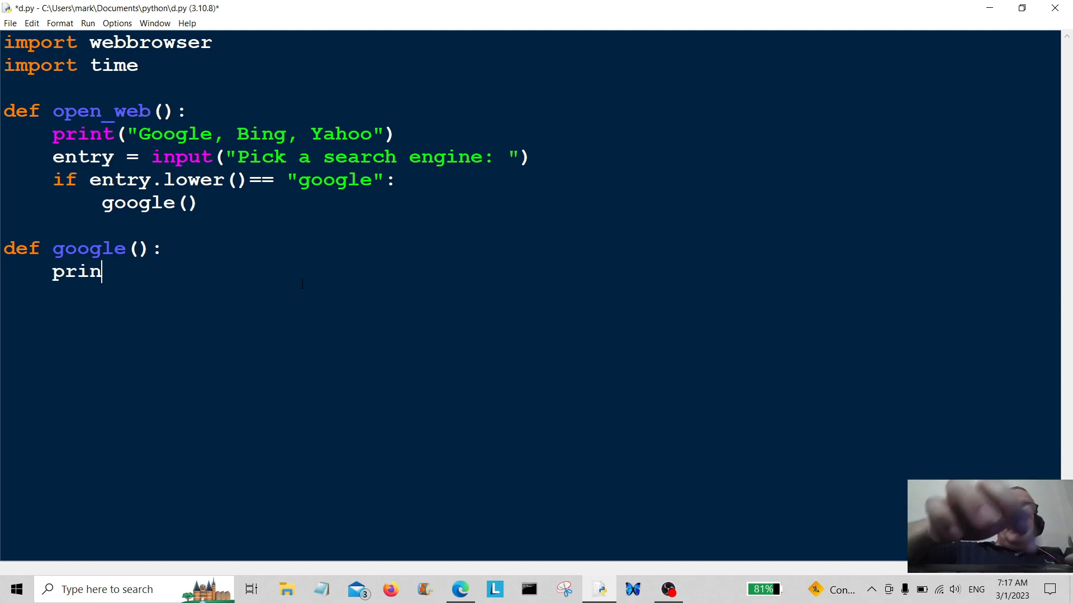
text(t(")
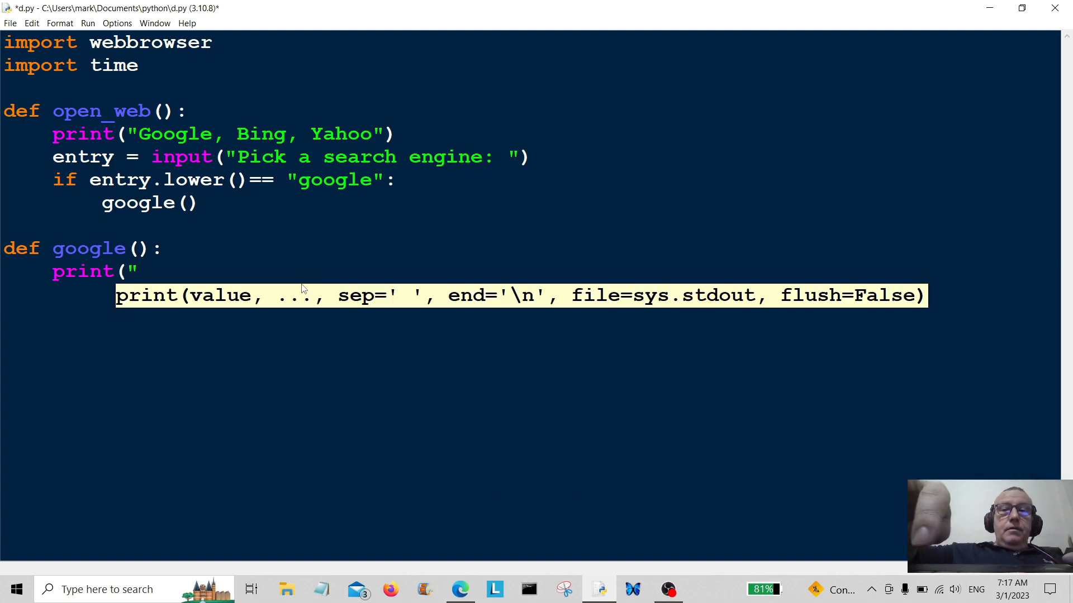
text(Ope)
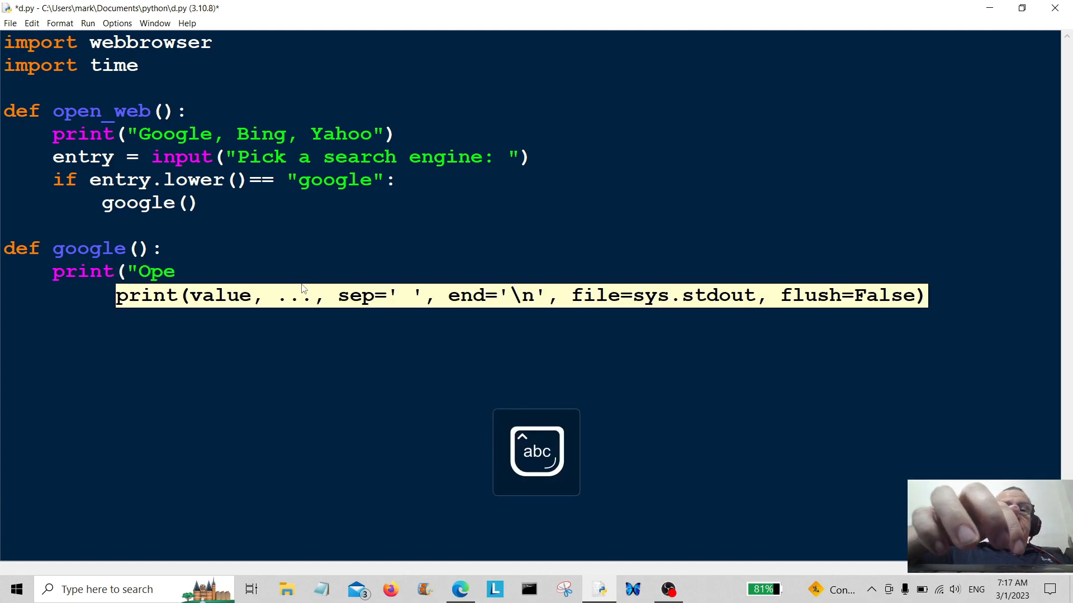
text(ning)
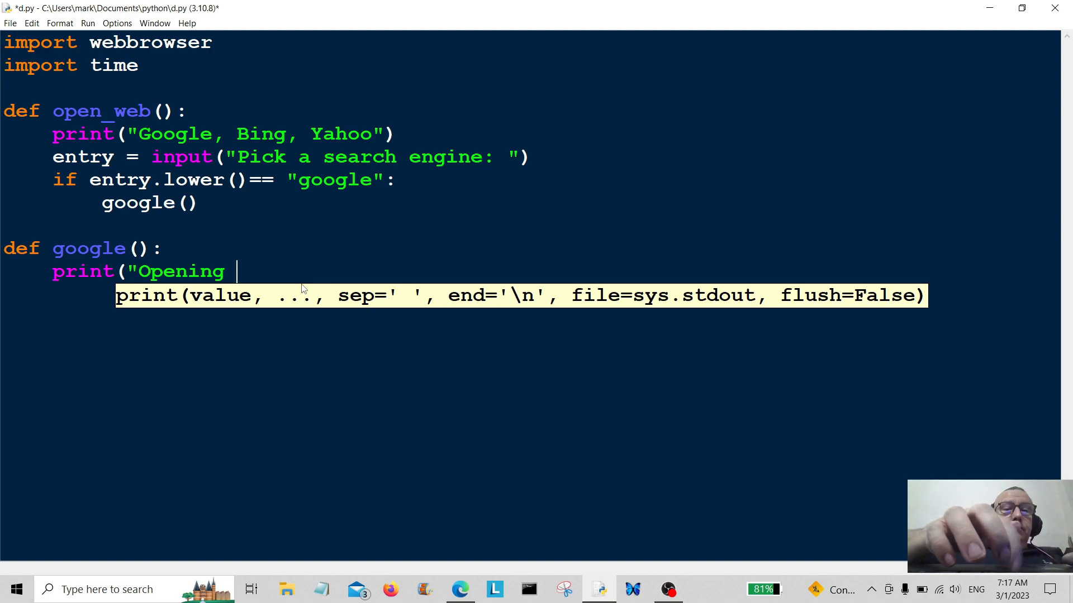
text(Go)
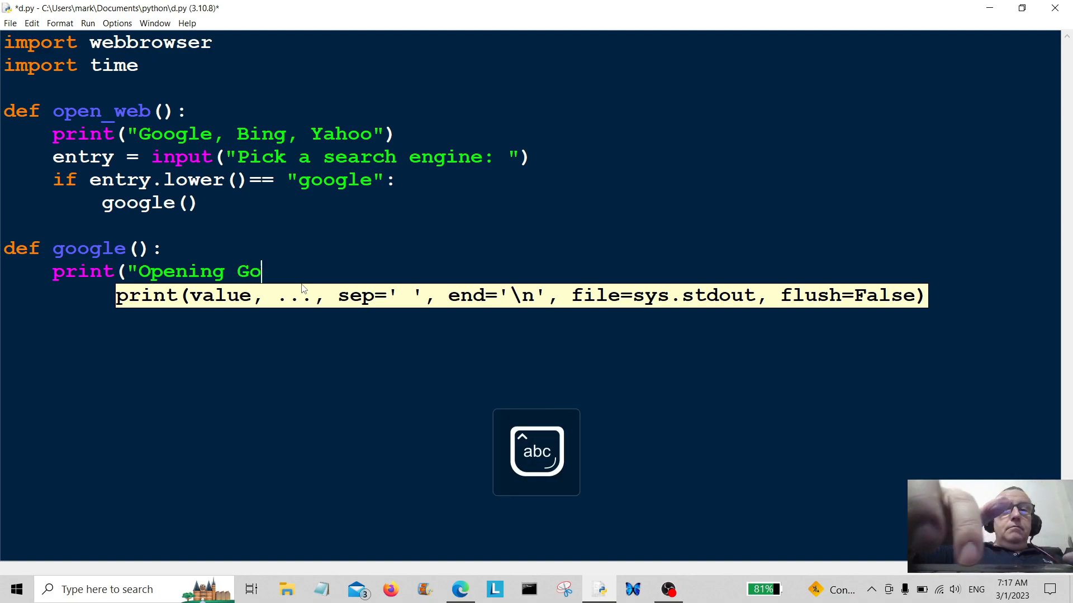
text(ogle..)
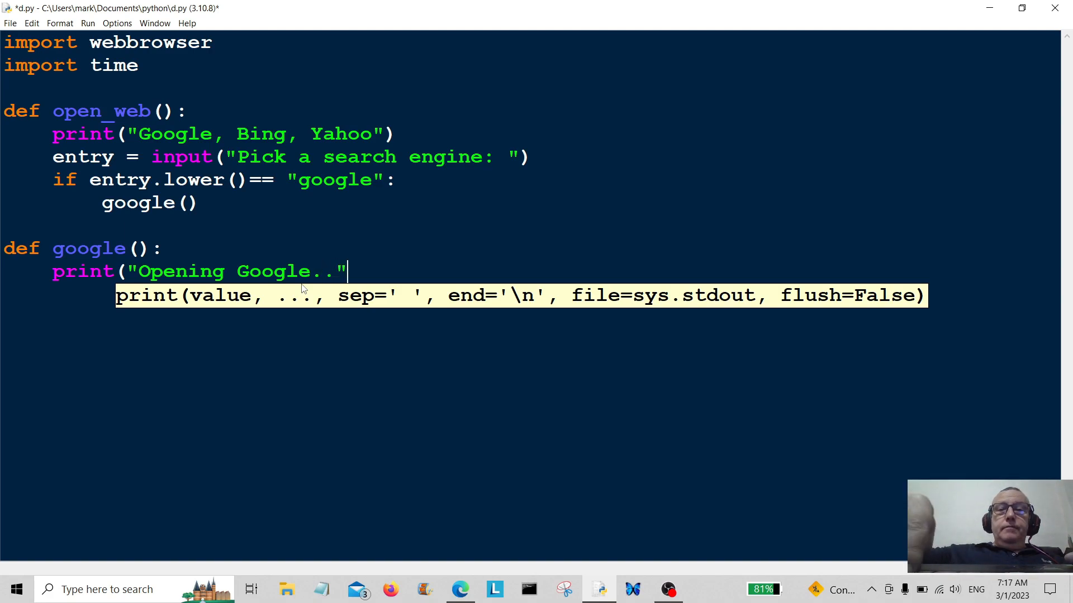
text())
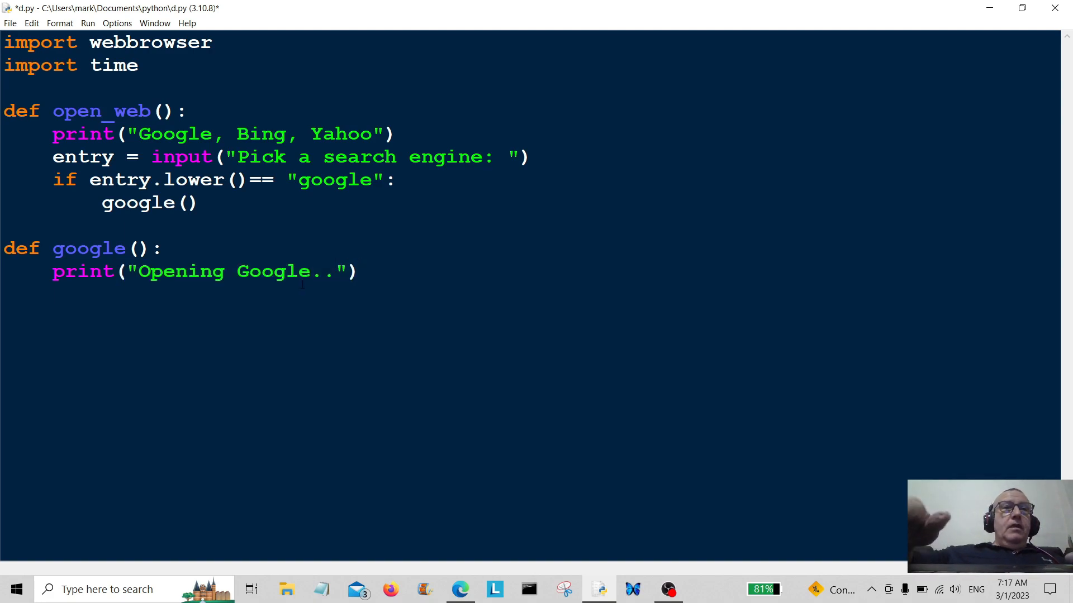
Step: Add time.sleep(1) below the print line in google()
text(tim)
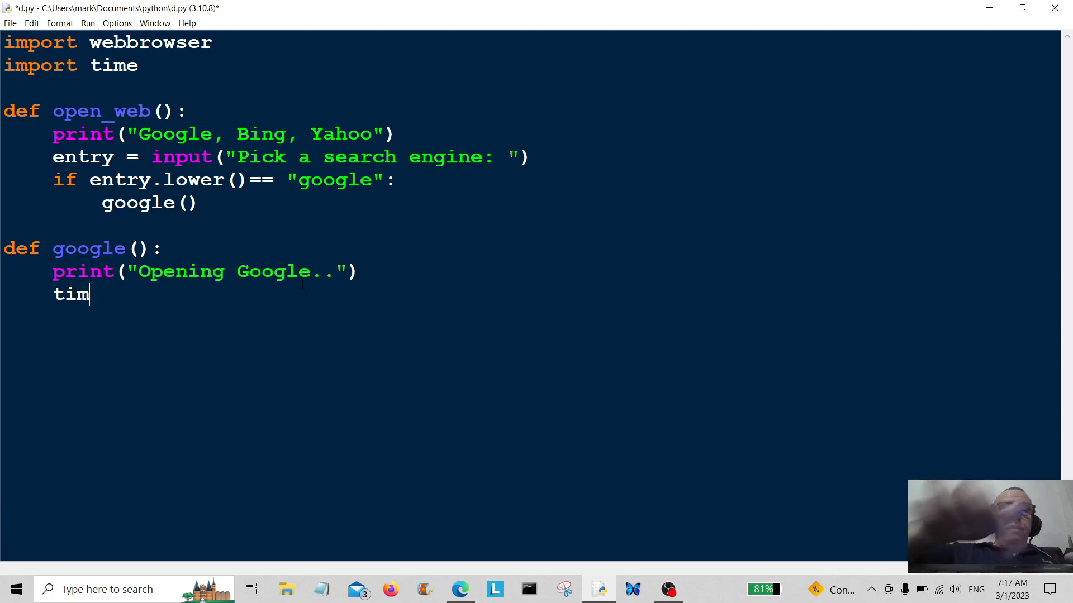
text(e.s)
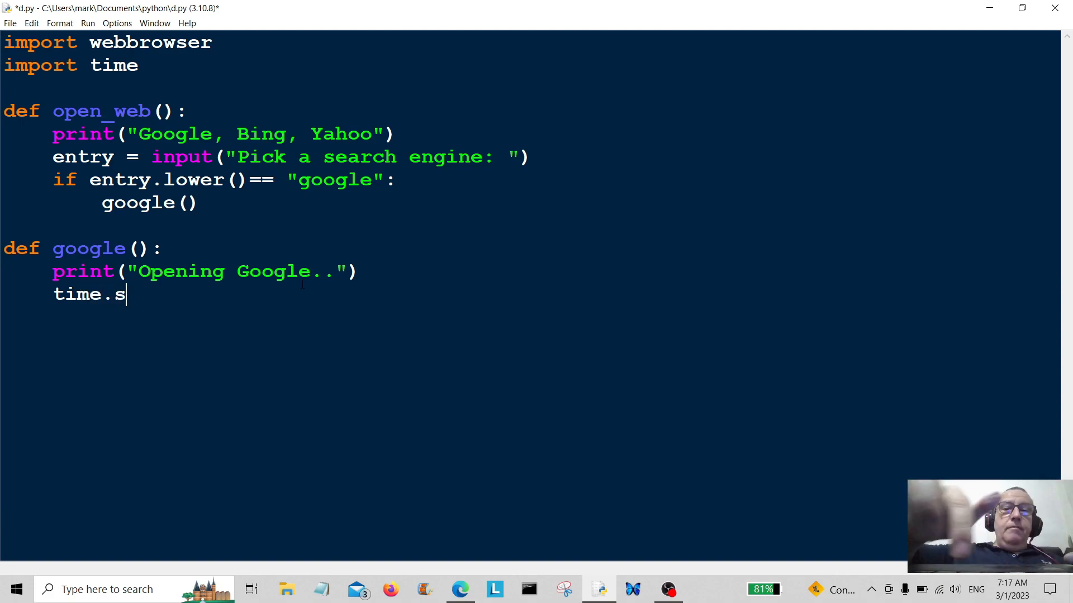
text(leep)
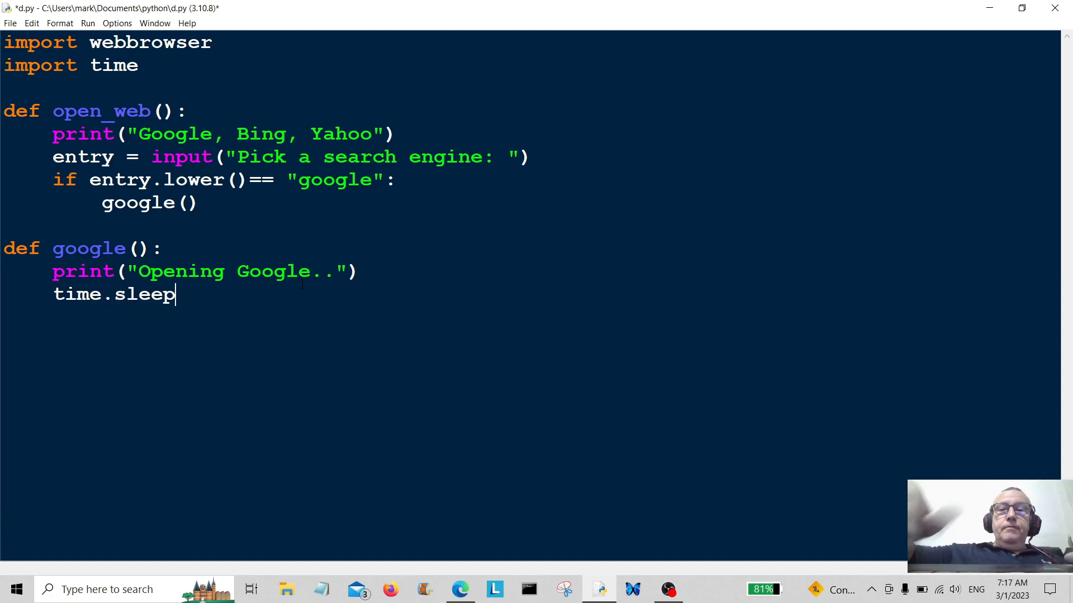
text((1)
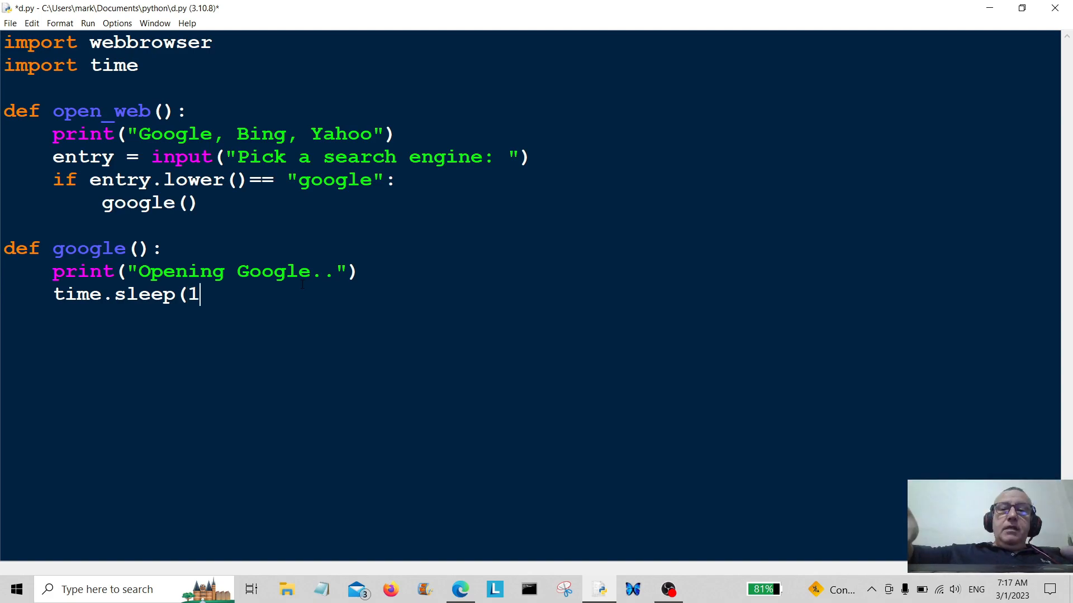
text())
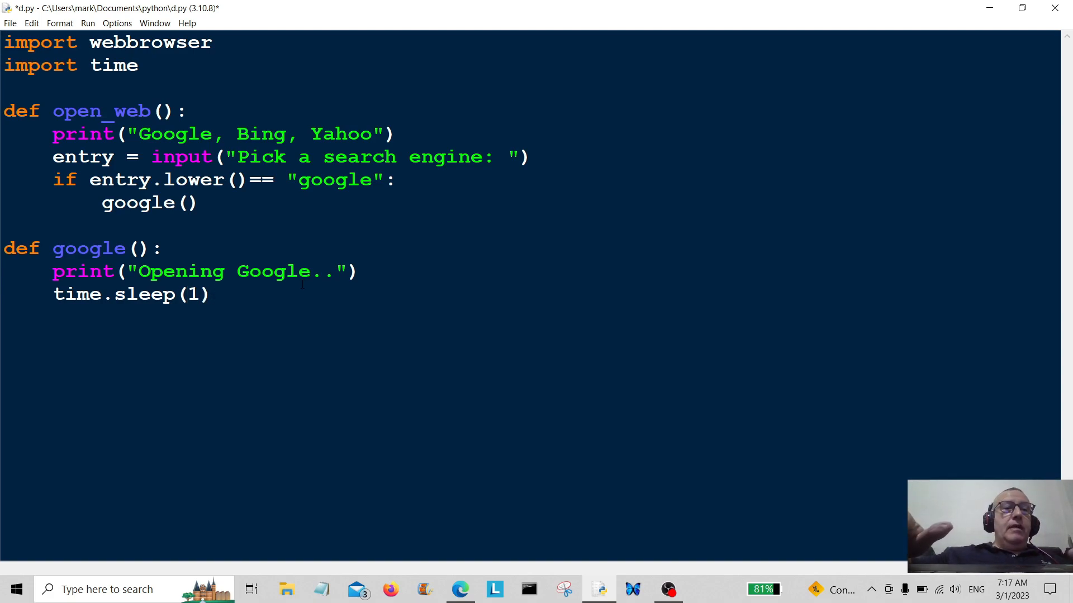
key(Enter)
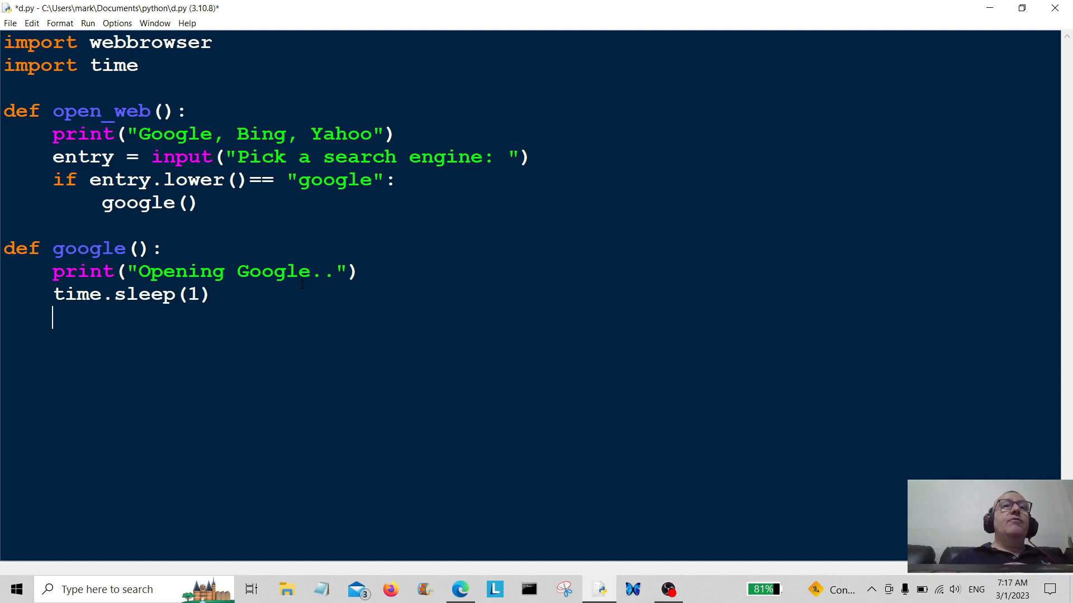
text(we)
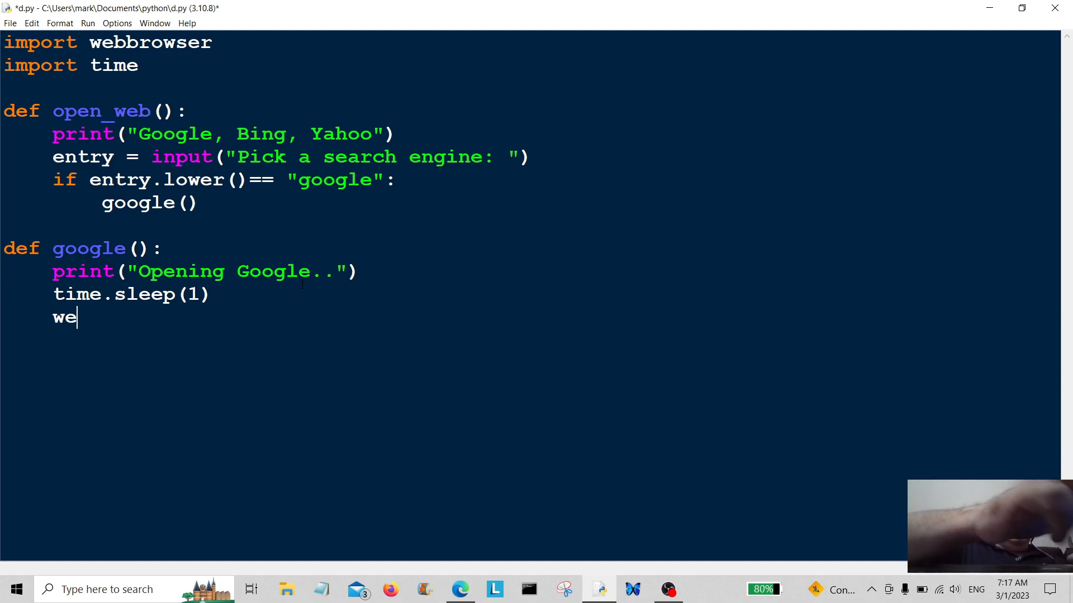
text(b)
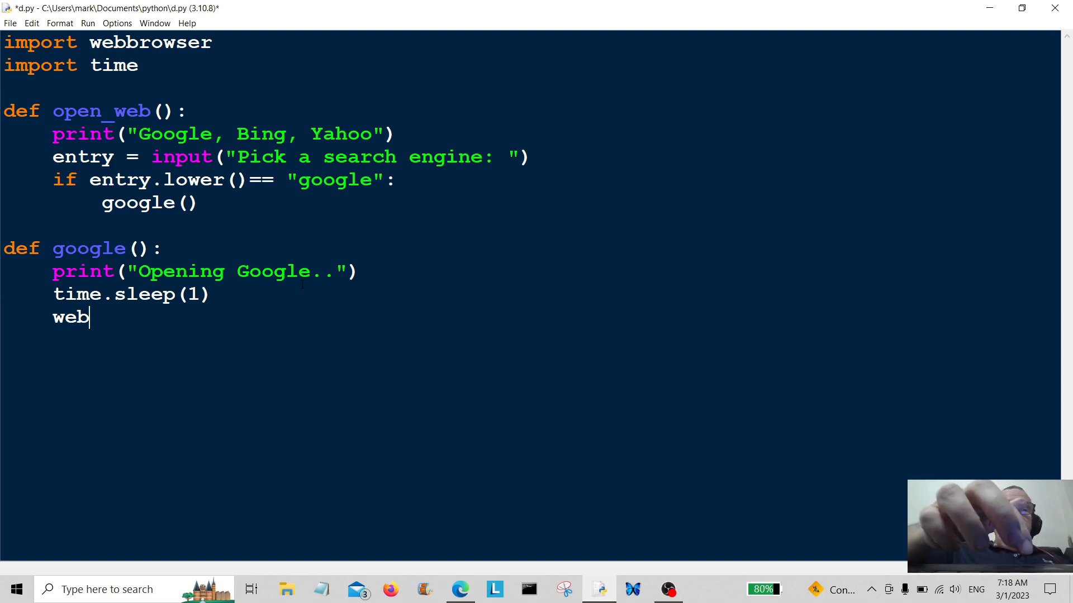
text(br)
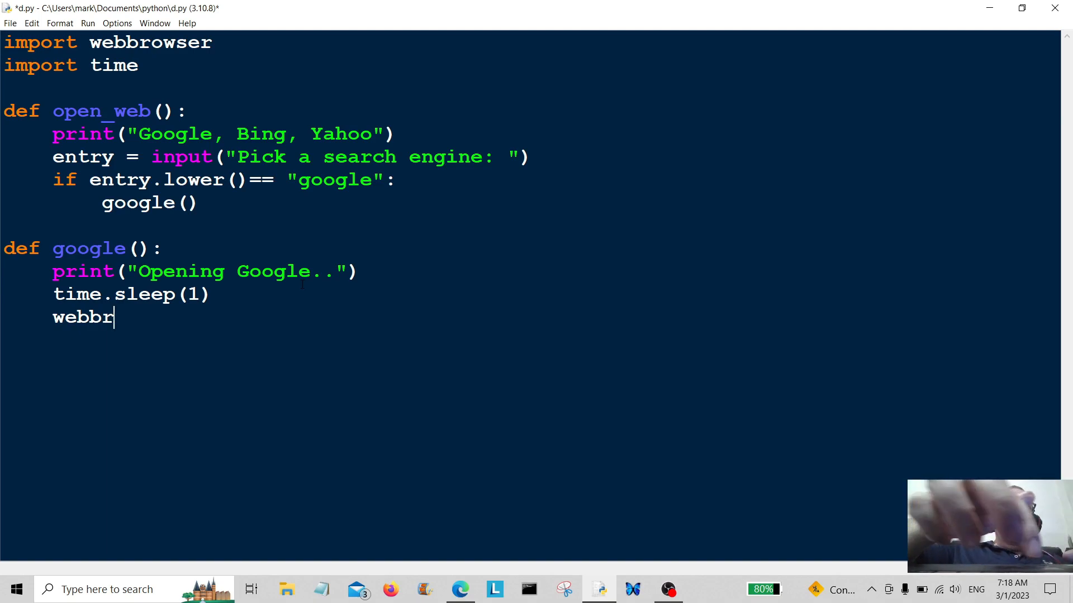
text(ows)
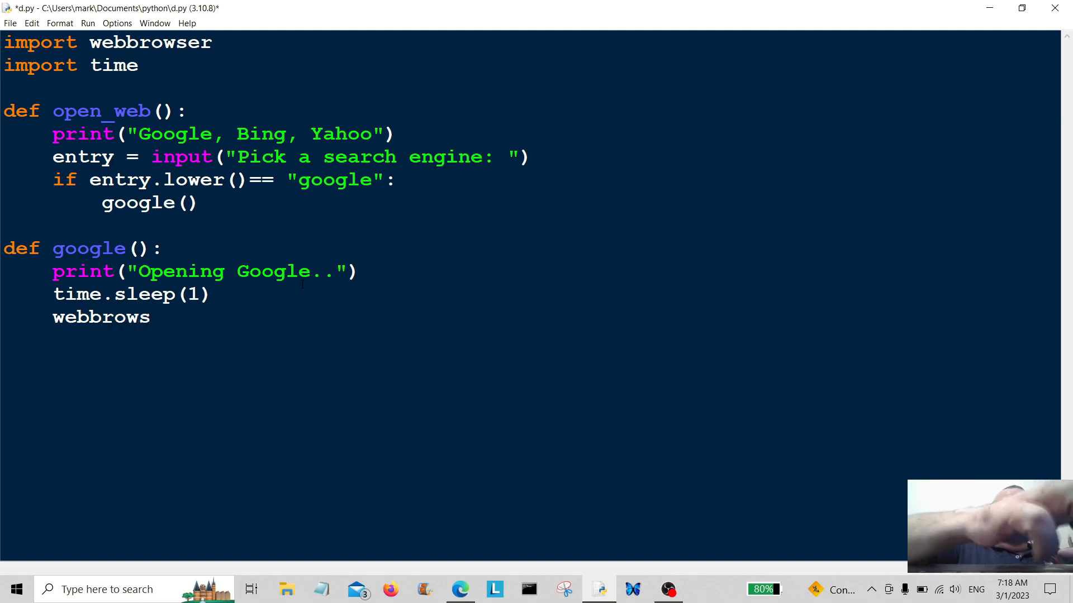
text(er)
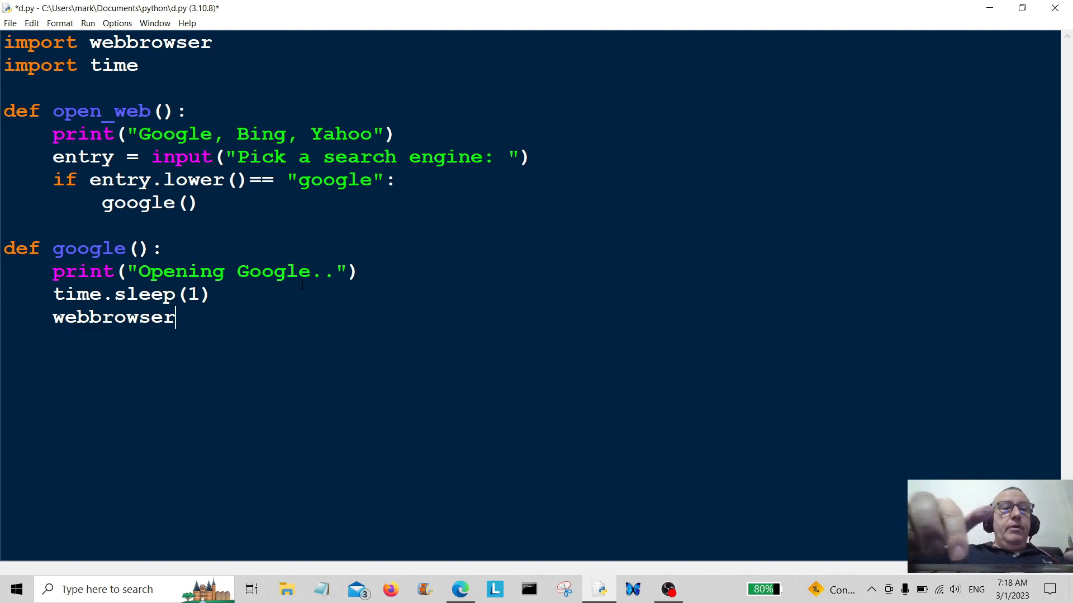
text(.op)
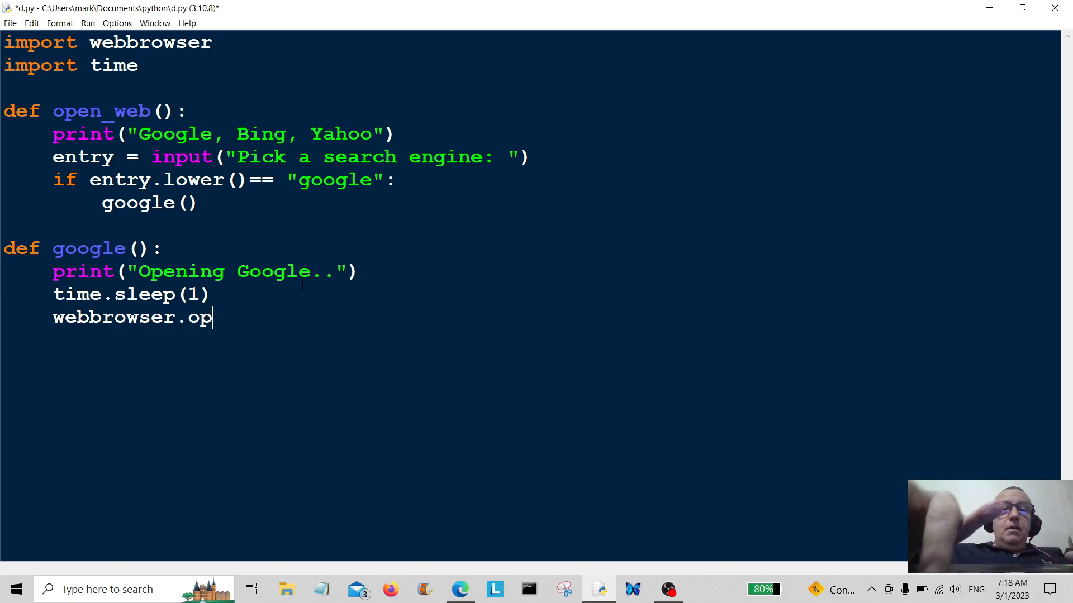
text(en)
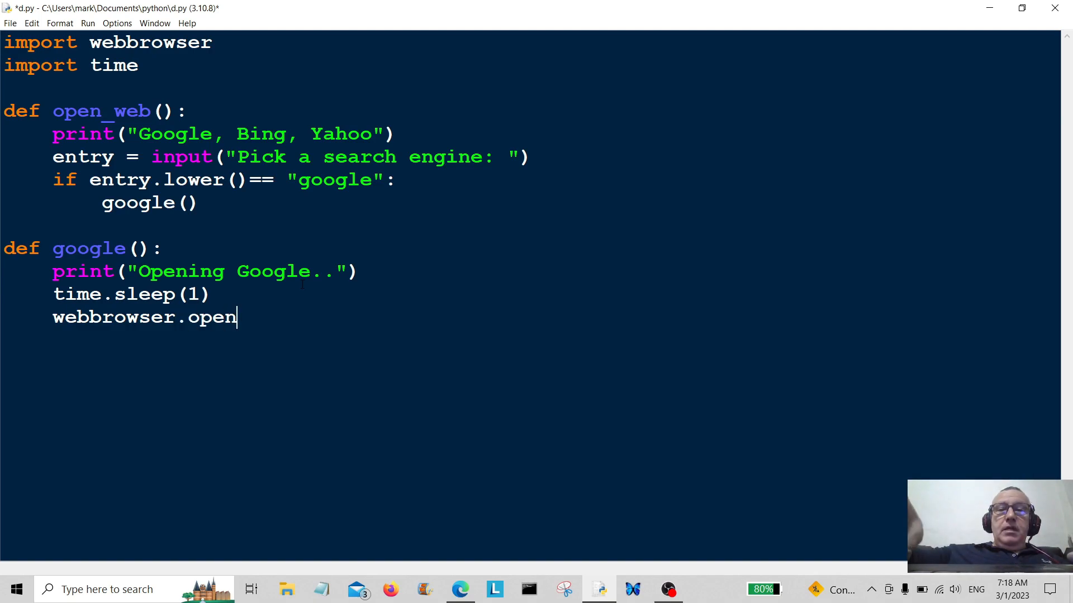
text((")
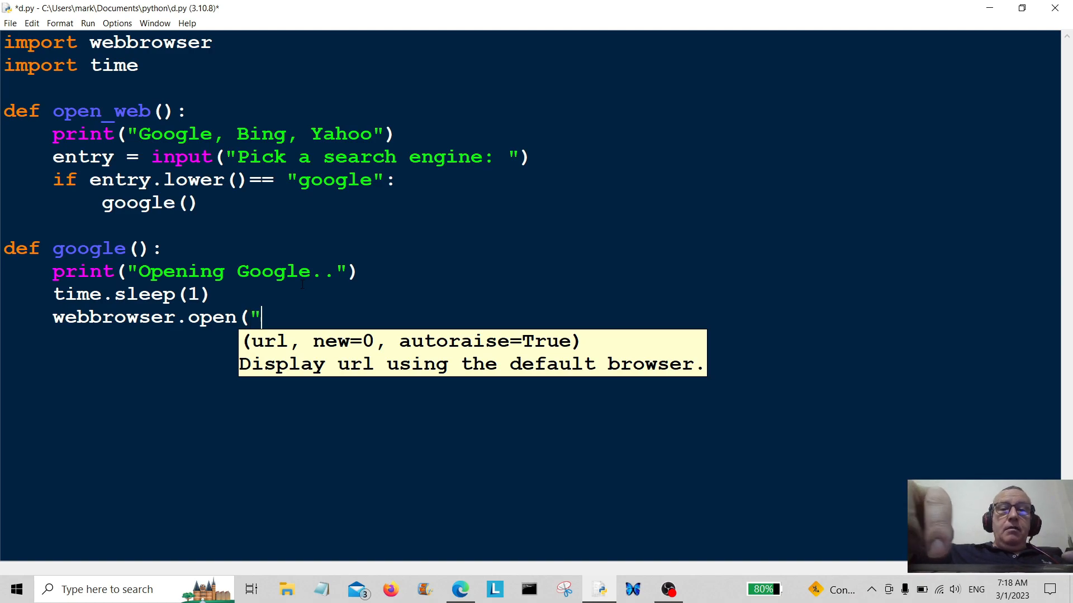
text(htt)
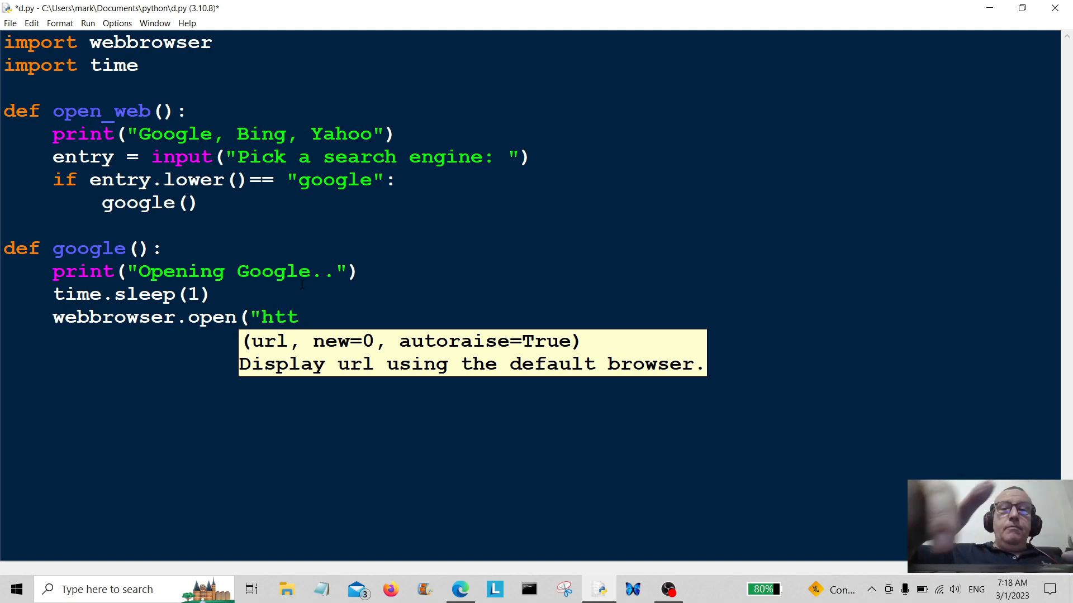
text(ps:)
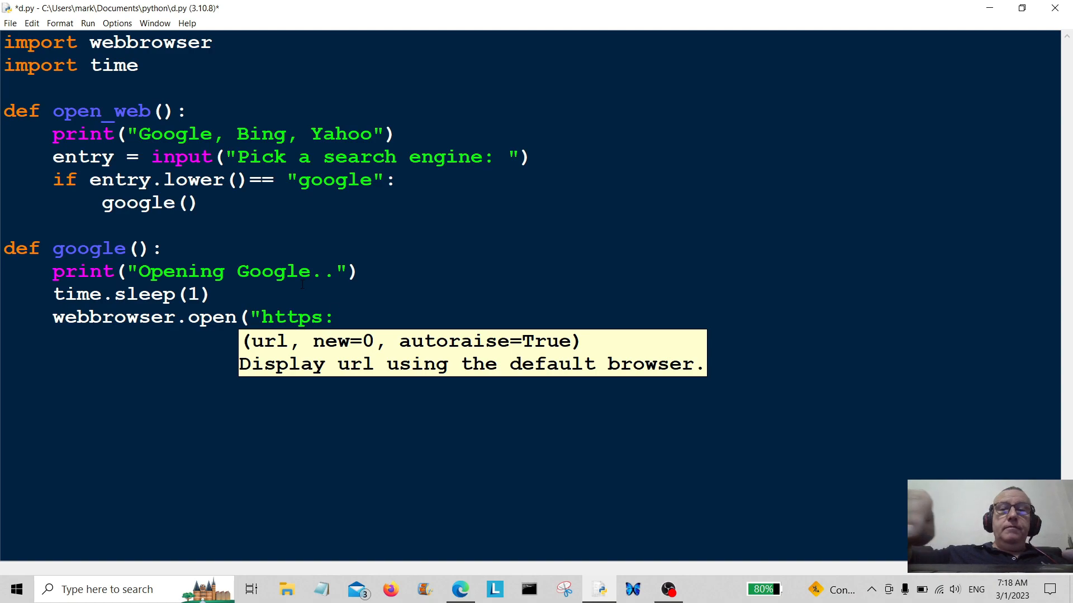
text(//)
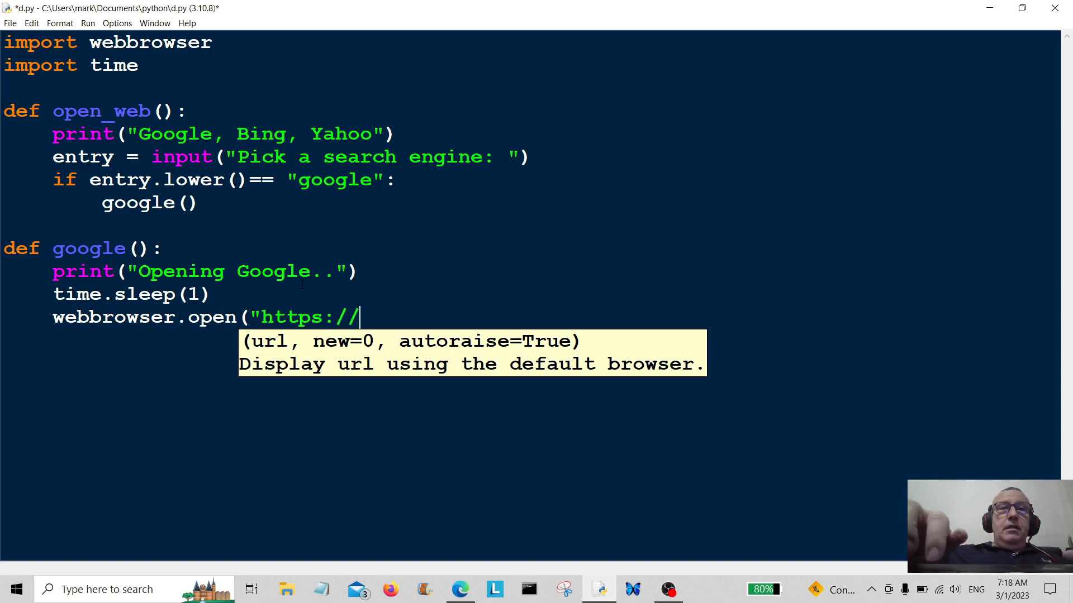
text(goog)
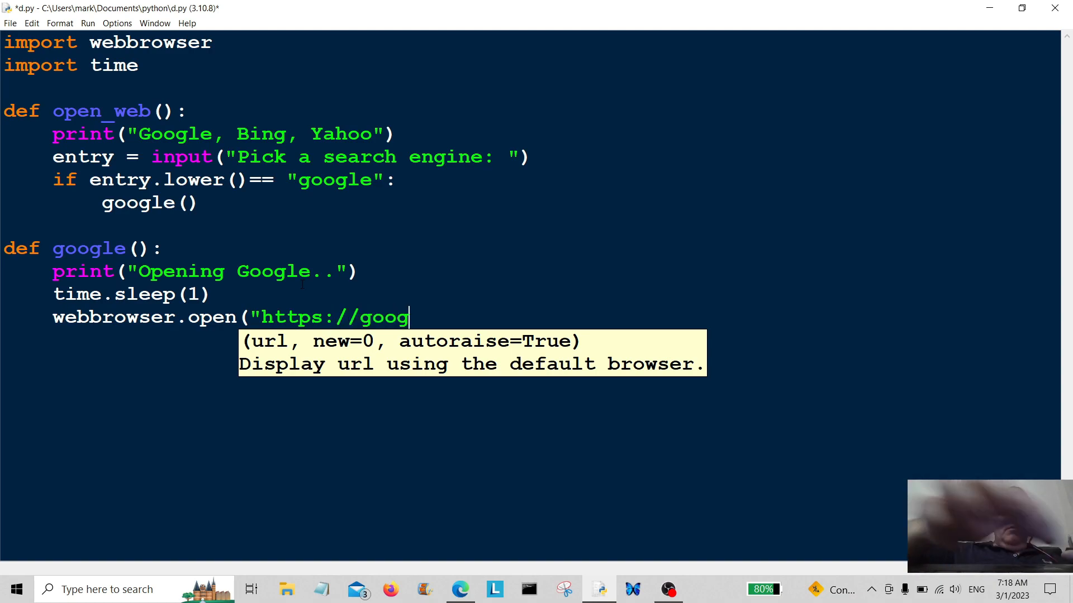
text(le)
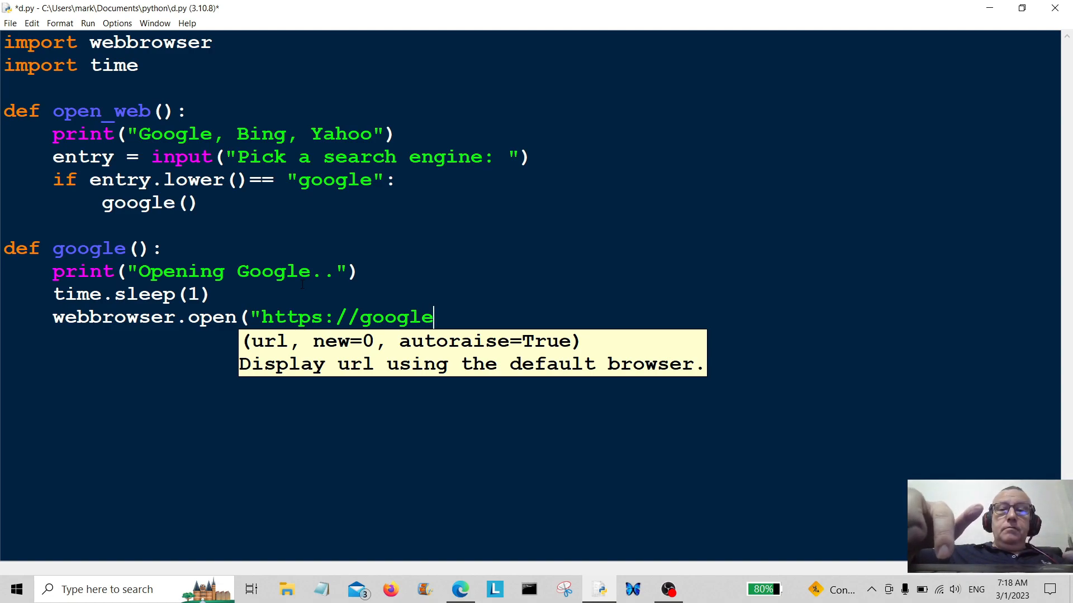
text(.com)
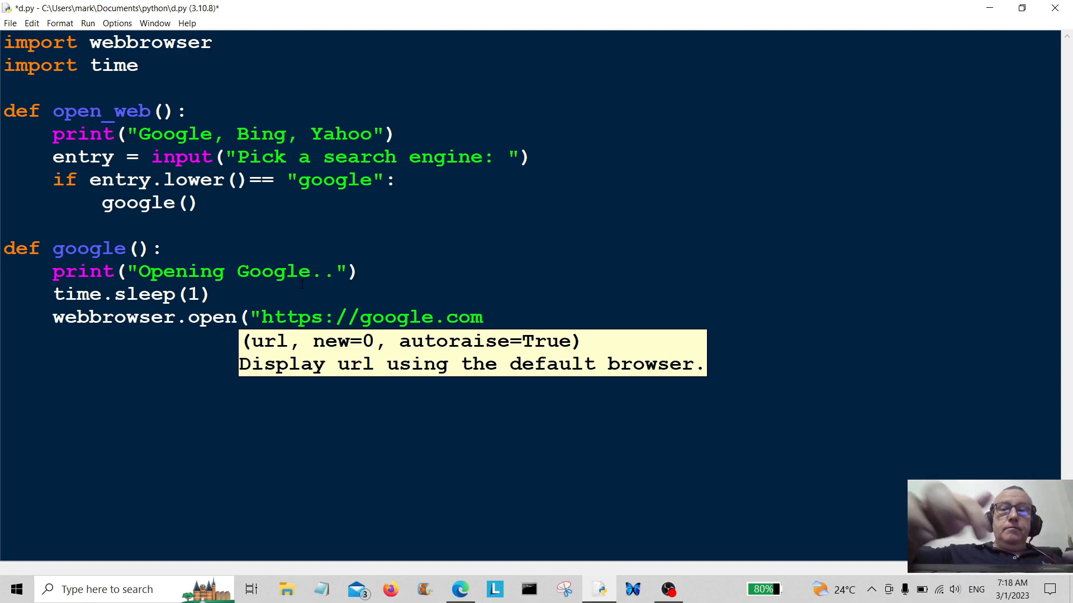
text("))
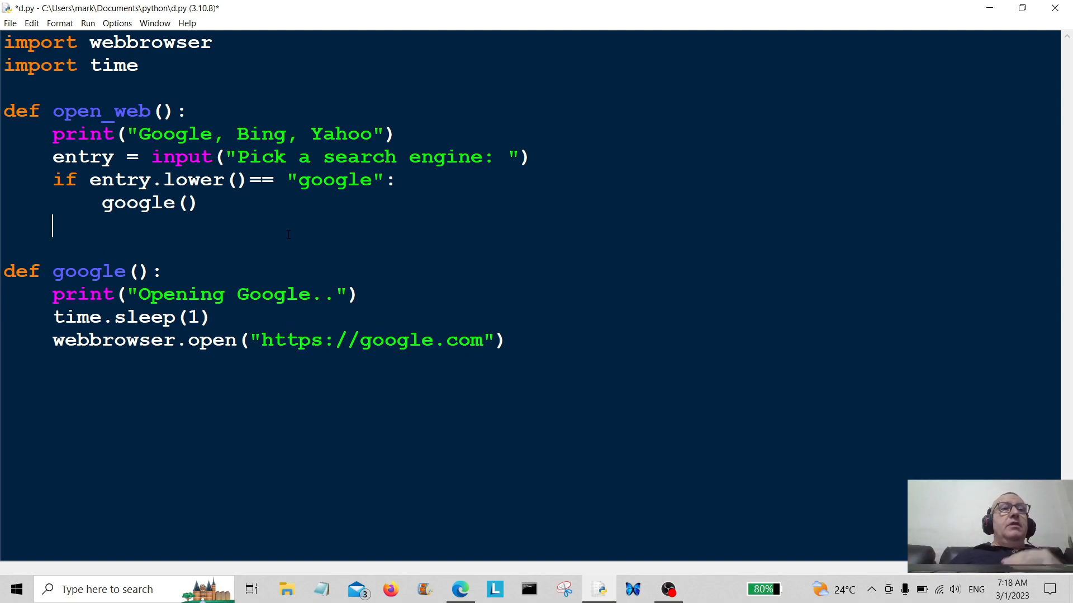
Step: Add elif entry.lower()== "bing": with an indented bing() call
text(el)
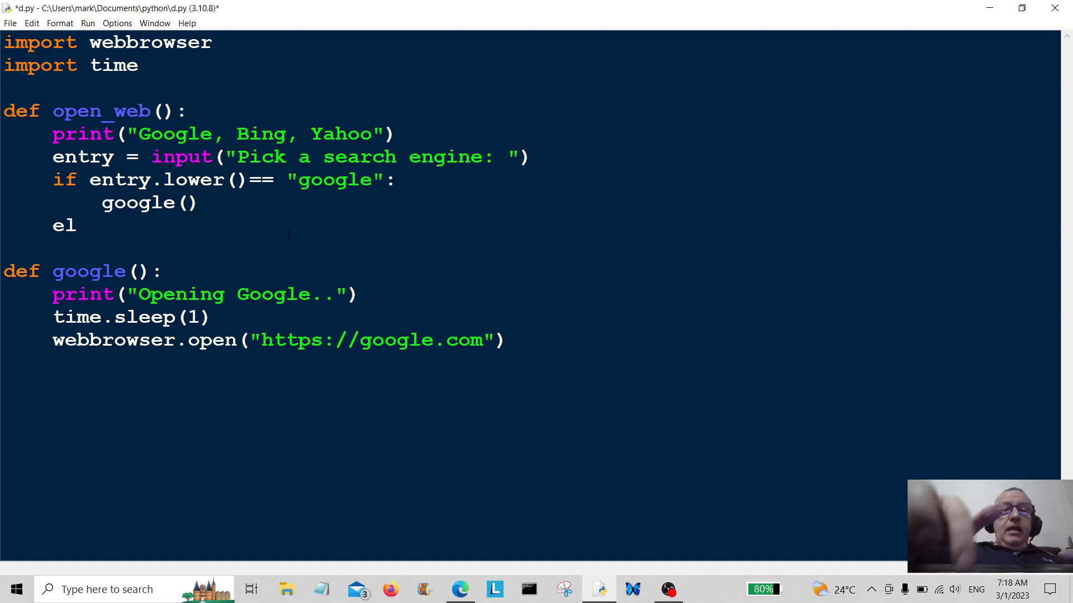
text(if)
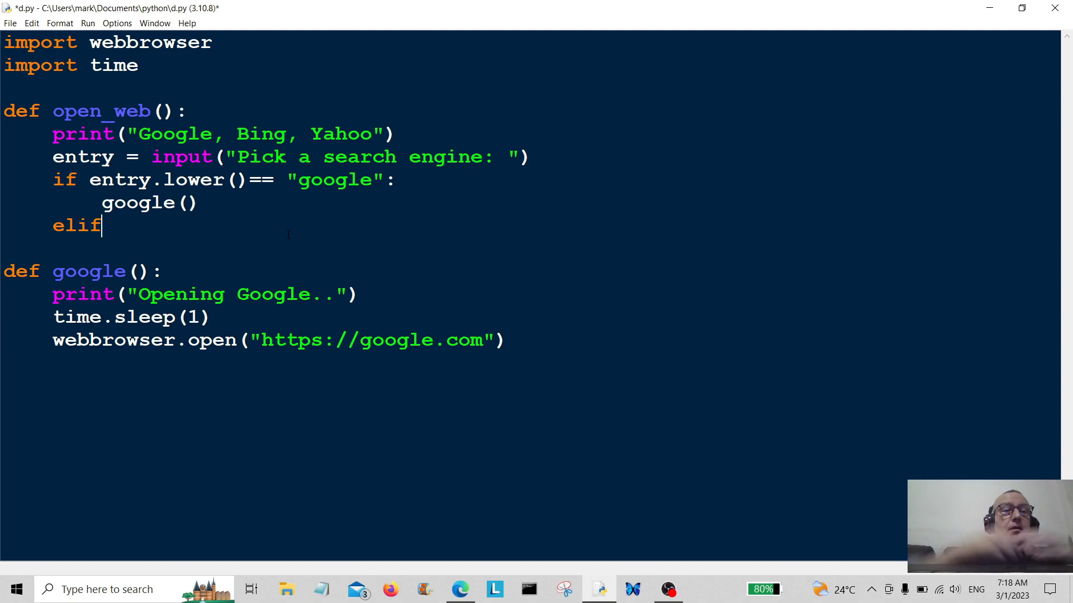
text(entr)
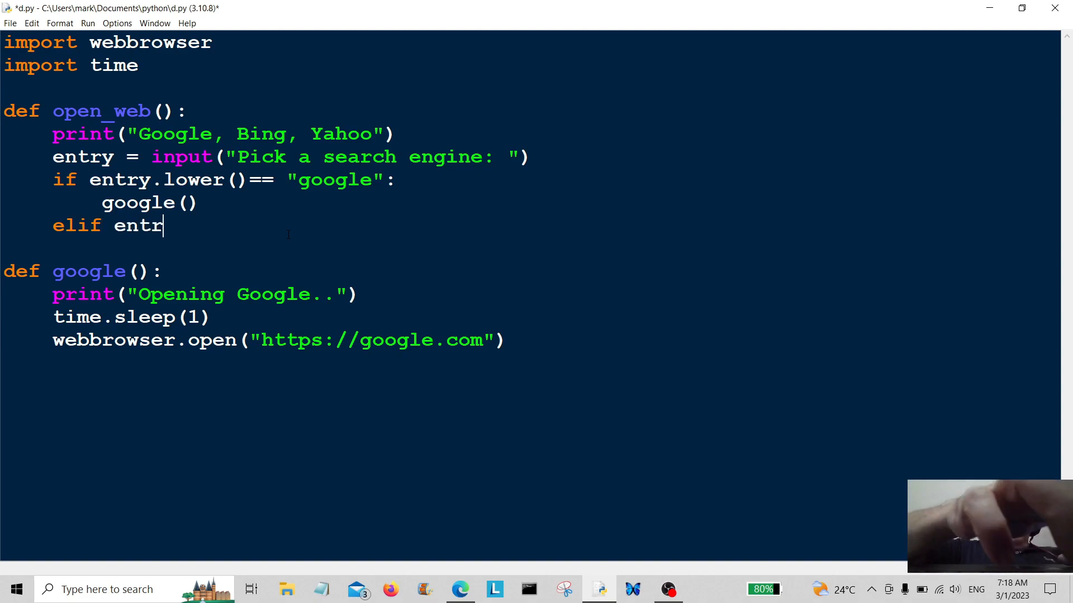
text(y.low)
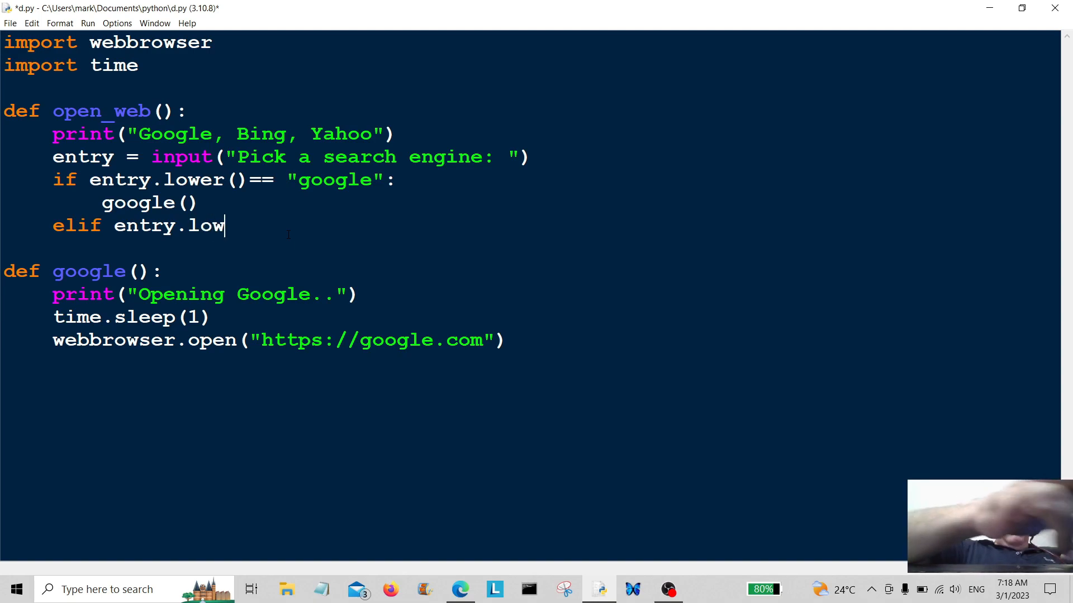
text(er())
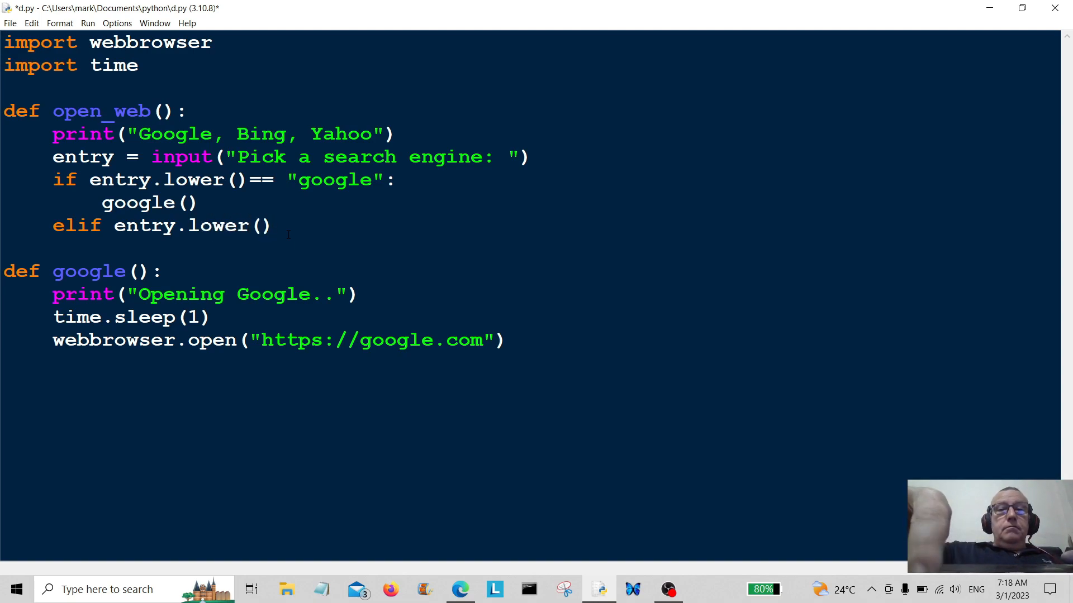
text(==)
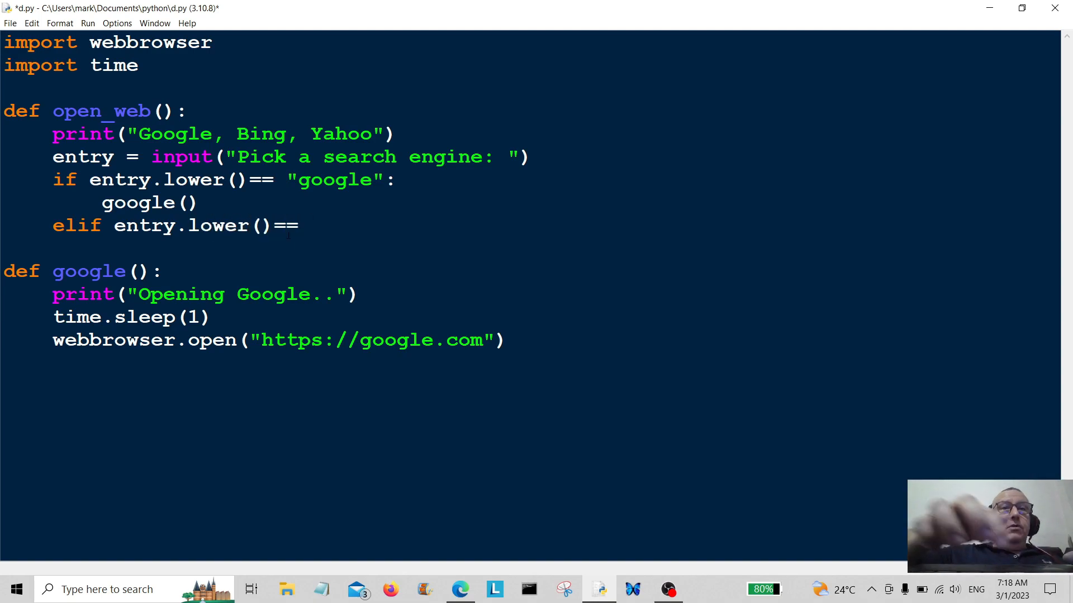
text(")
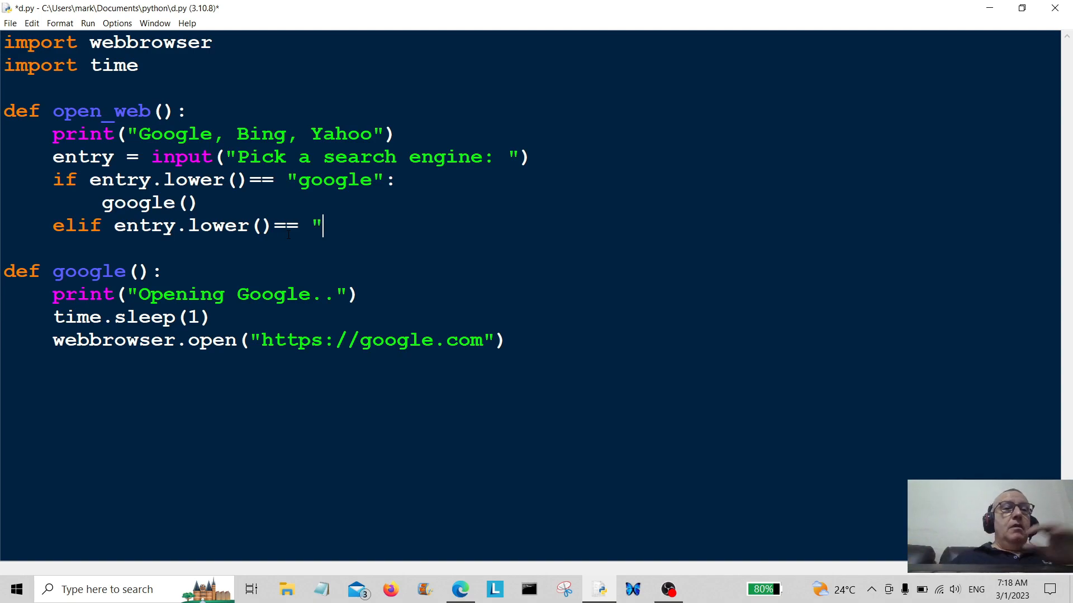
text(n)
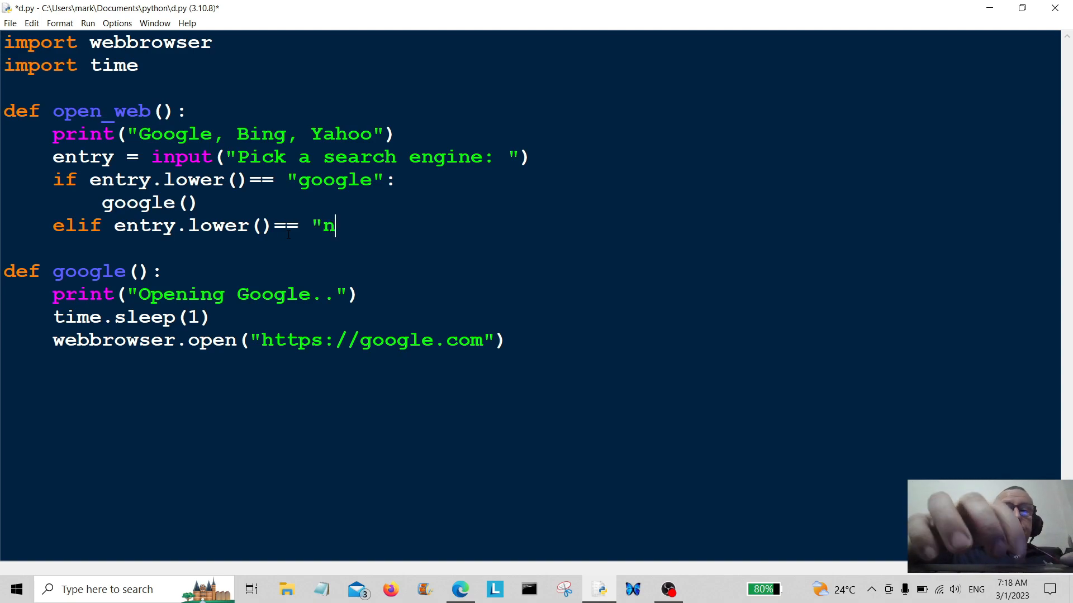
text(ing)
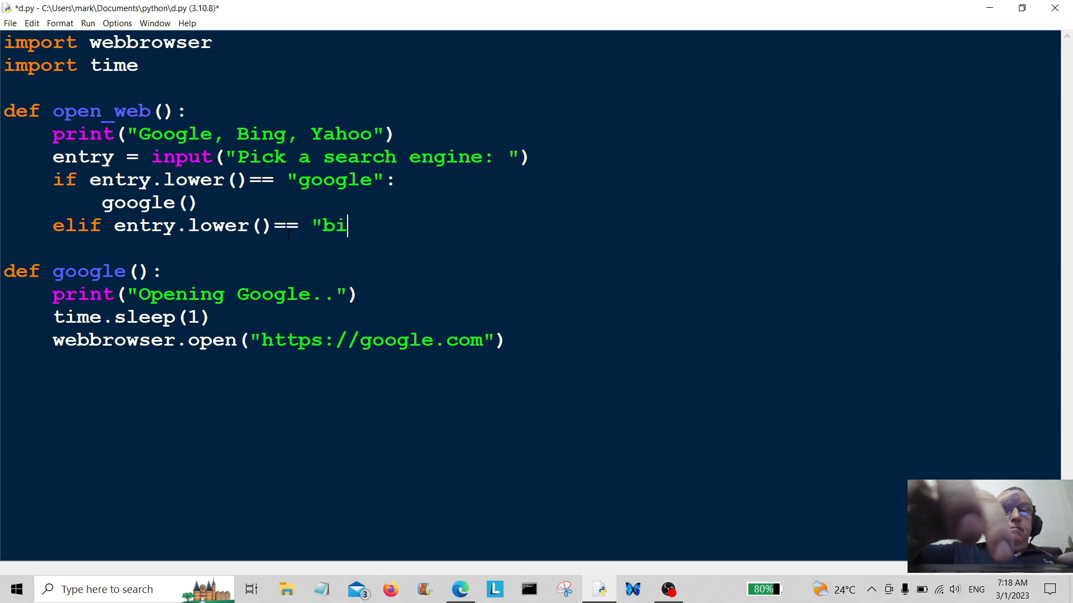
text(ng")
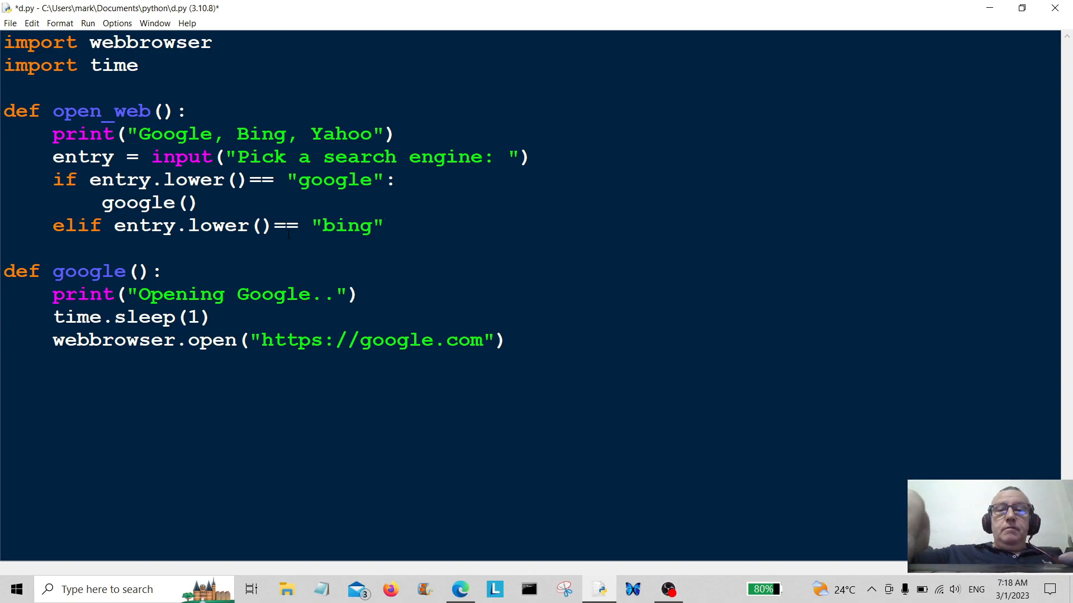
text(:)
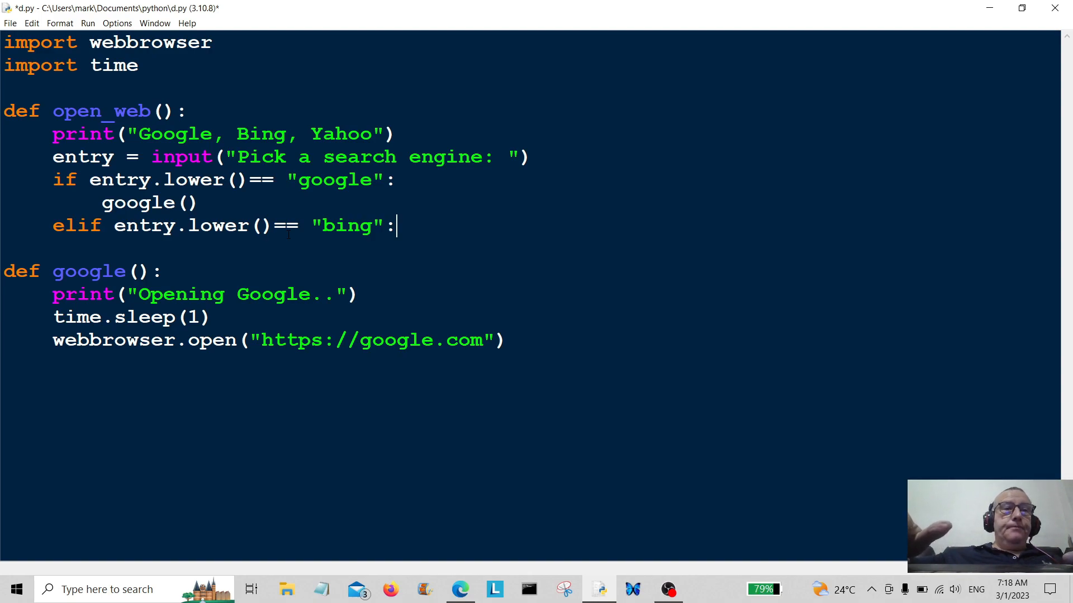
text(b)
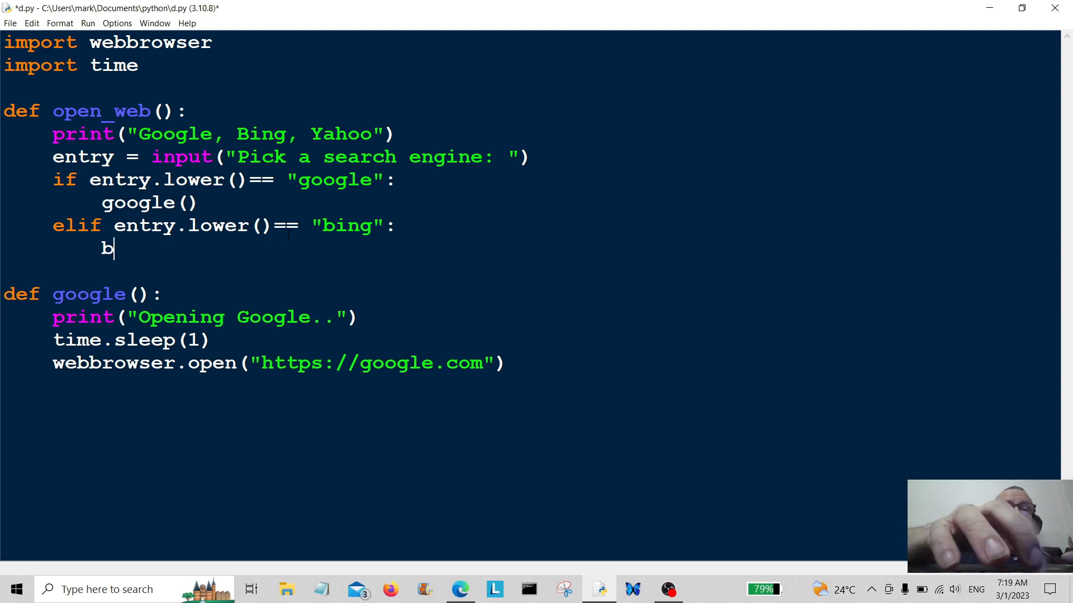
text(ing)
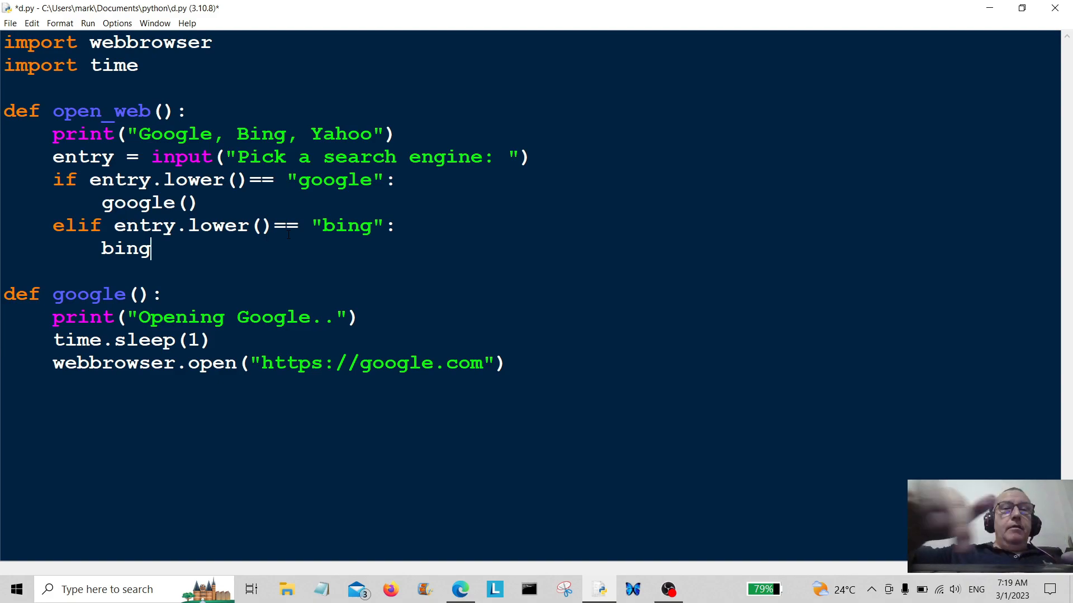
text(())
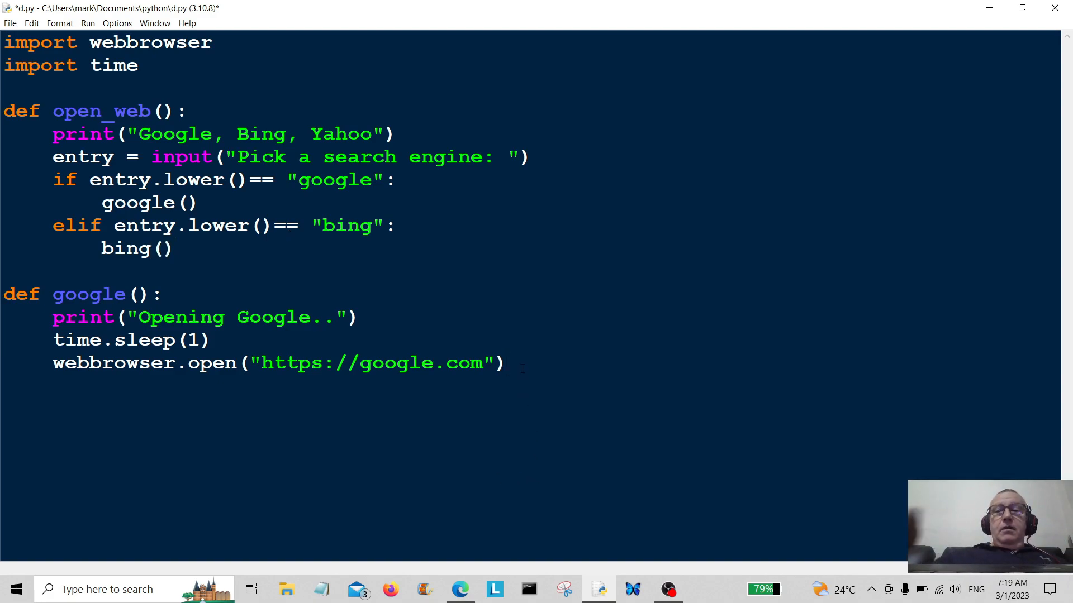
Step: Define def bing(): with the line print("Opening Bing..")
key(enter)
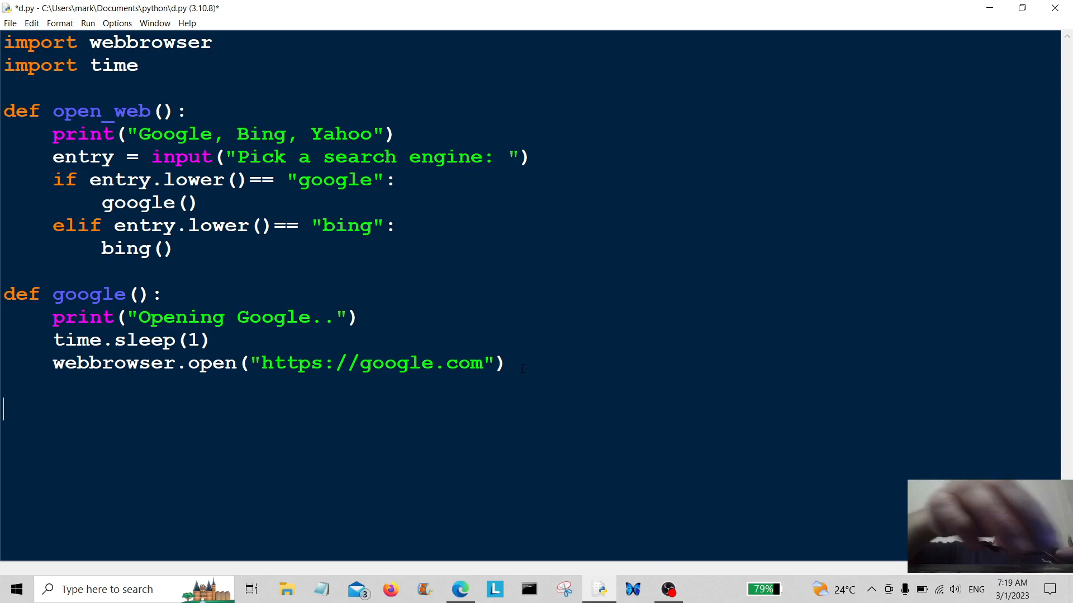
text(def)
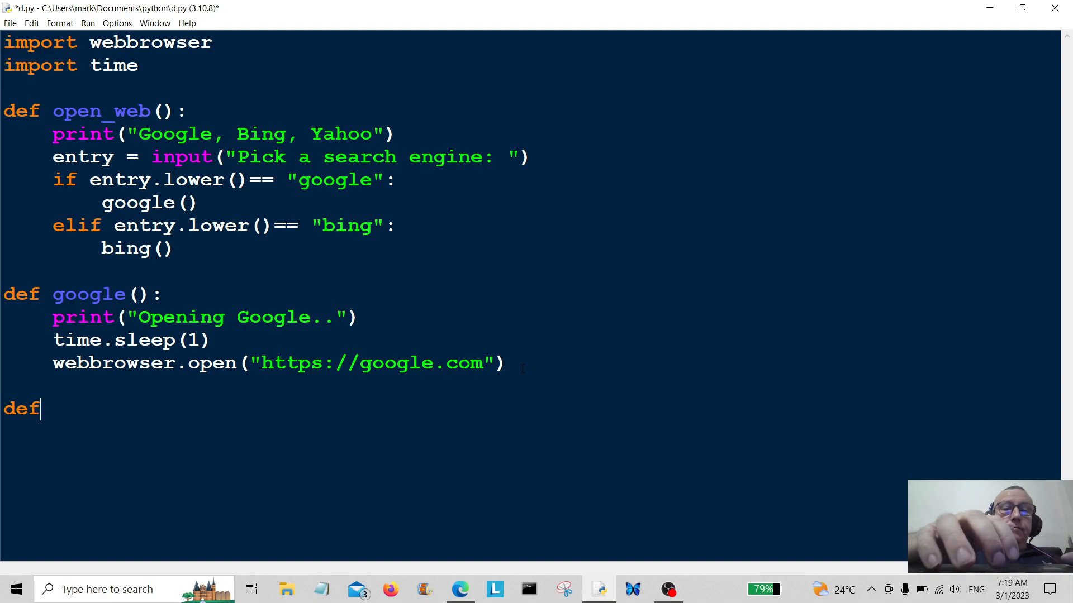
text(bing():)
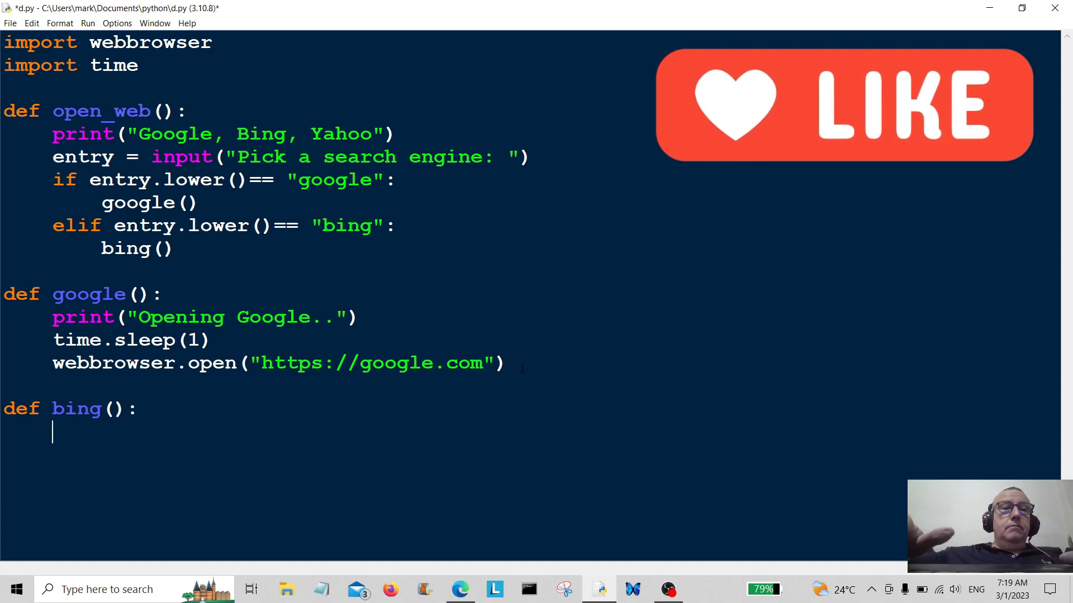
text(pr)
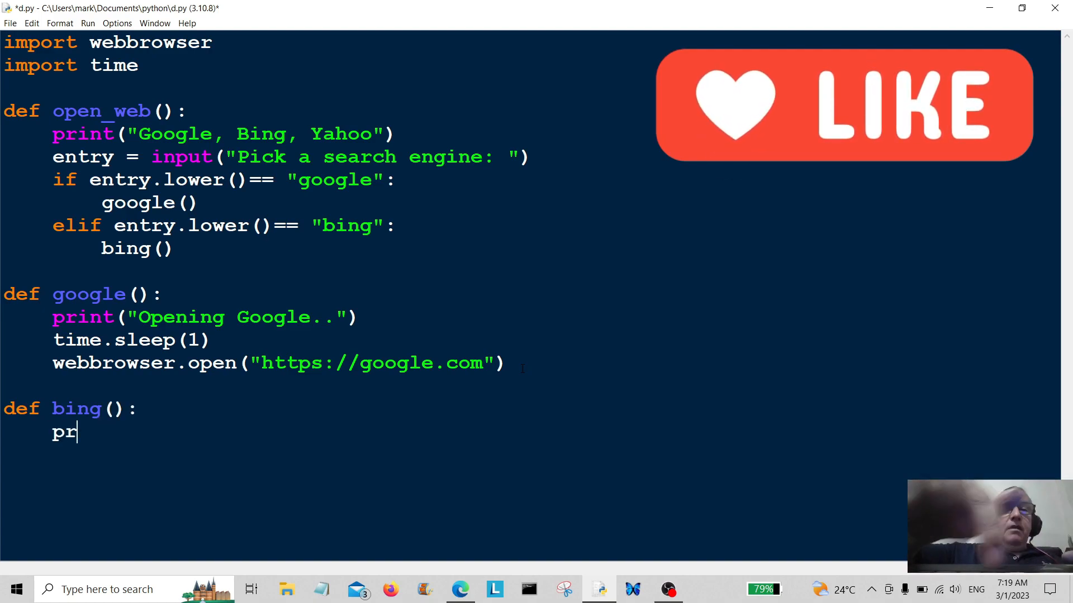
text(int()
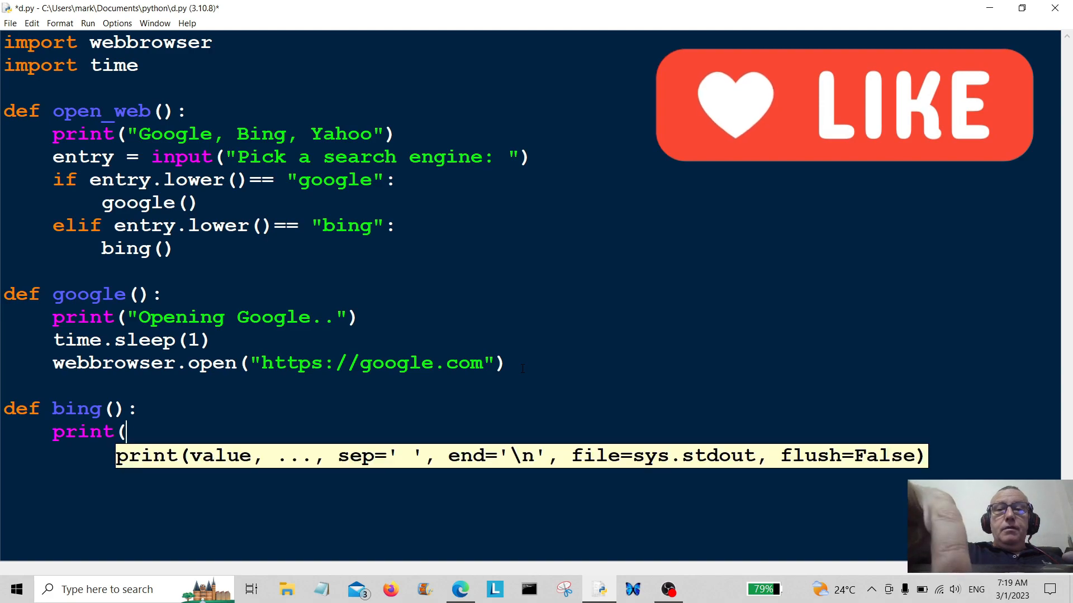
text("Opening)
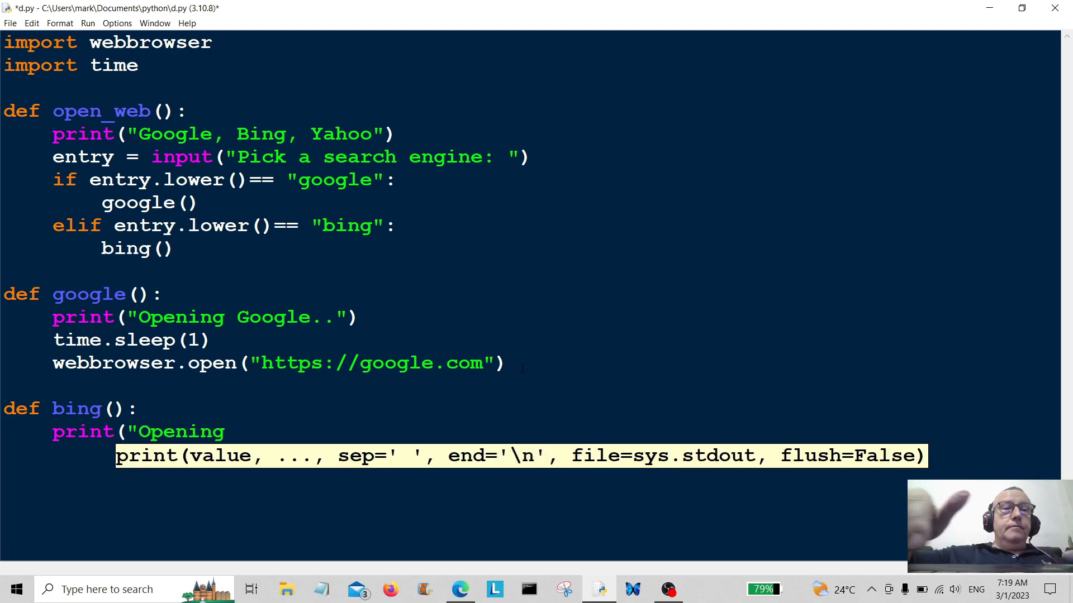
text(Bing)
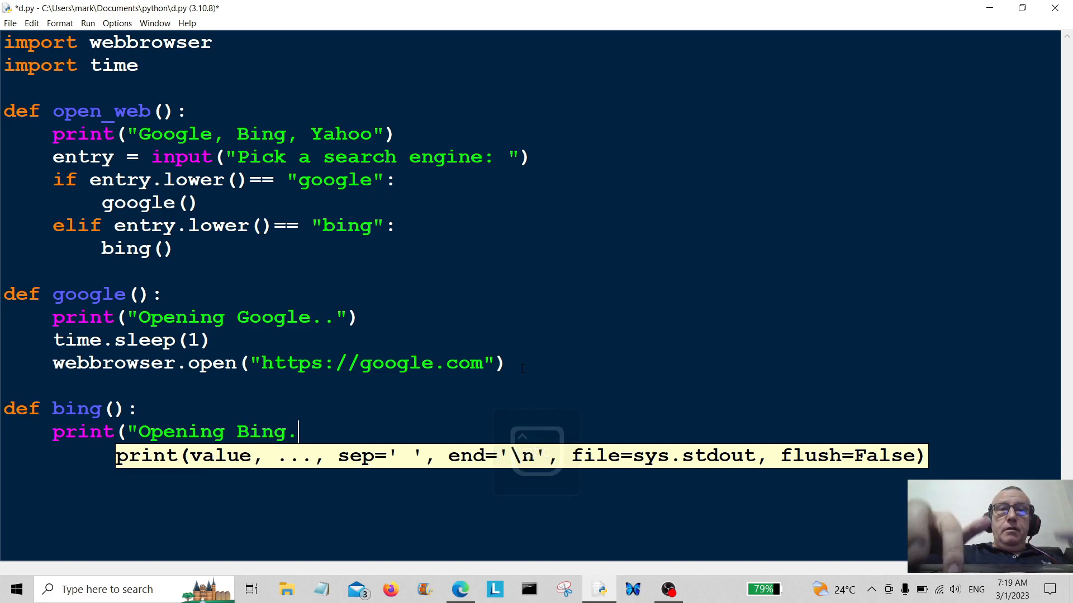
text(."))
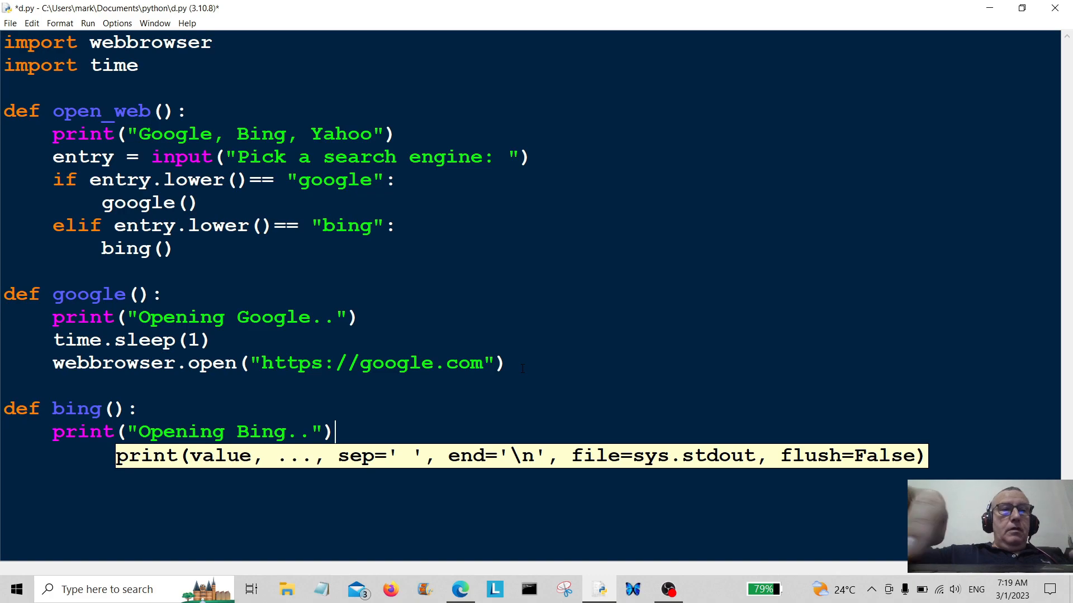
Step: Add time.sleep(1) below the print line in bing()
text(t)
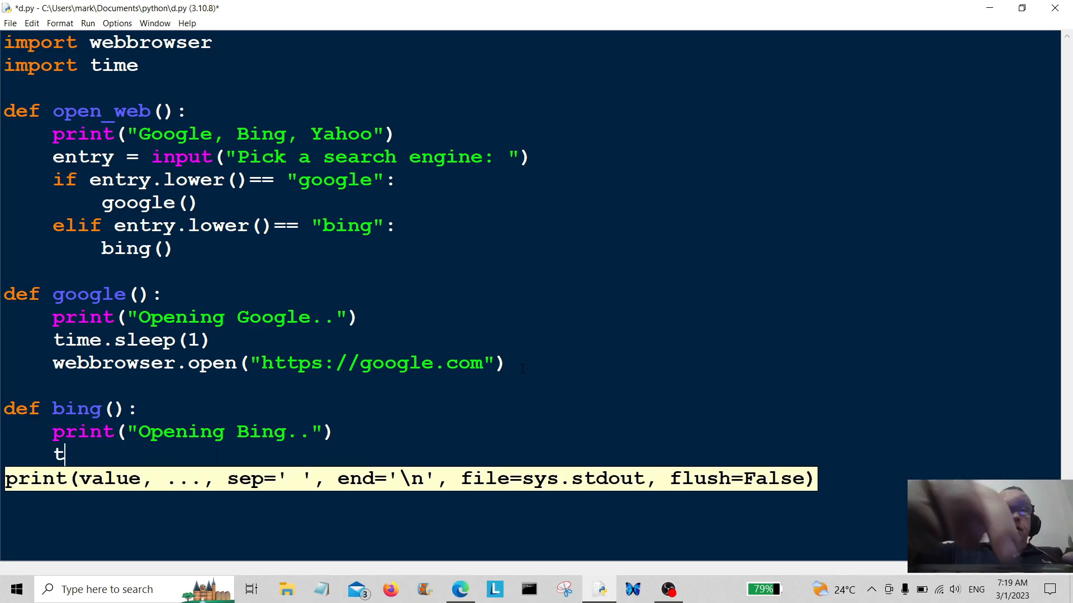
text(ime.)
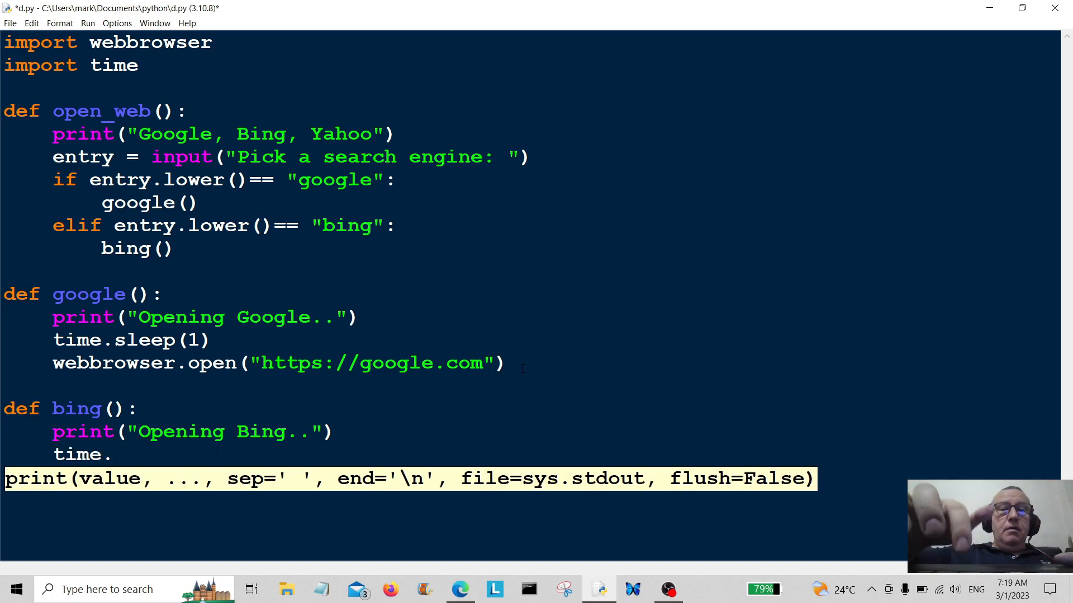
text(sleep)
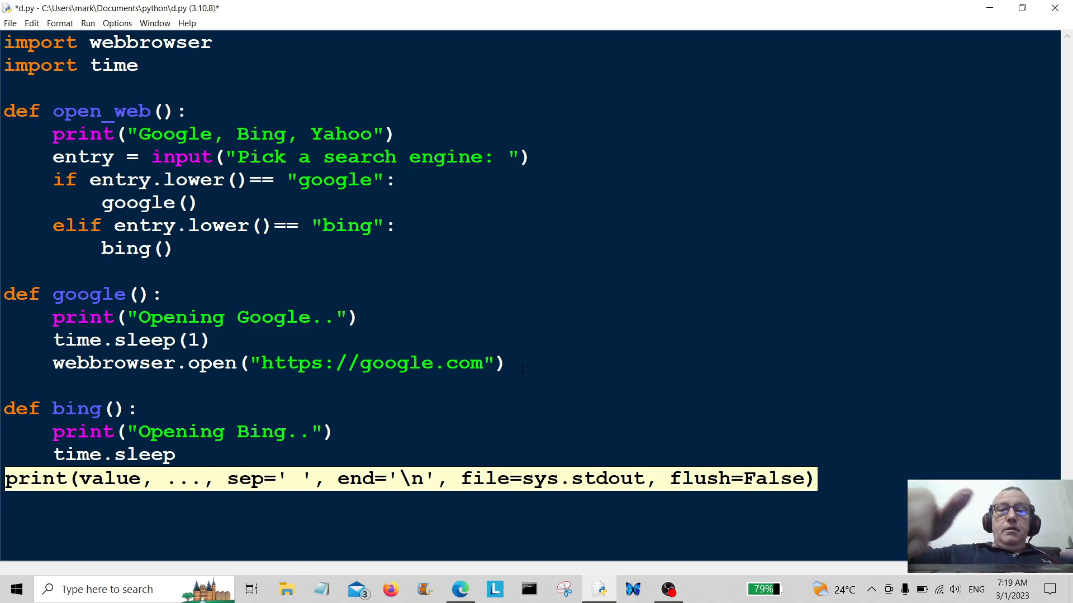
text((1)
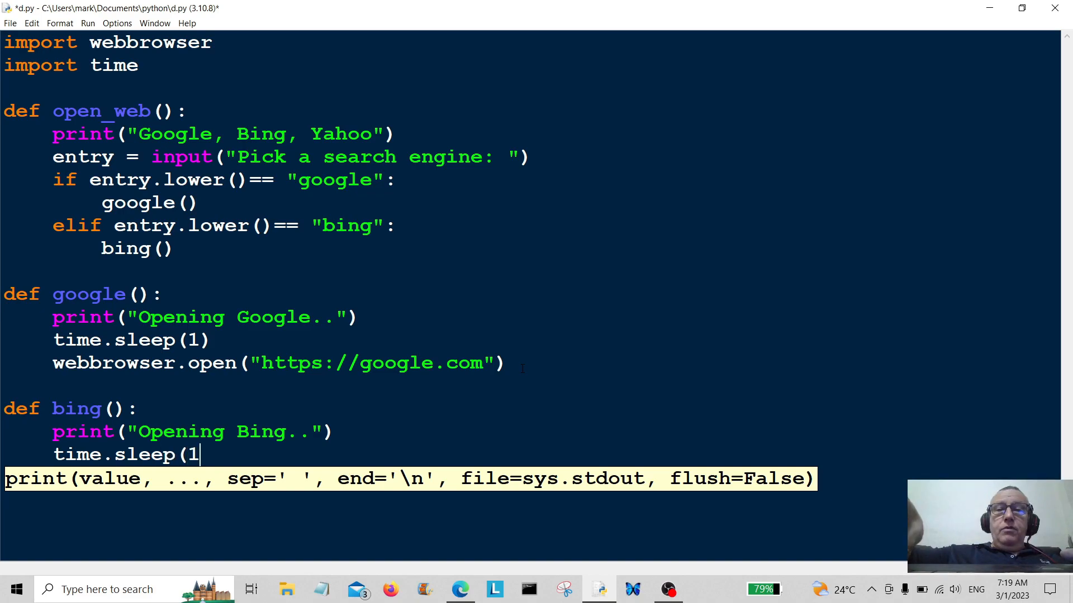
text())
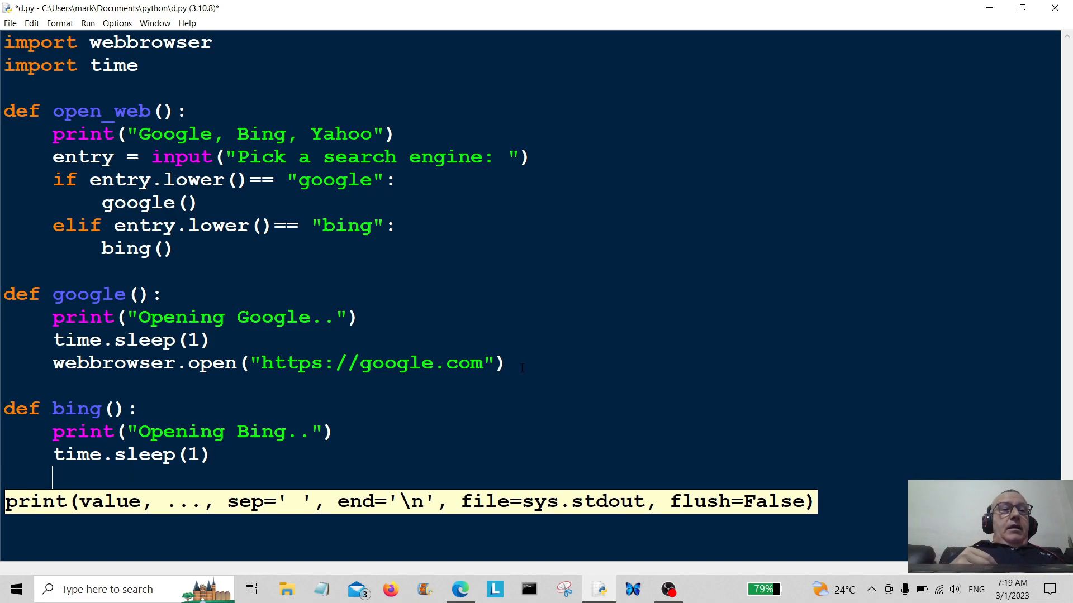
text(we)
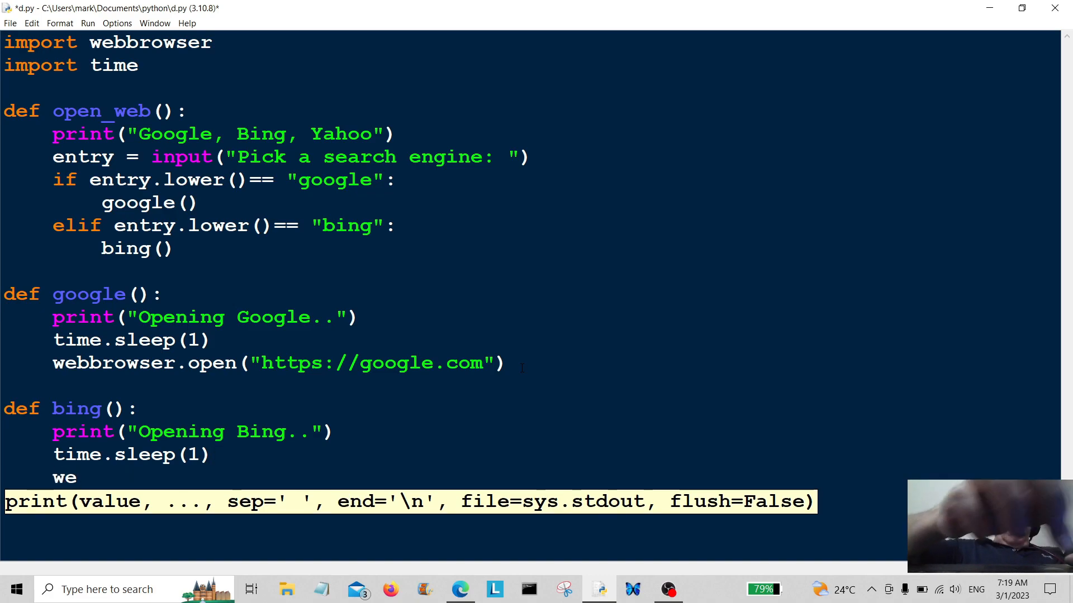
text(bbro)
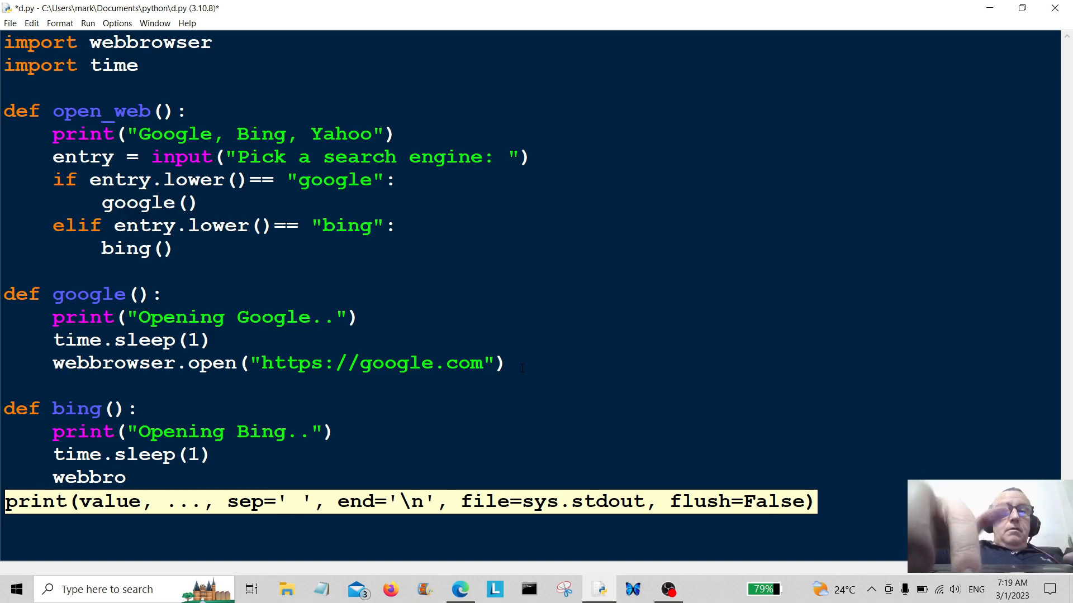
text(wser)
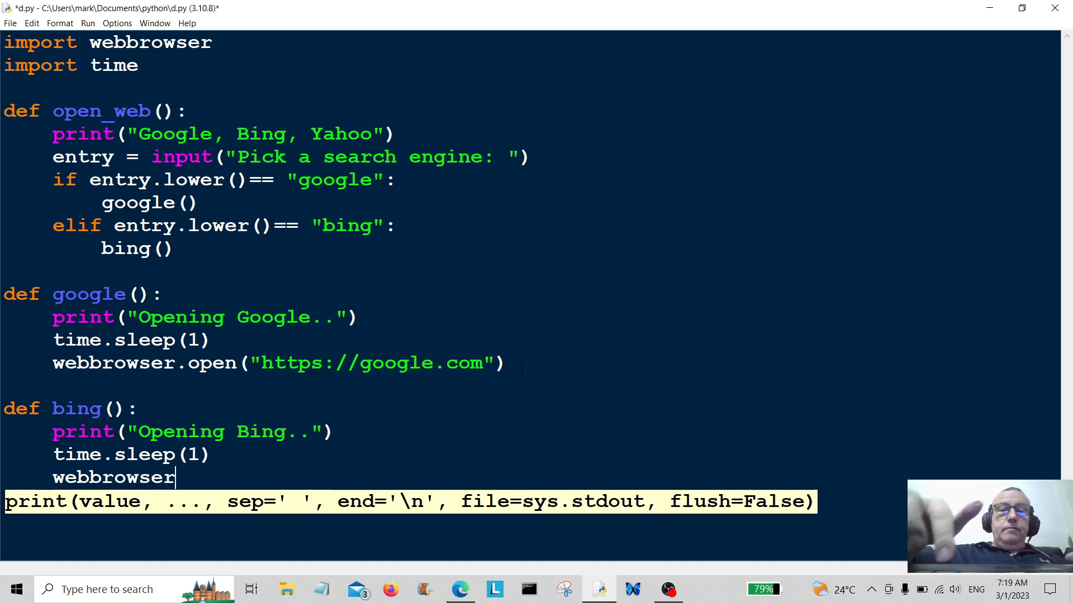
text(.)
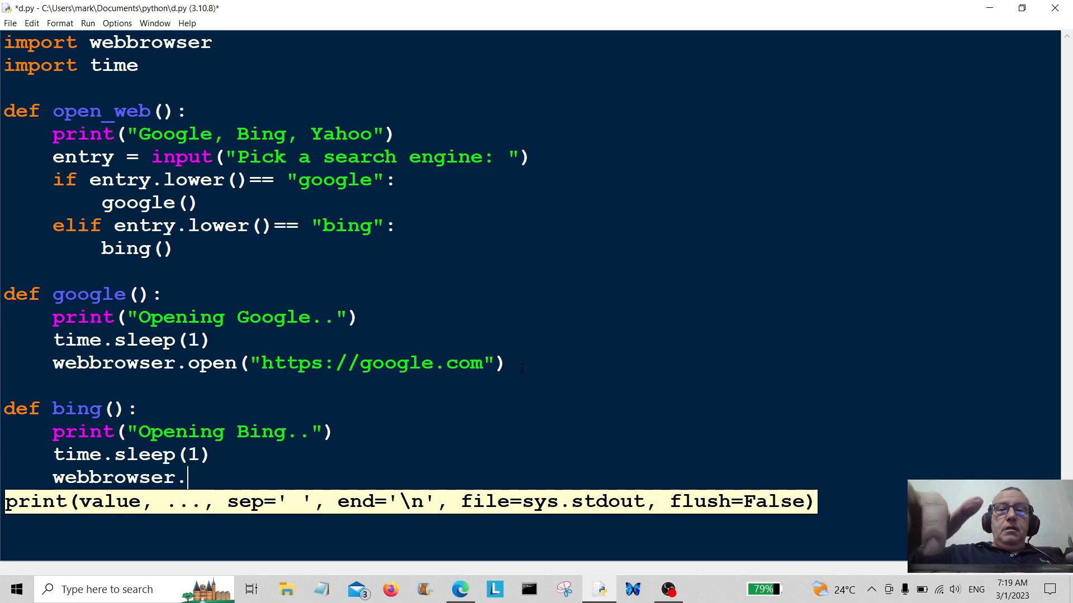
text(open(")
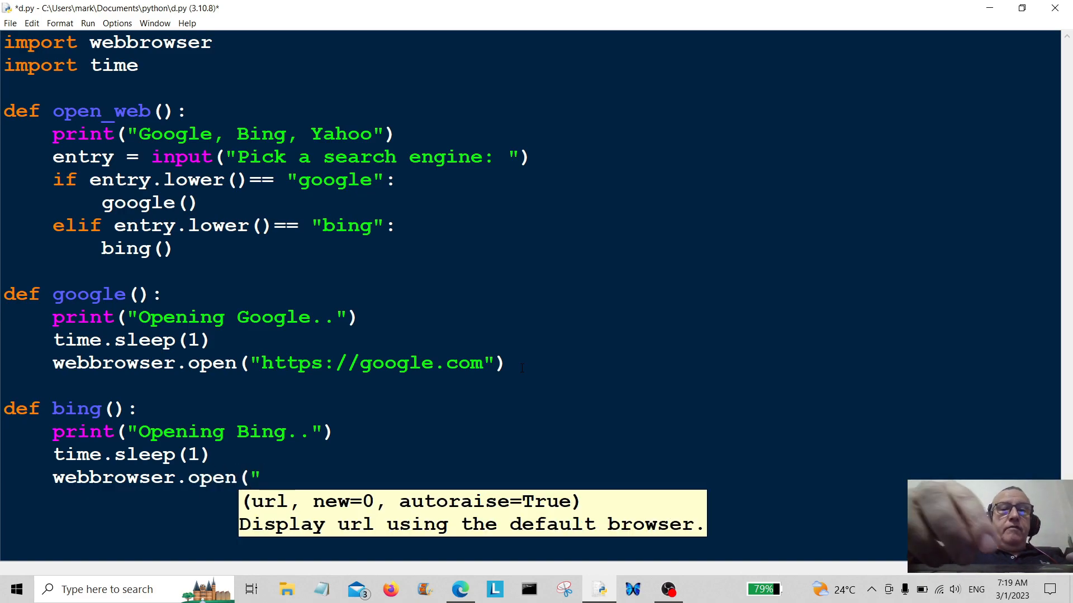
text(h)
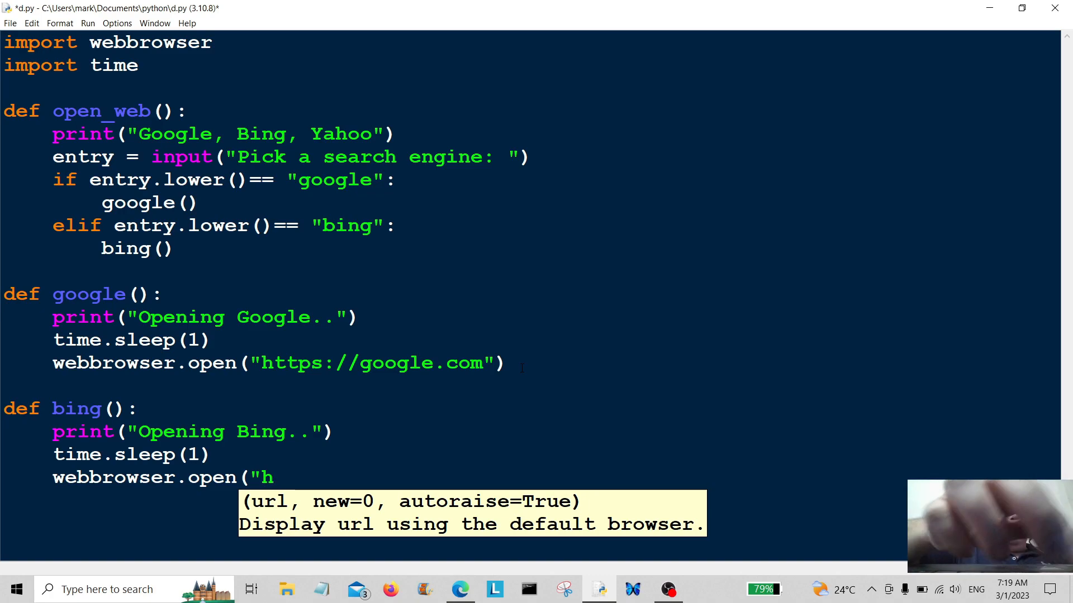
text(ttps)
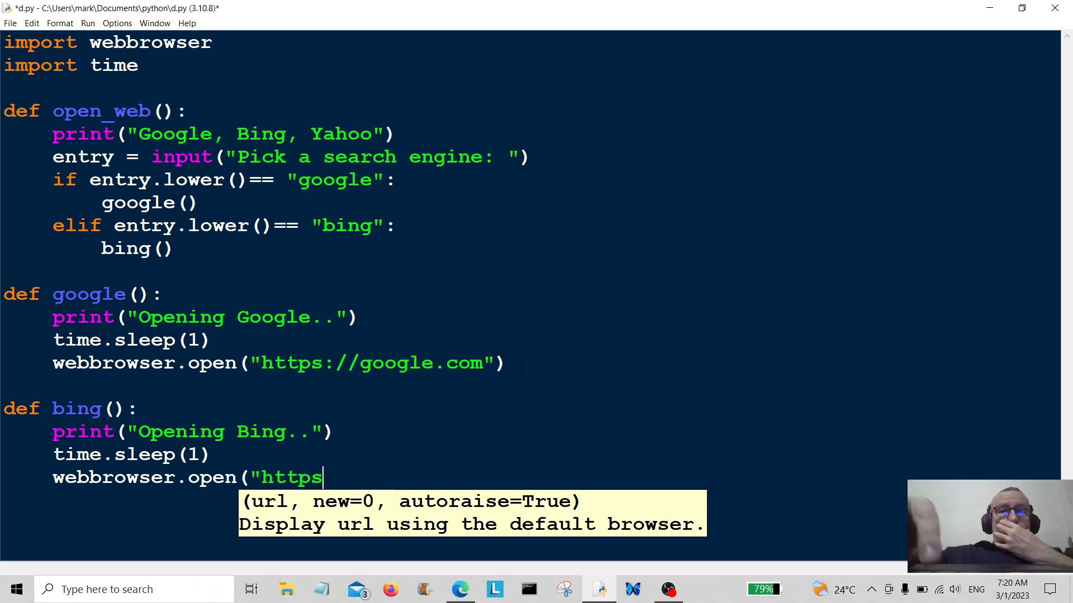
text(://)
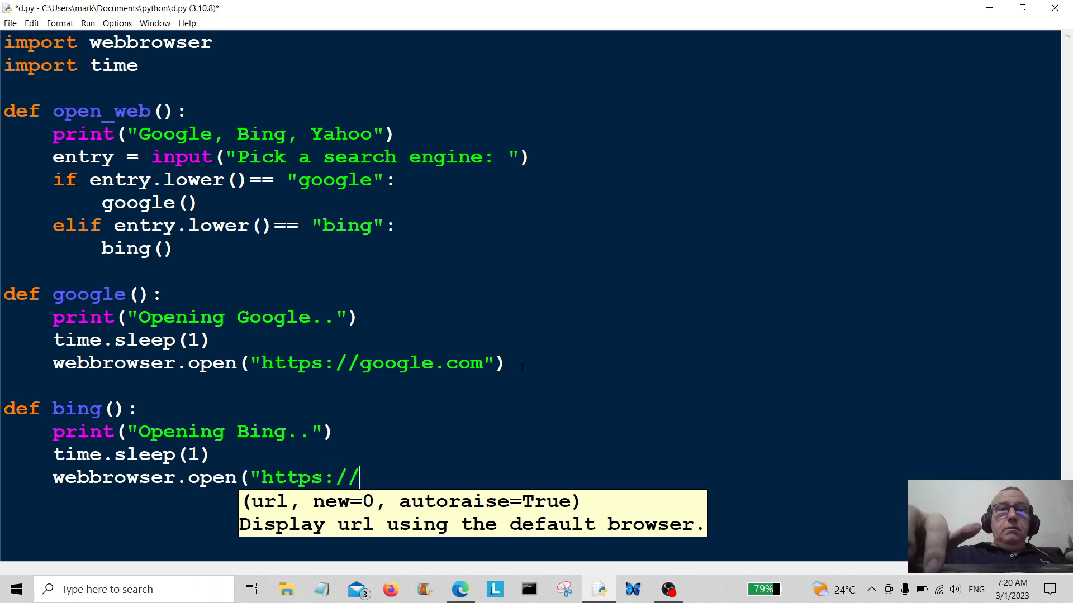
text(b)
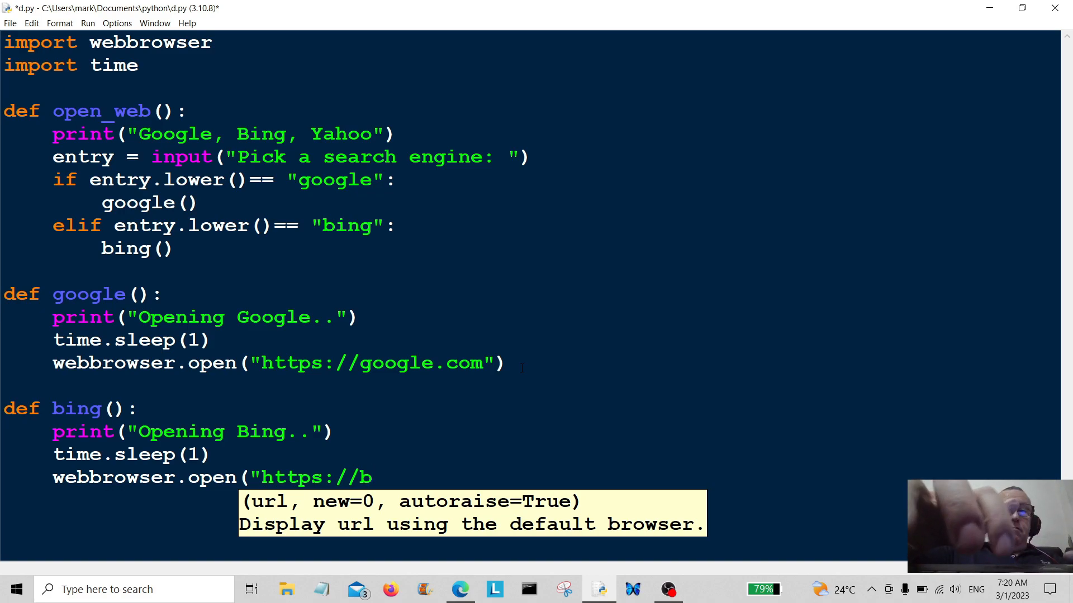
text(ing)
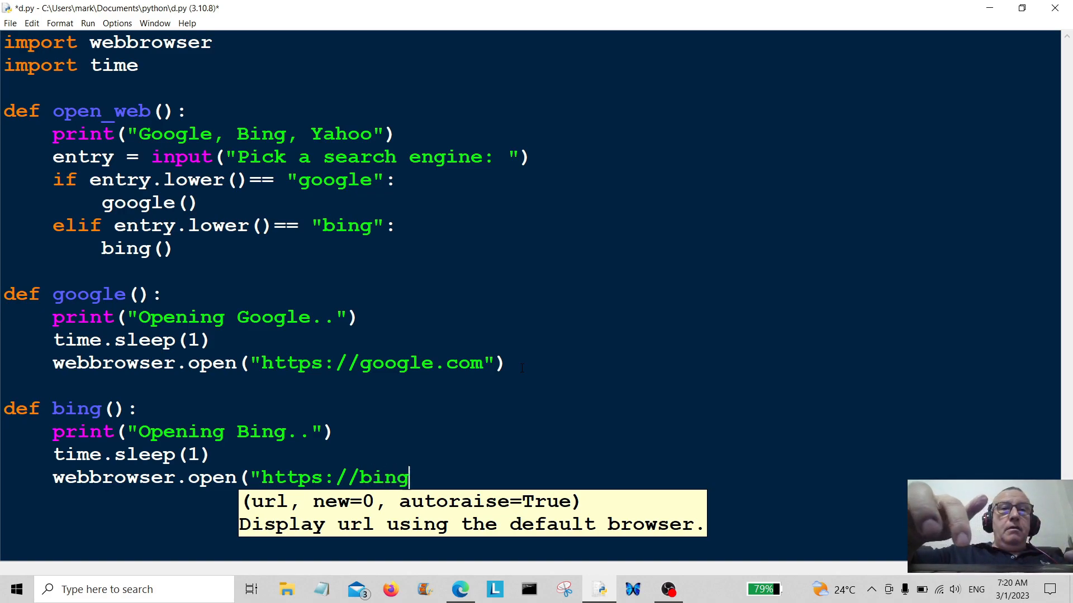
text(.co)
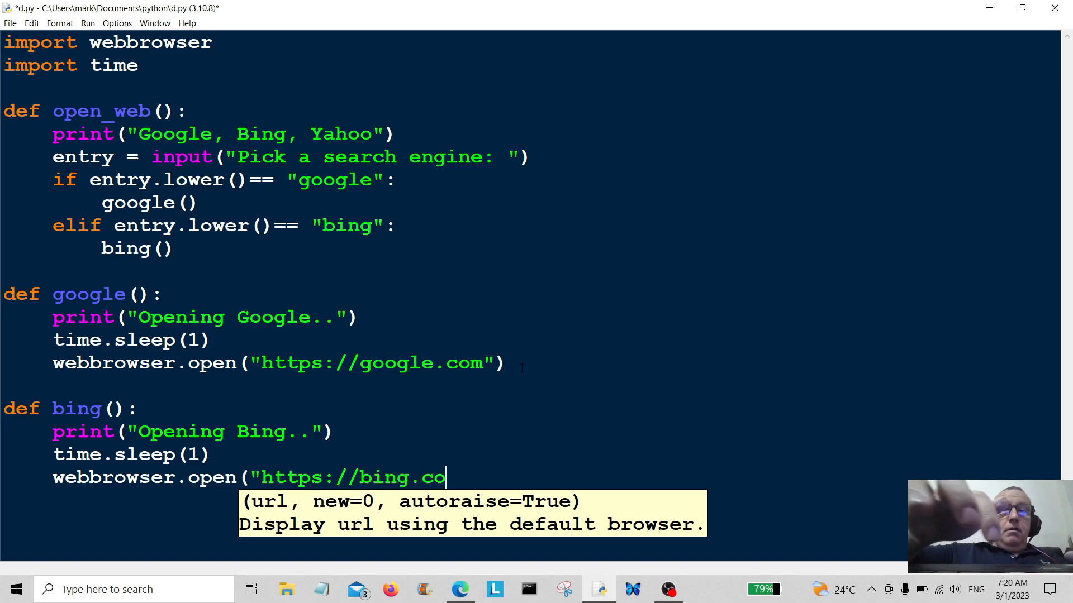
text(m"))
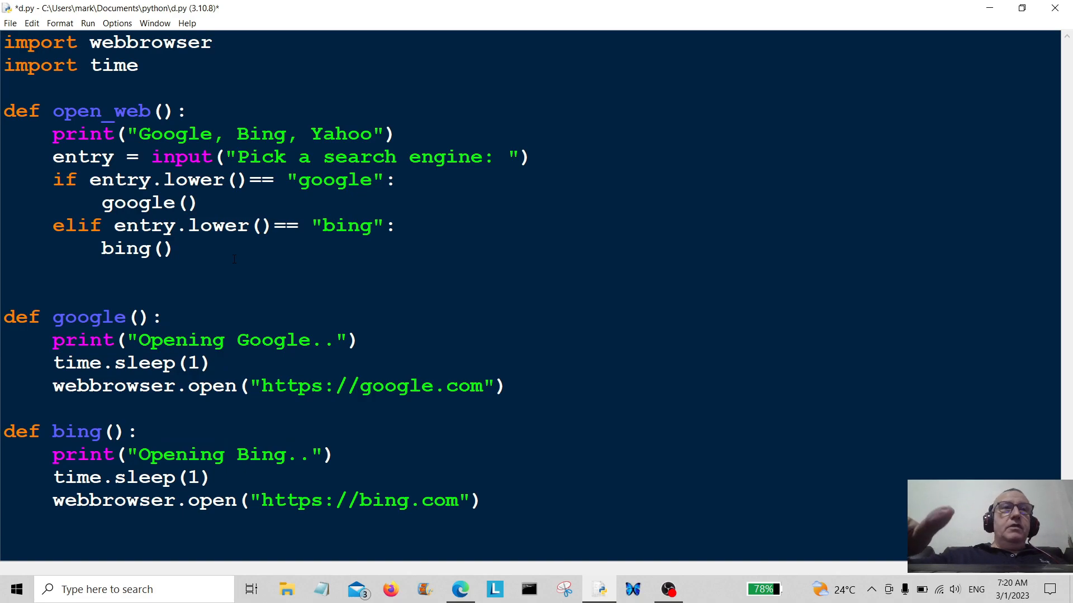
Step: Add an elif branch calling yahoo() when entry.lower() equals "yahoo"
text(elif e)
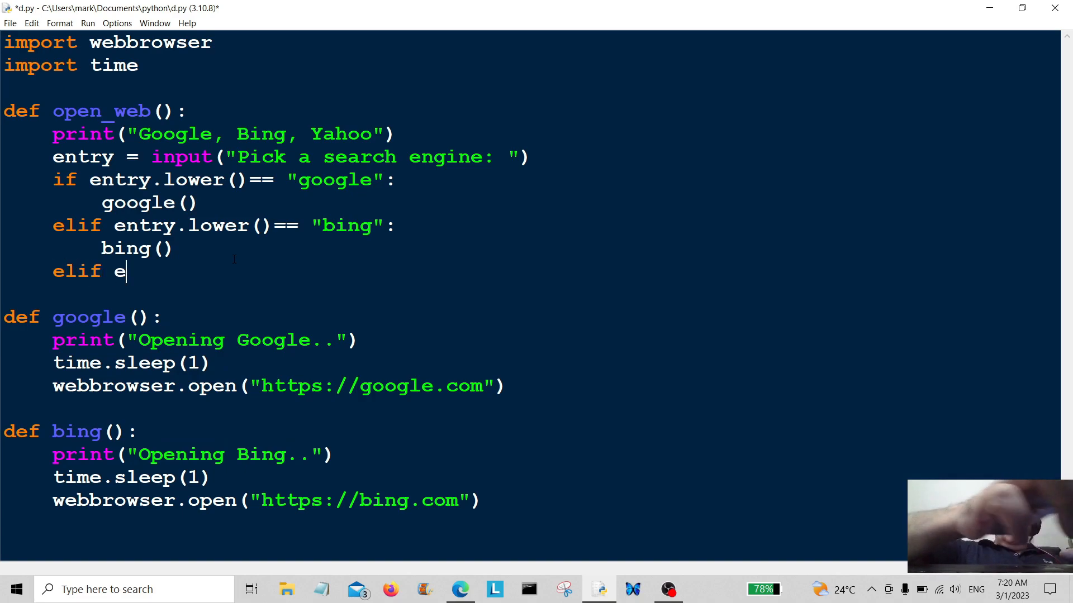
text(ntry.l)
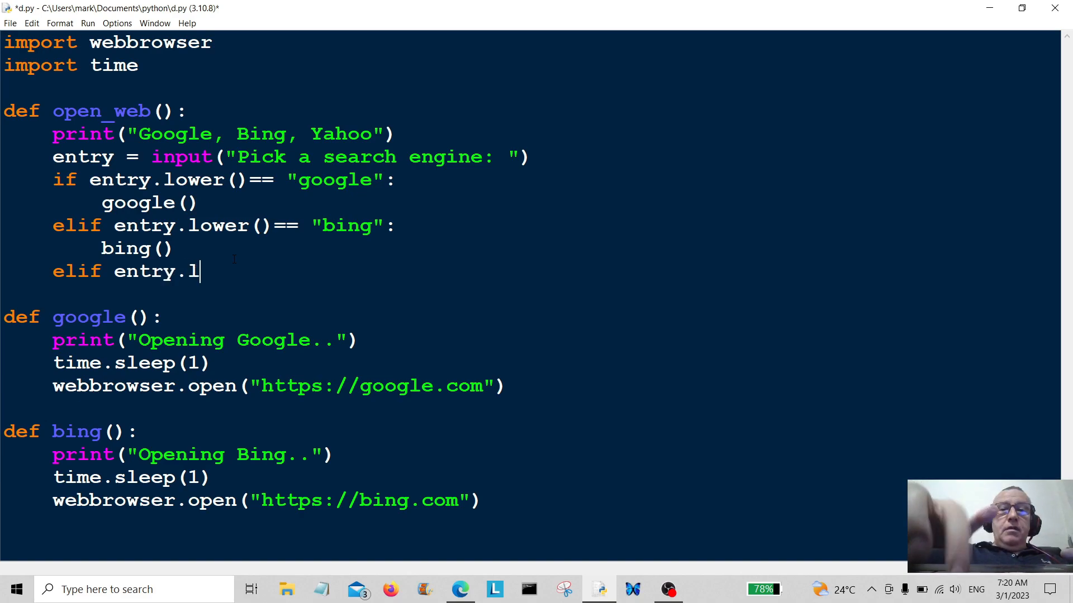
text(ower)
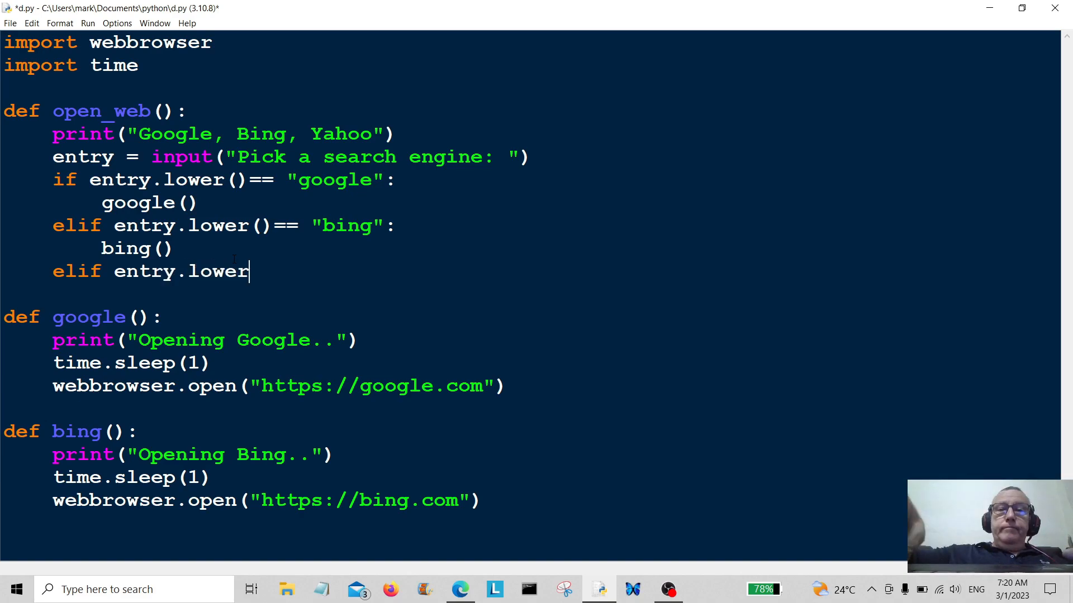
text(()==)
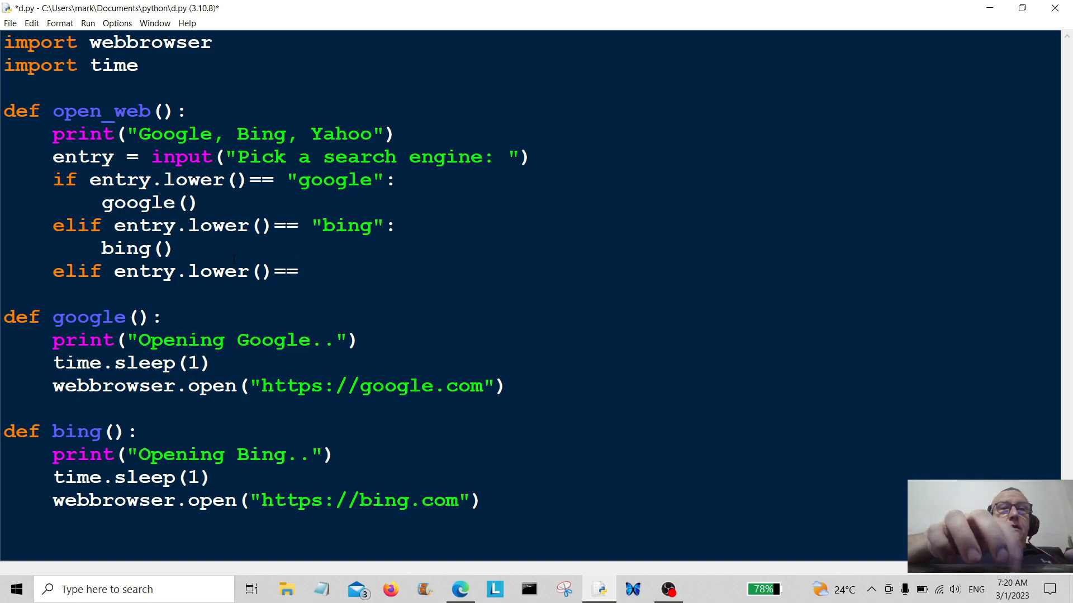
text("yah)
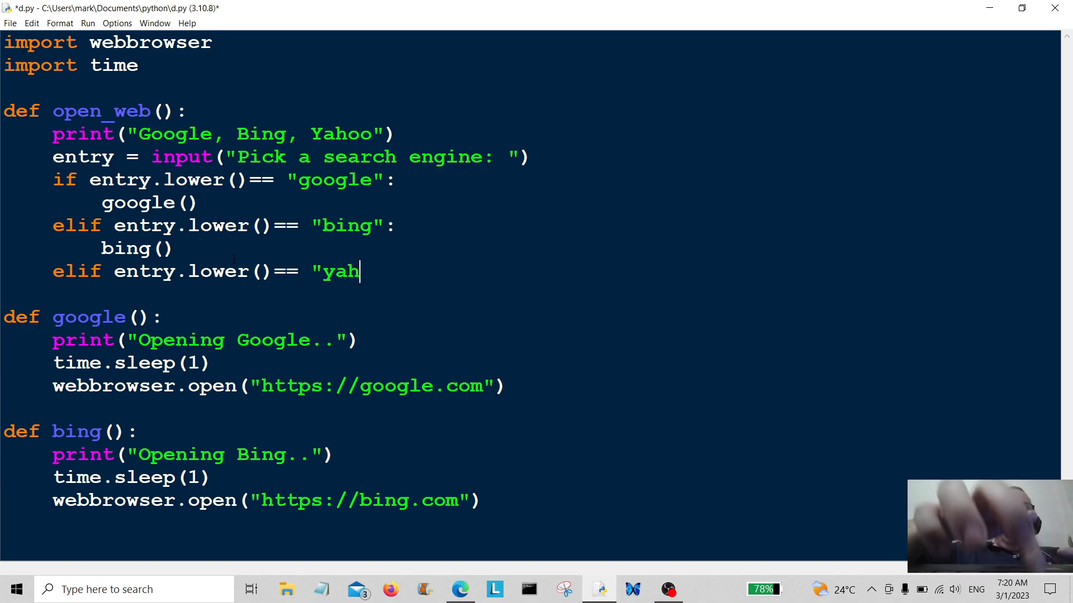
text(oo")
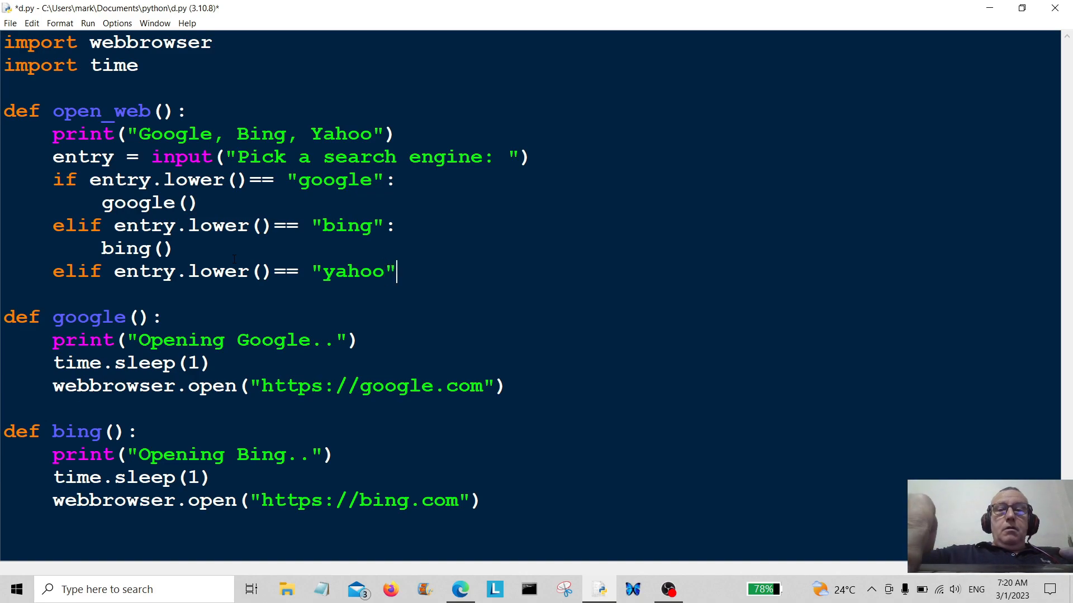
text(:)
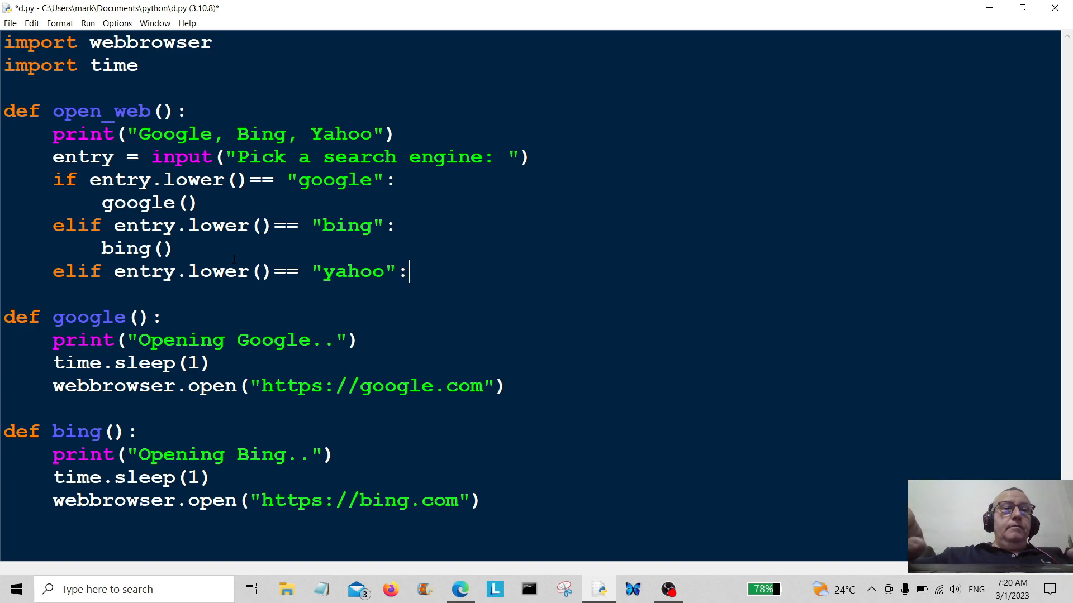
text(yahoo()
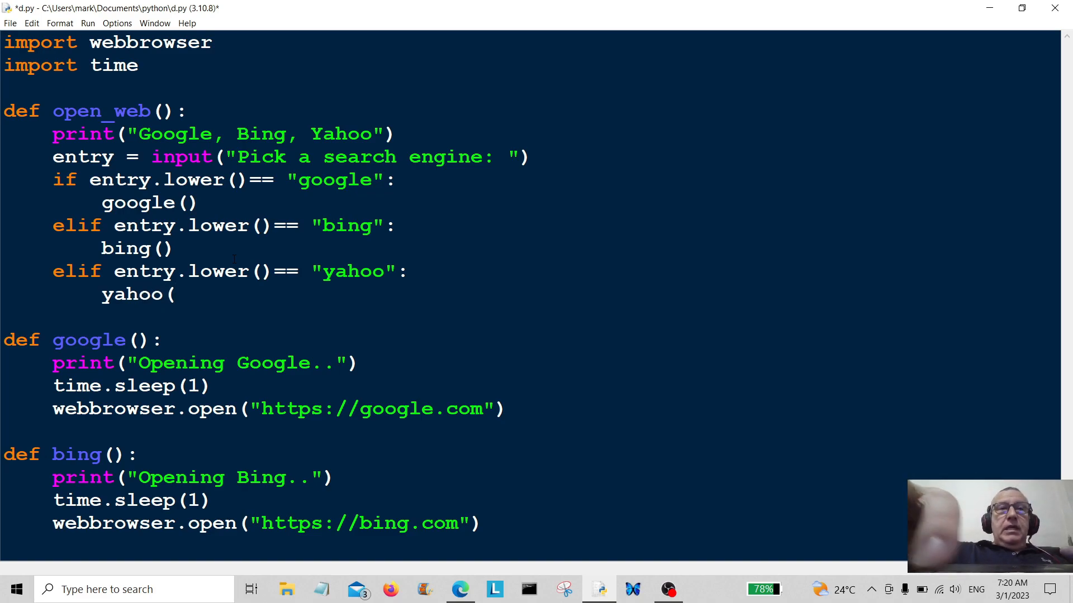
text())
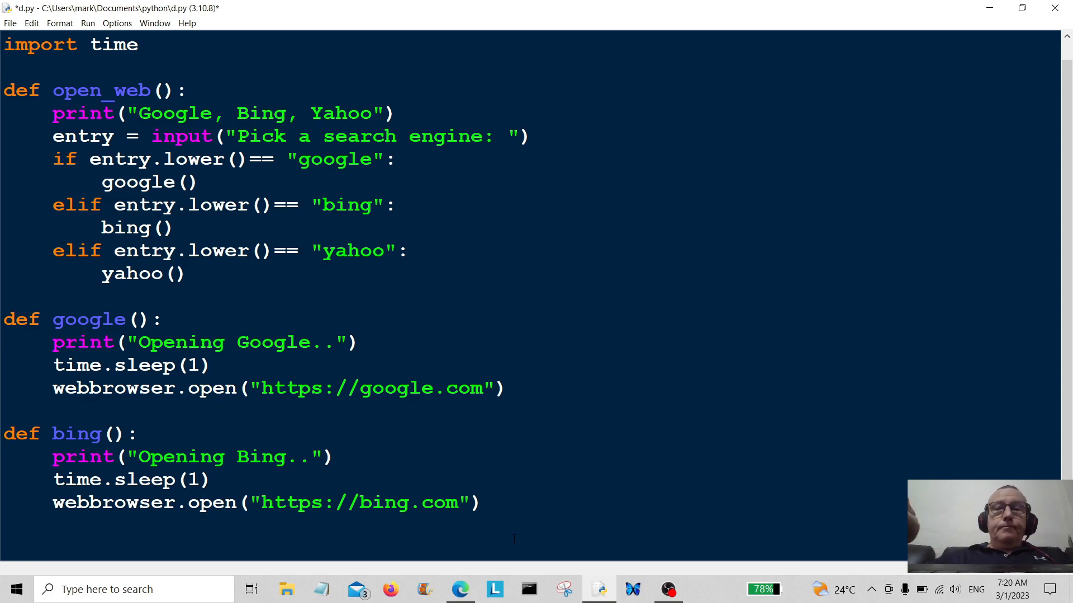
Step: Define yahoo() starting with a print of "Opening Yahoo.."
text(def)
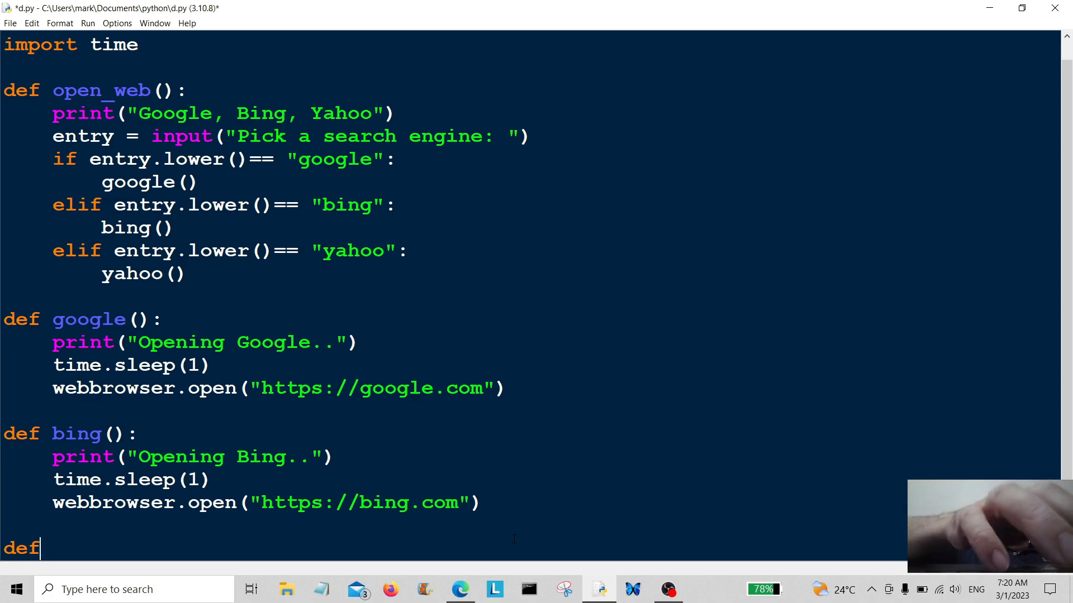
text(yah)
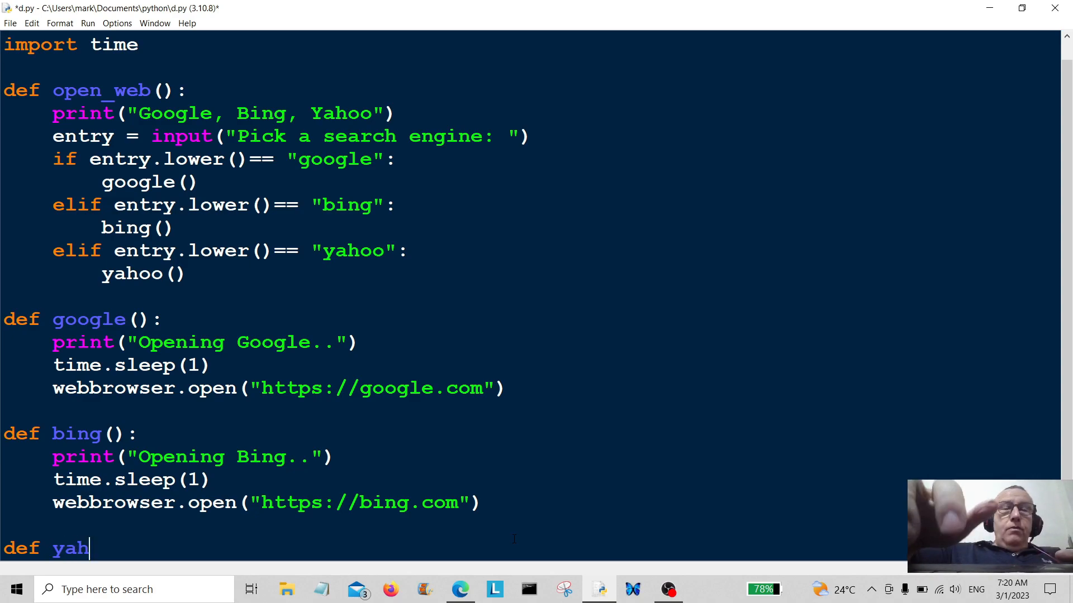
text(oo():)
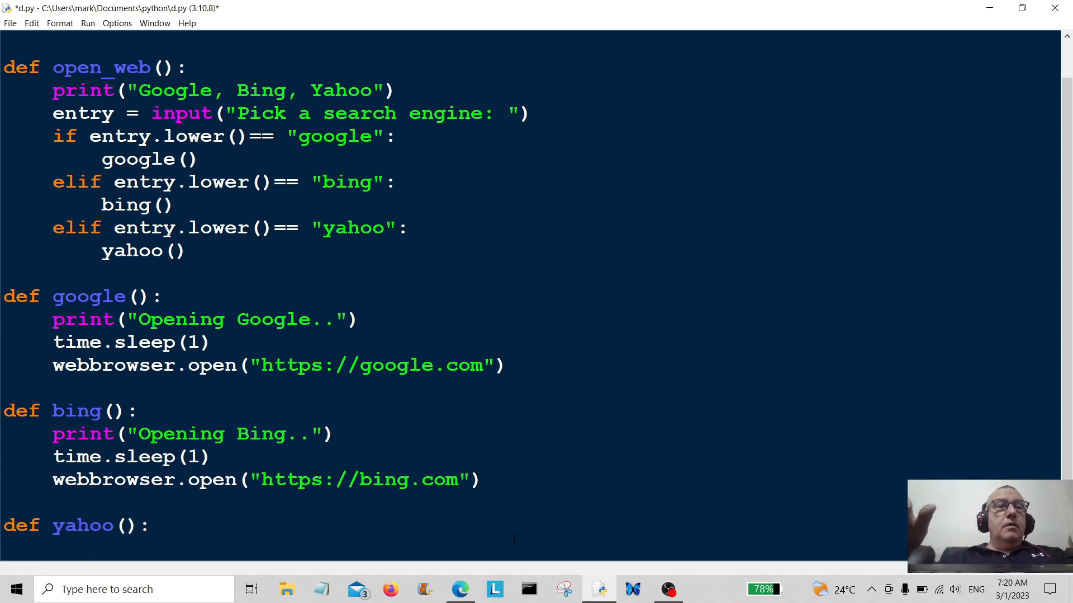
text(print("Op)
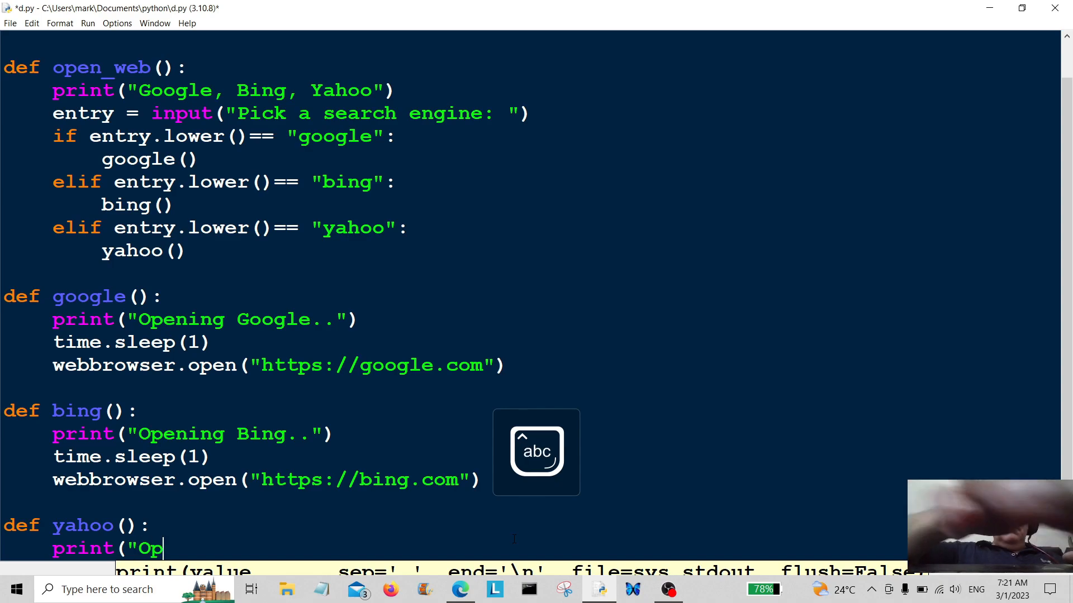
text(ening)
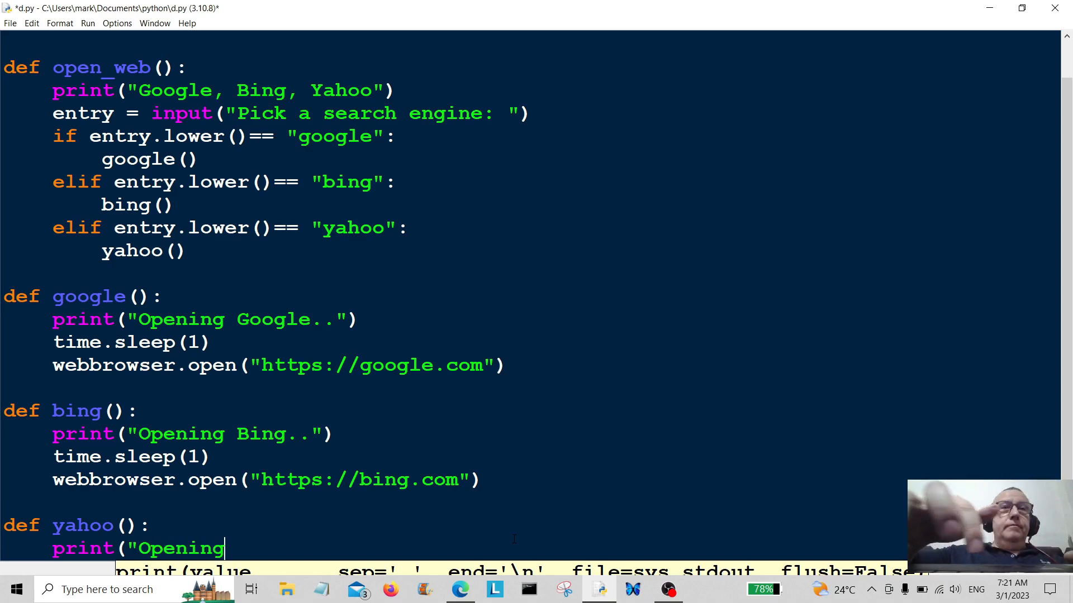
text(Yah)
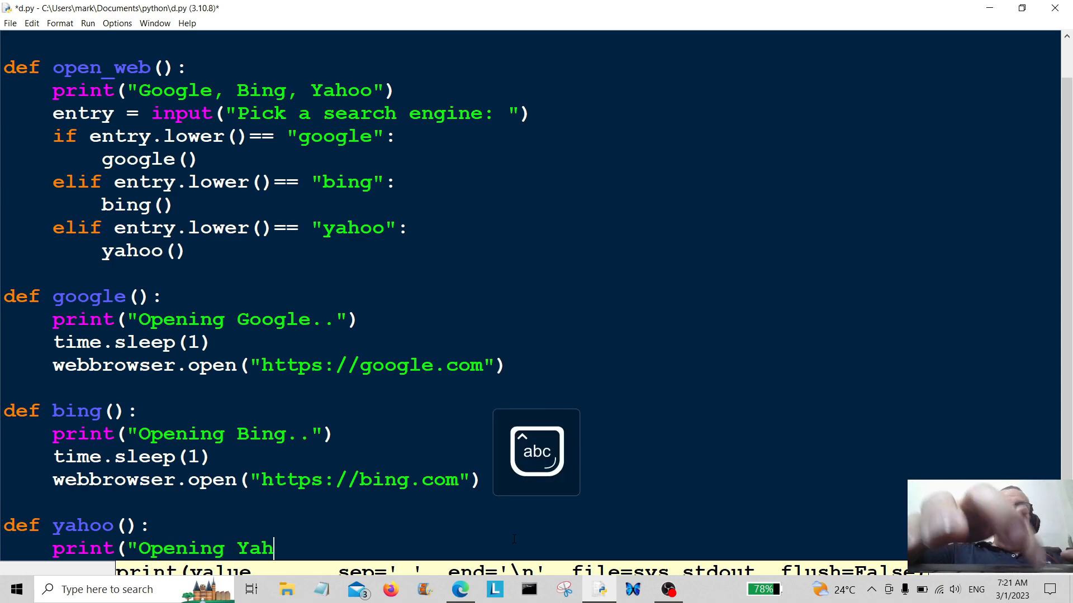
text(oo.."))
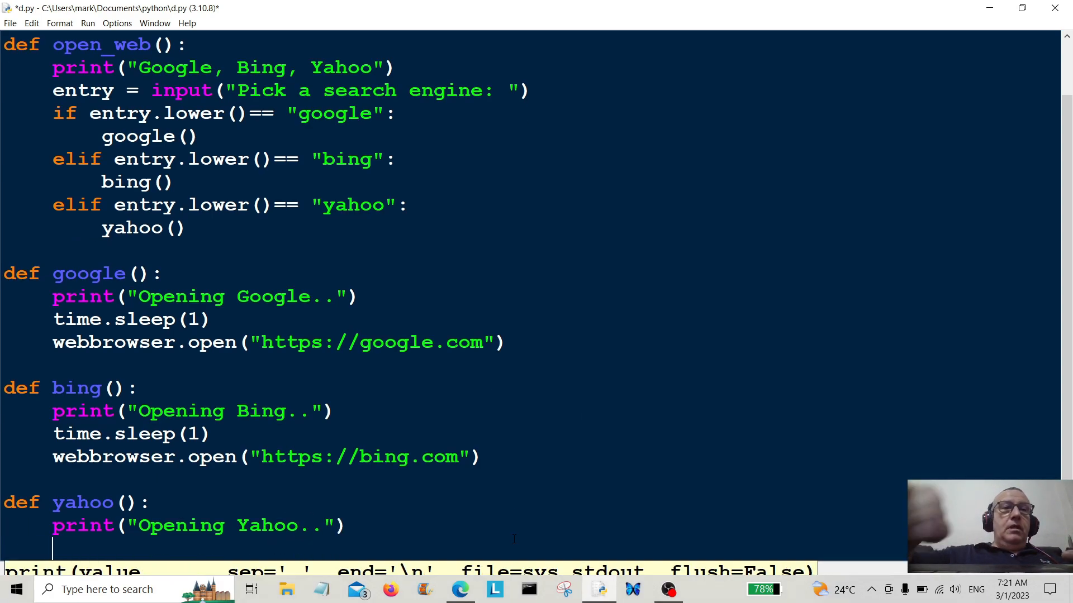
text(time)
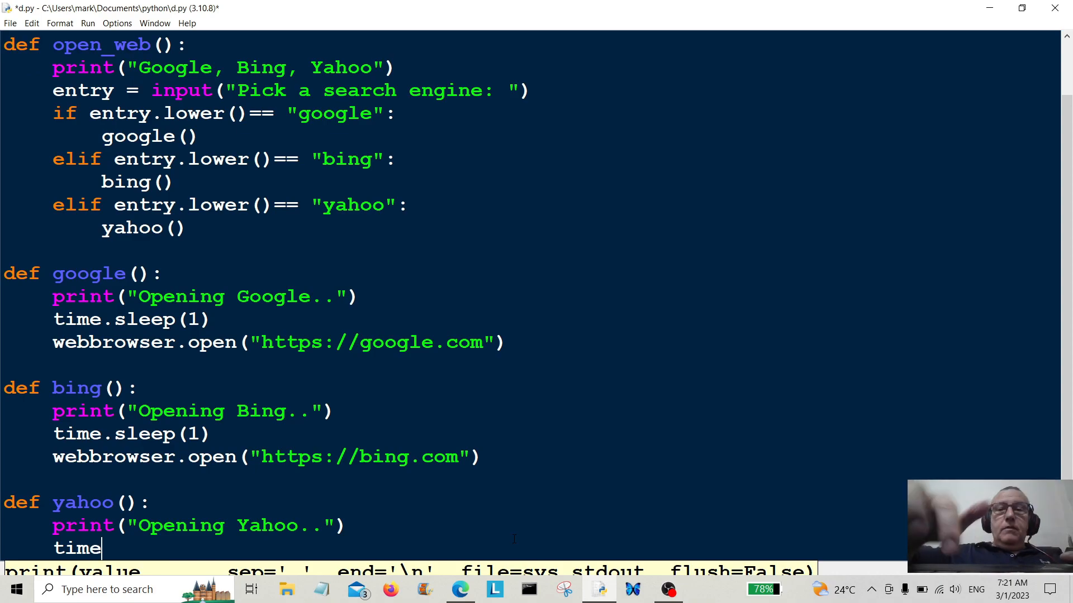
text(.sleep)
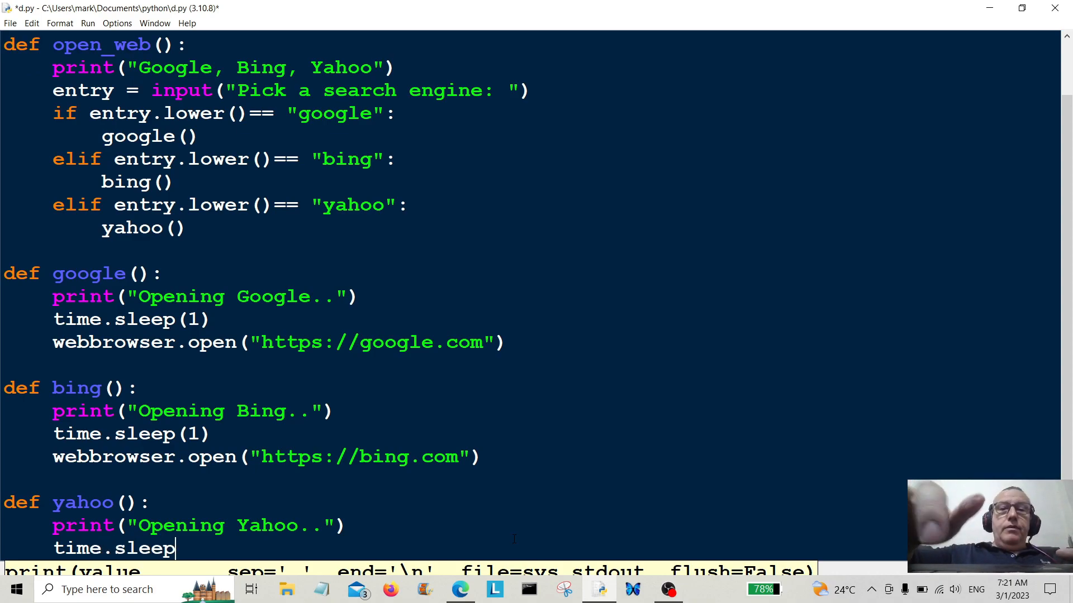
text((1)
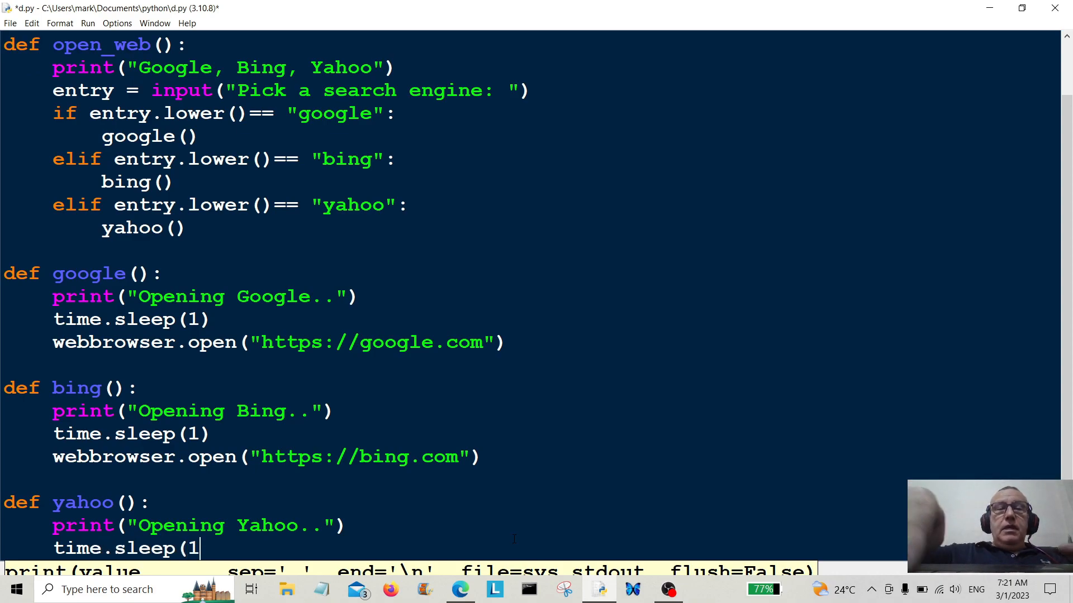
text(webbr)
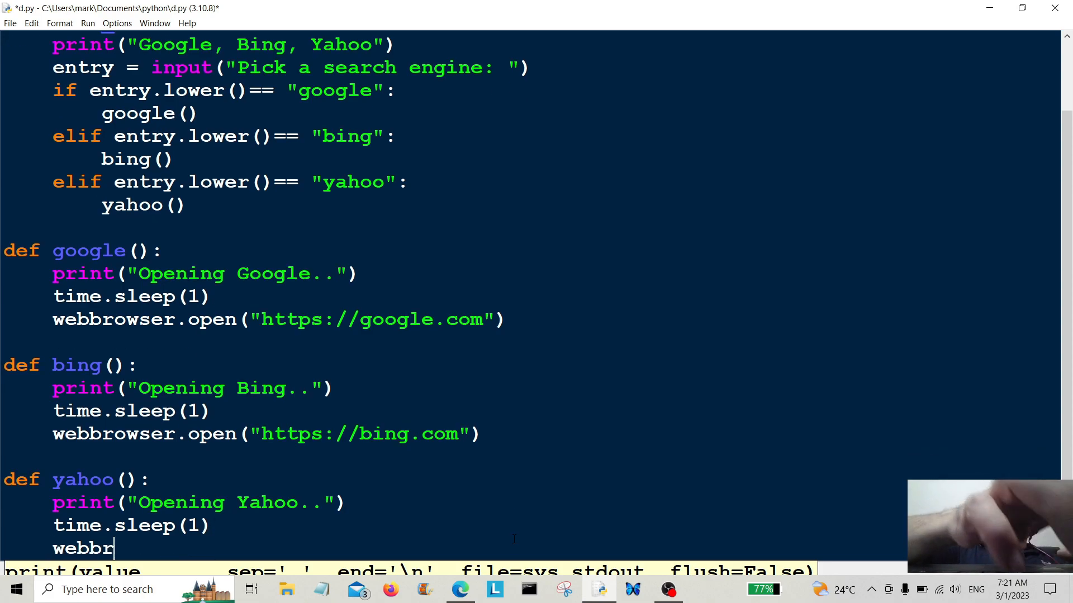
text(owser)
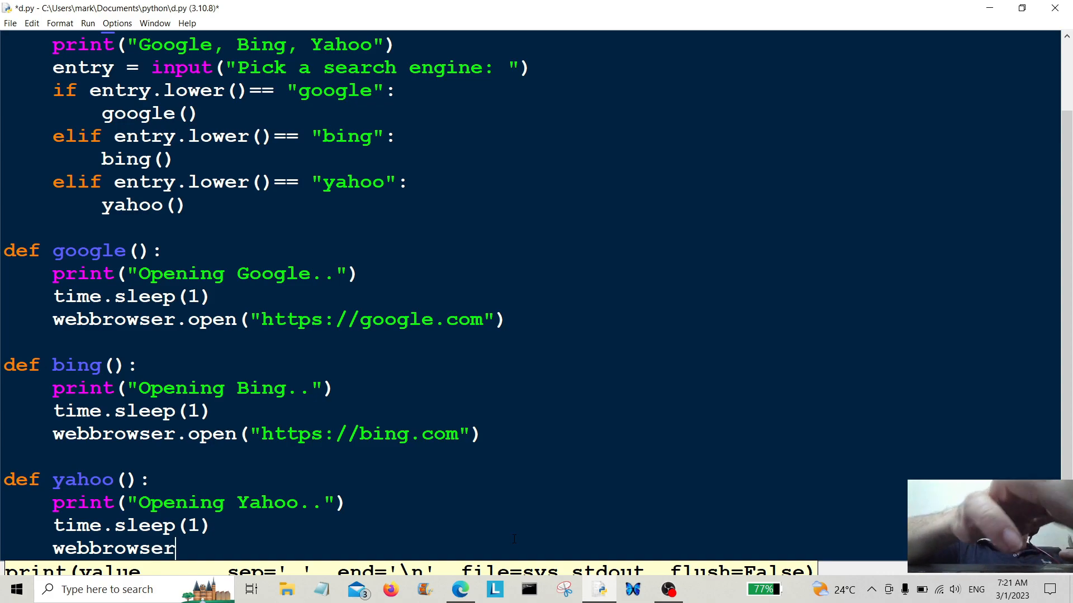
text(.op)
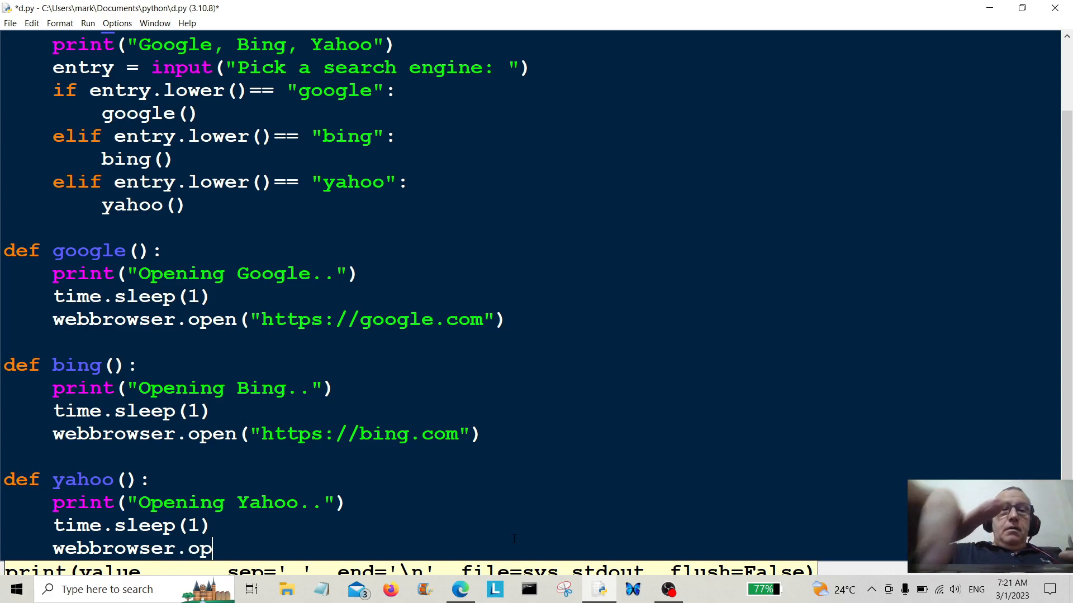
text(en)
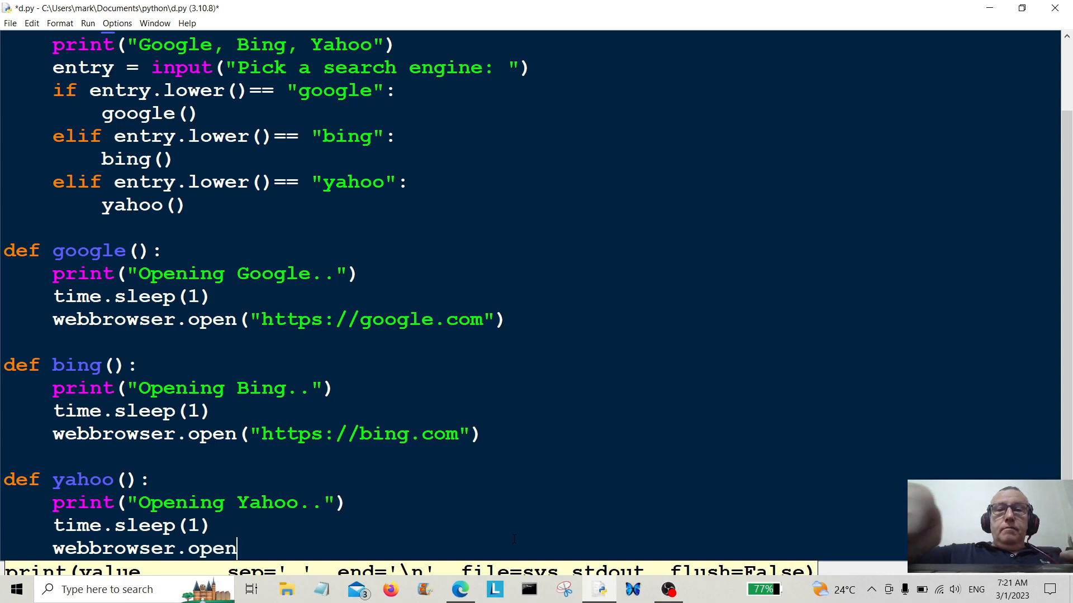
text((")
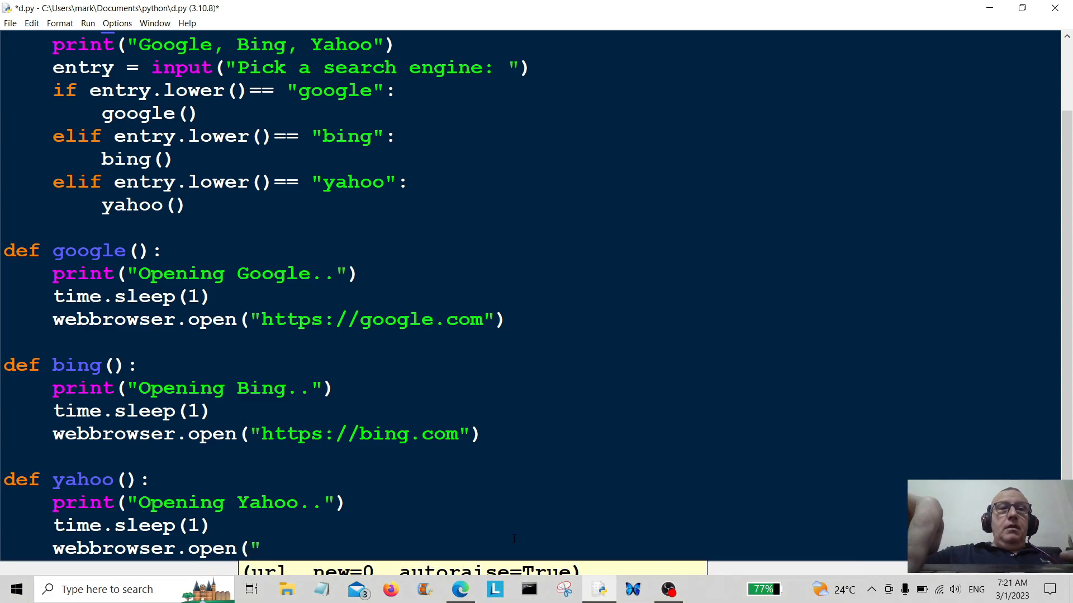
text(gtt)
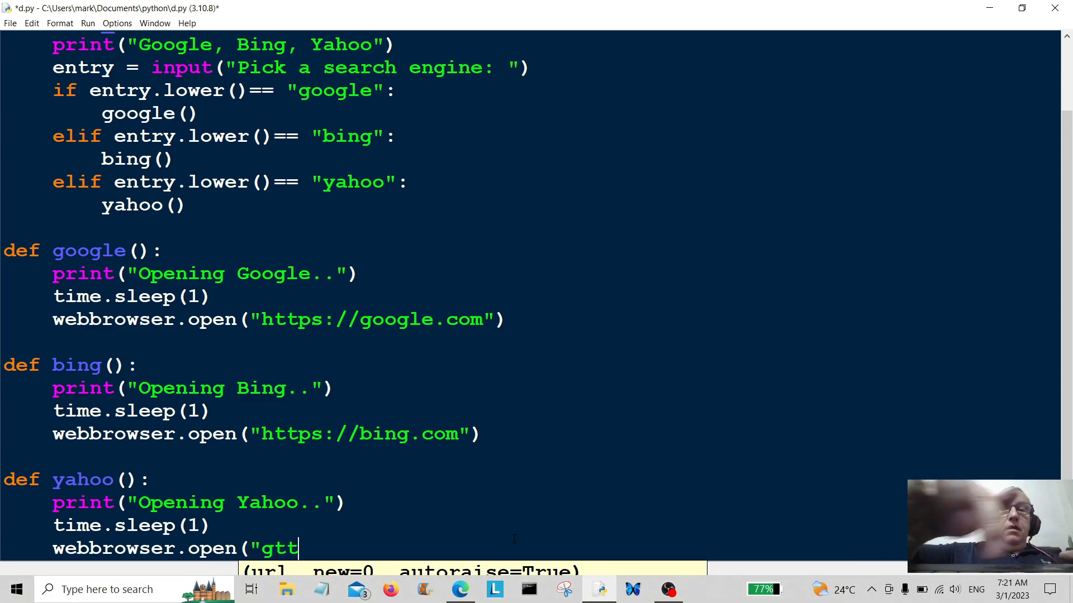
text(ps:)
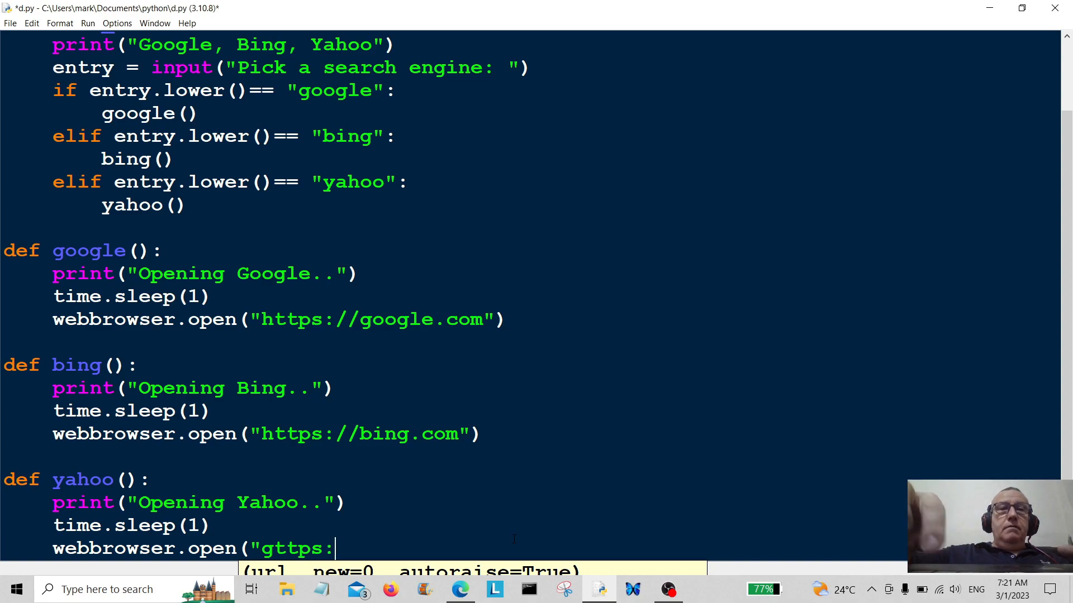
key(BackSpace)
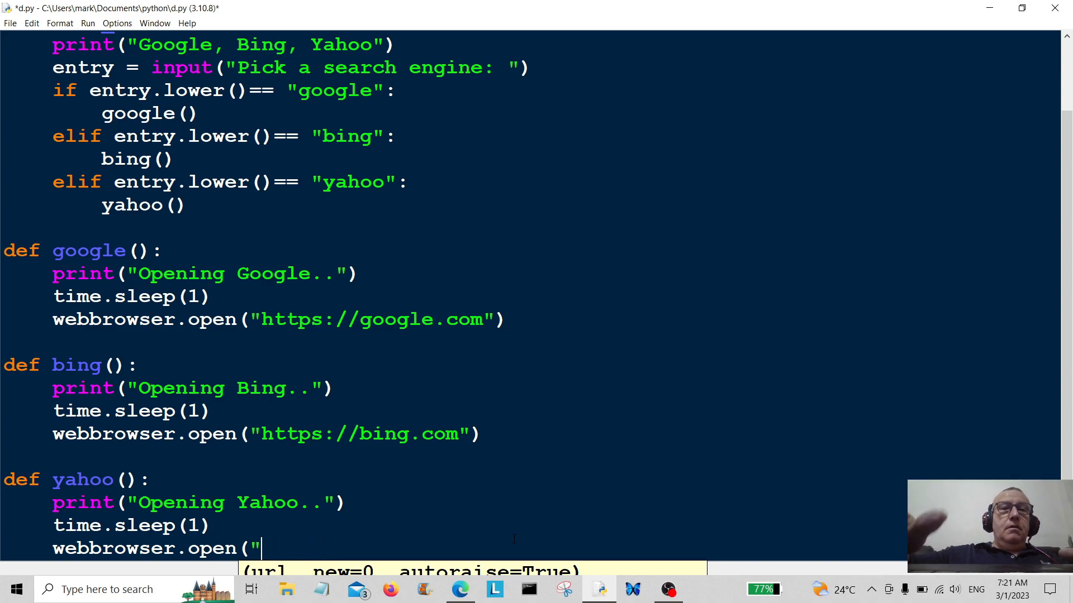
text(ht)
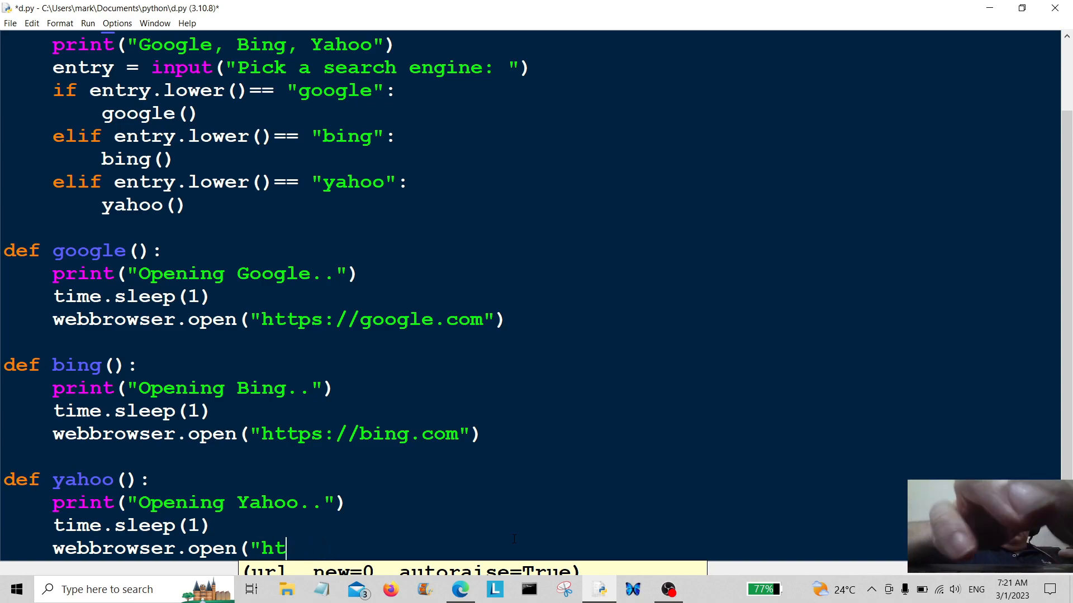
text(tps://yaho)
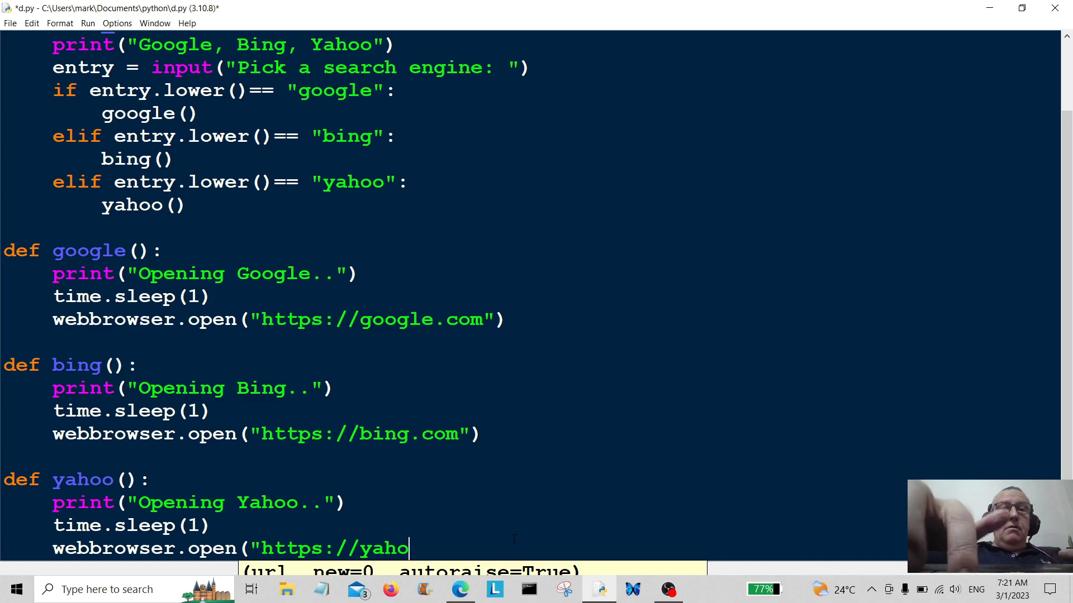
text(.co)
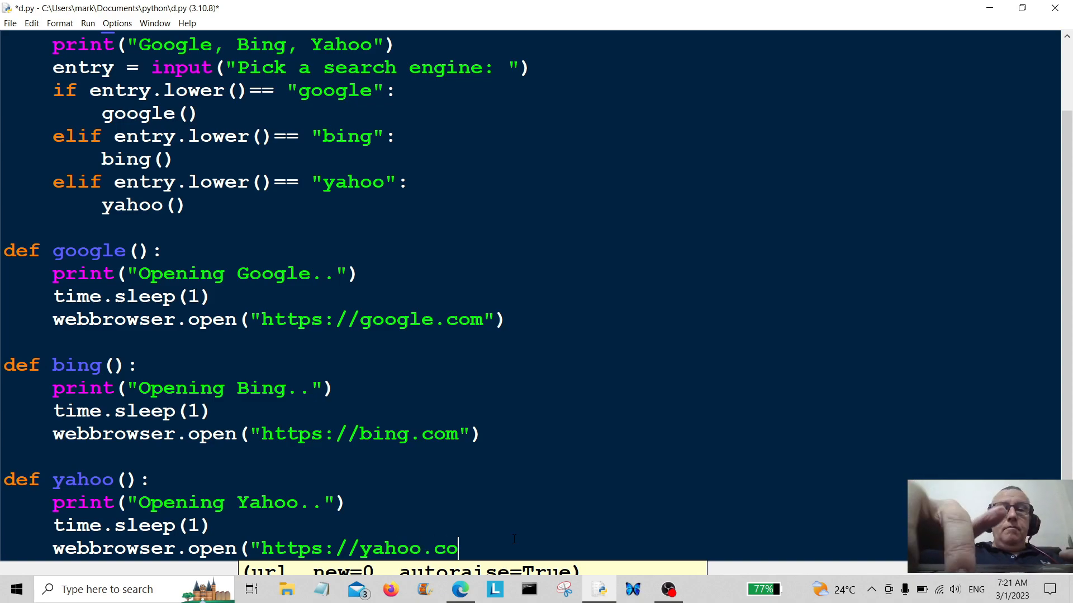
text(m"))
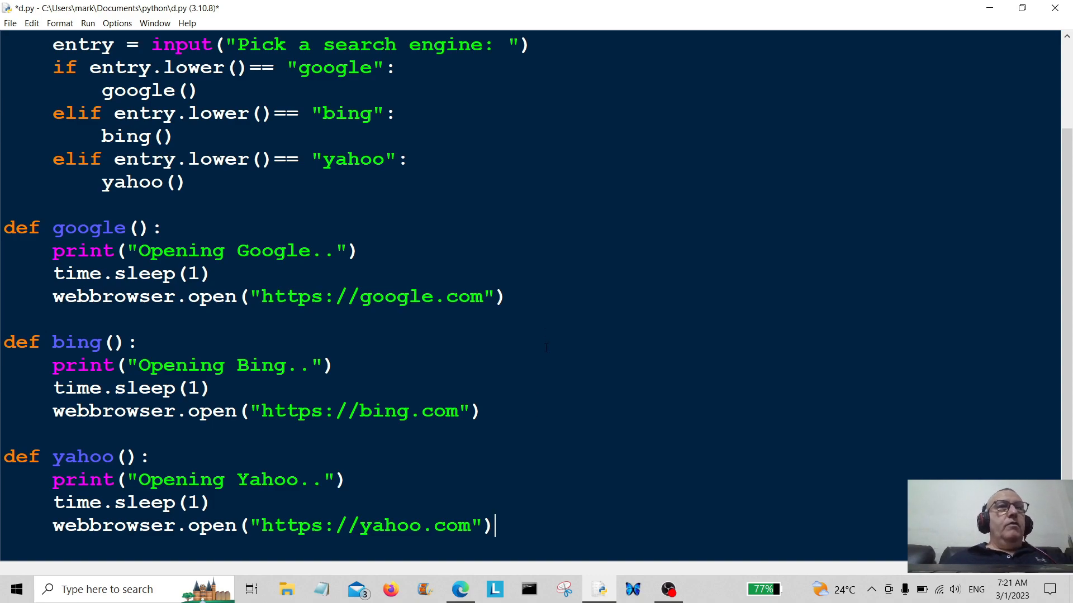
mouse_move(515, 233)
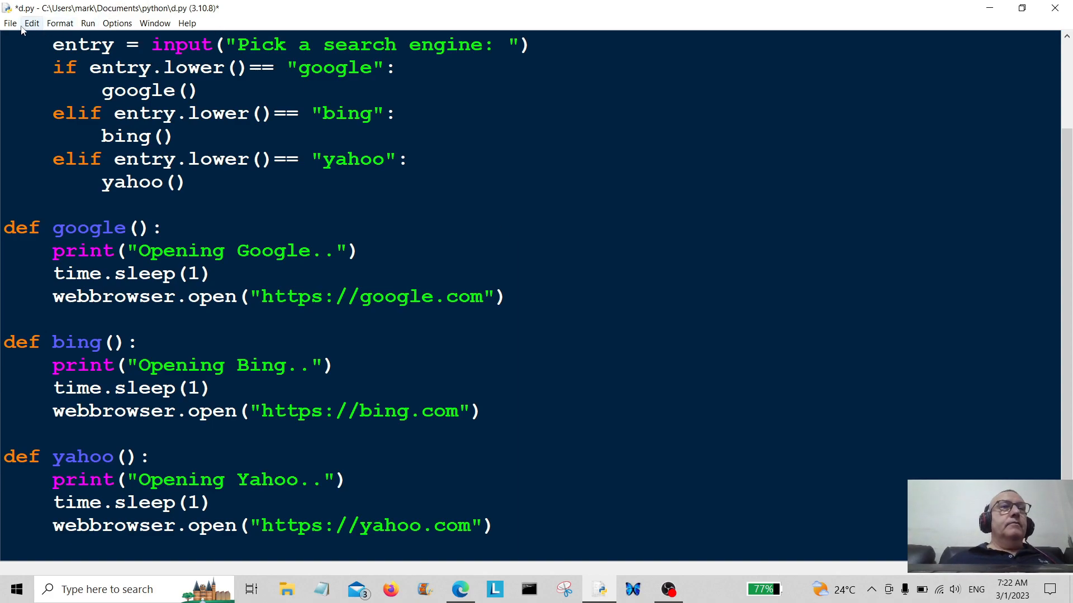
Step: Save d.py, append an open_web() call on the last line, and save again
key(ctrl+s)
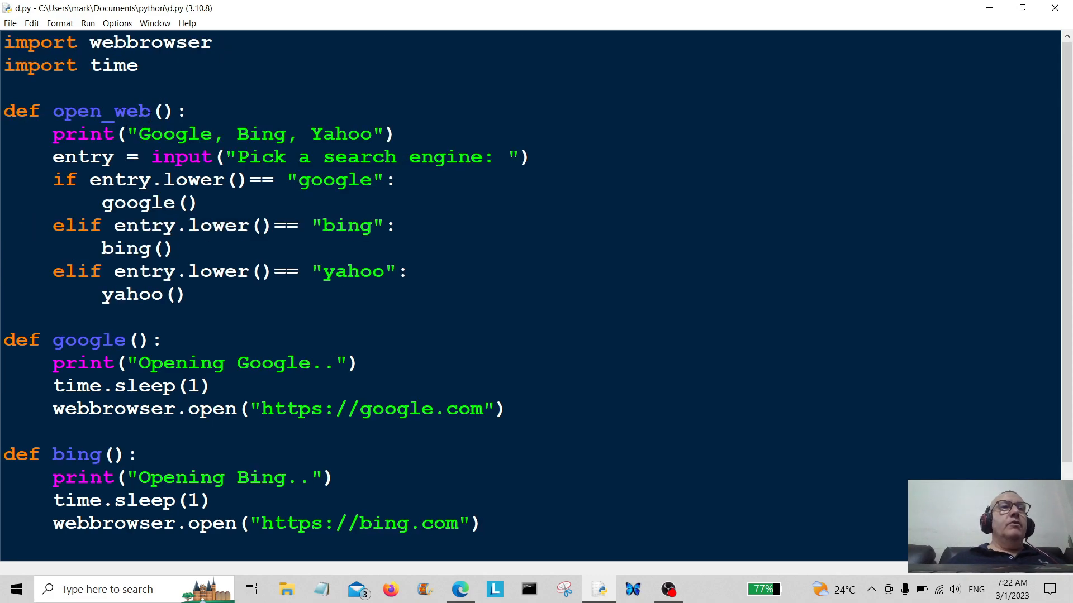
double_click(101, 110)
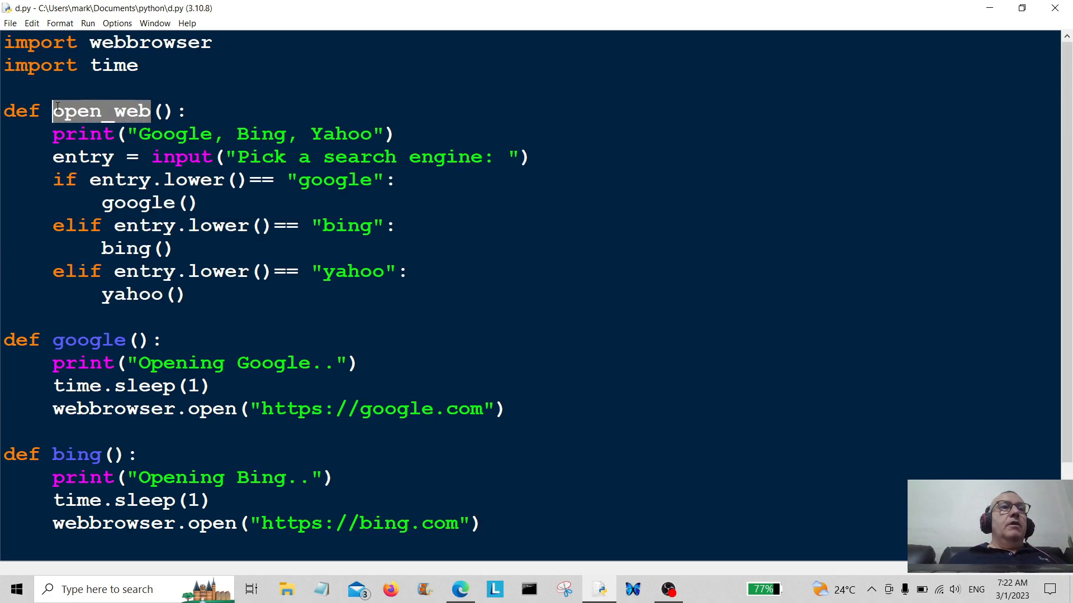
scroll(down, 3)
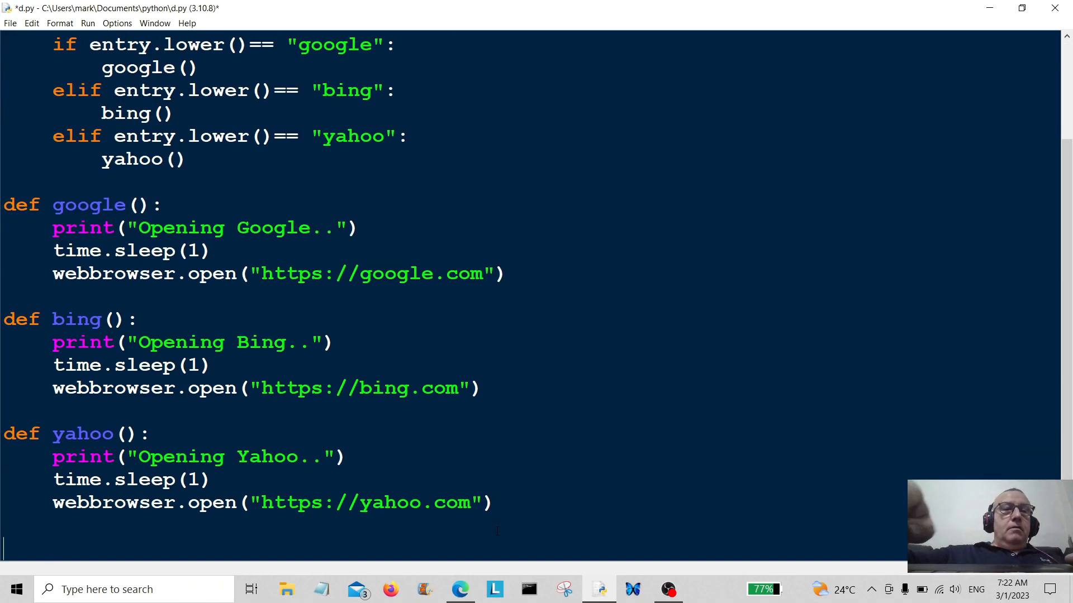
text(open)
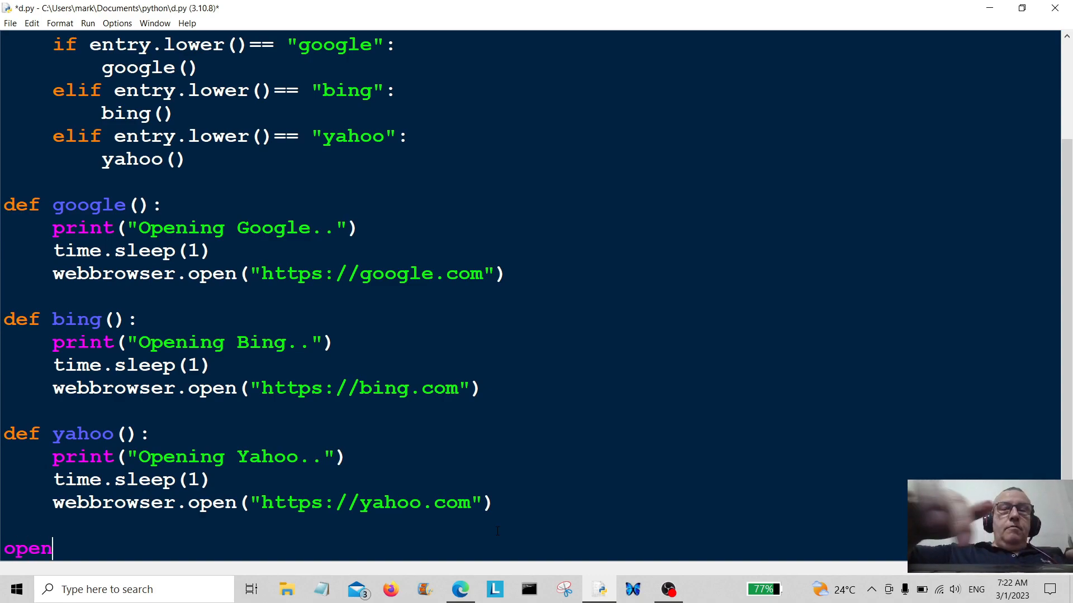
text(_we)
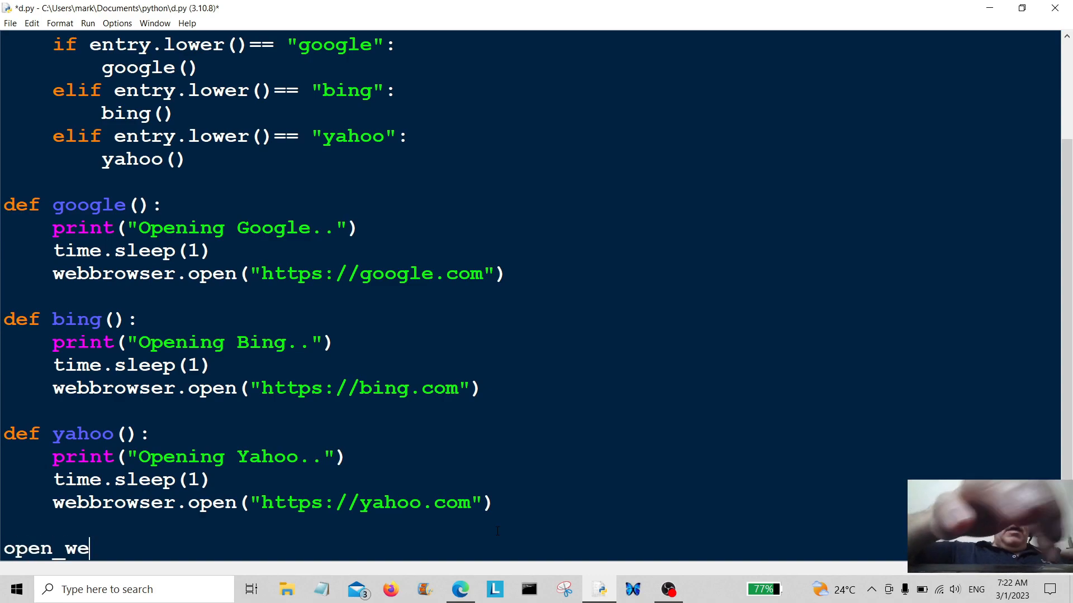
text(b())
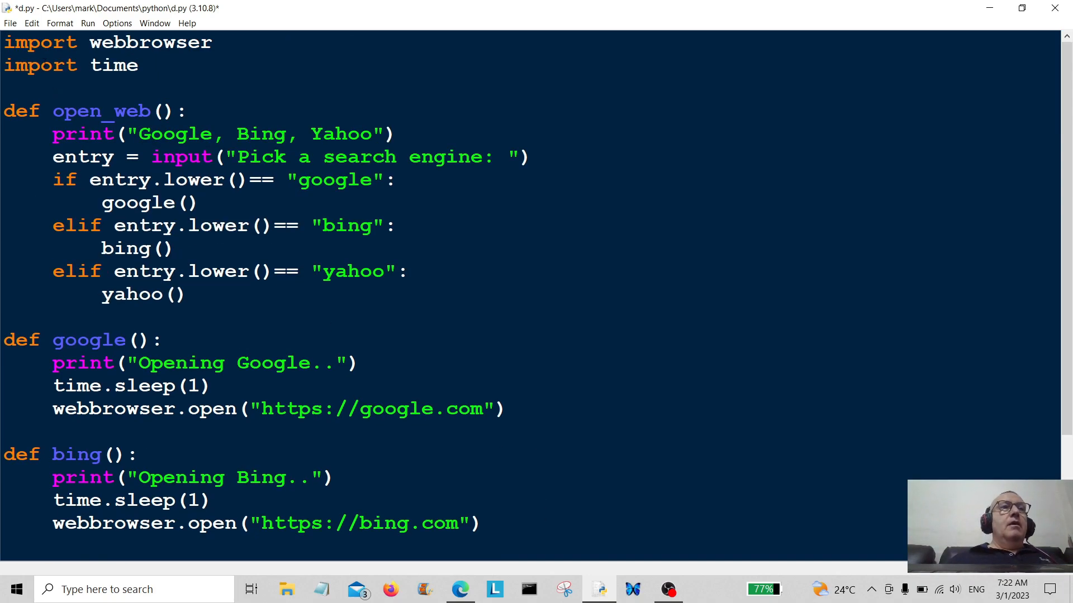
key(ctrl+s)
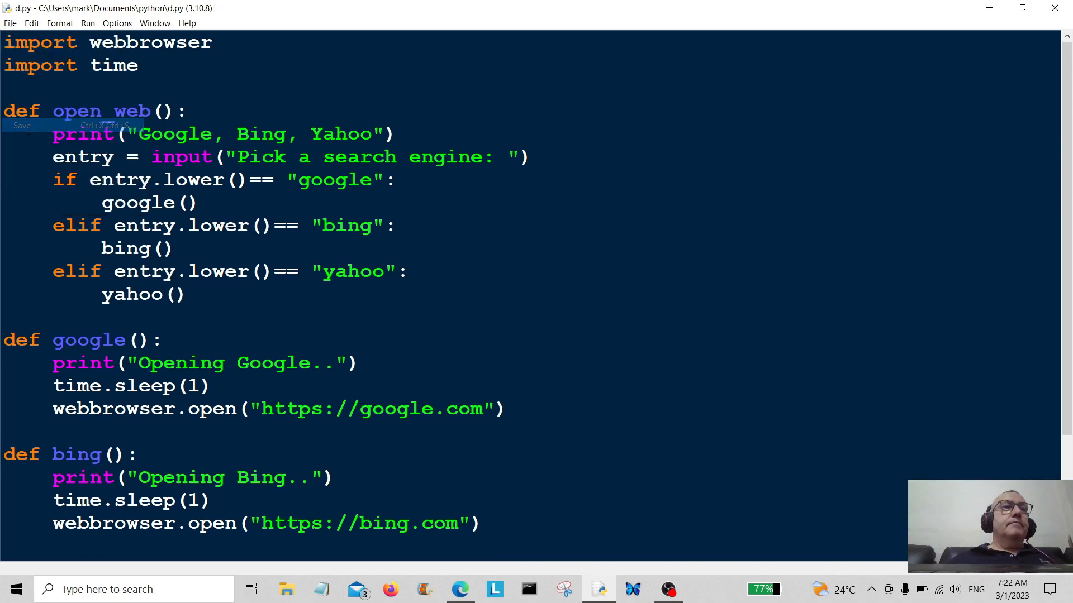
Step: Run d.py, answer "google" to open Google, then close the browser
click(87, 22)
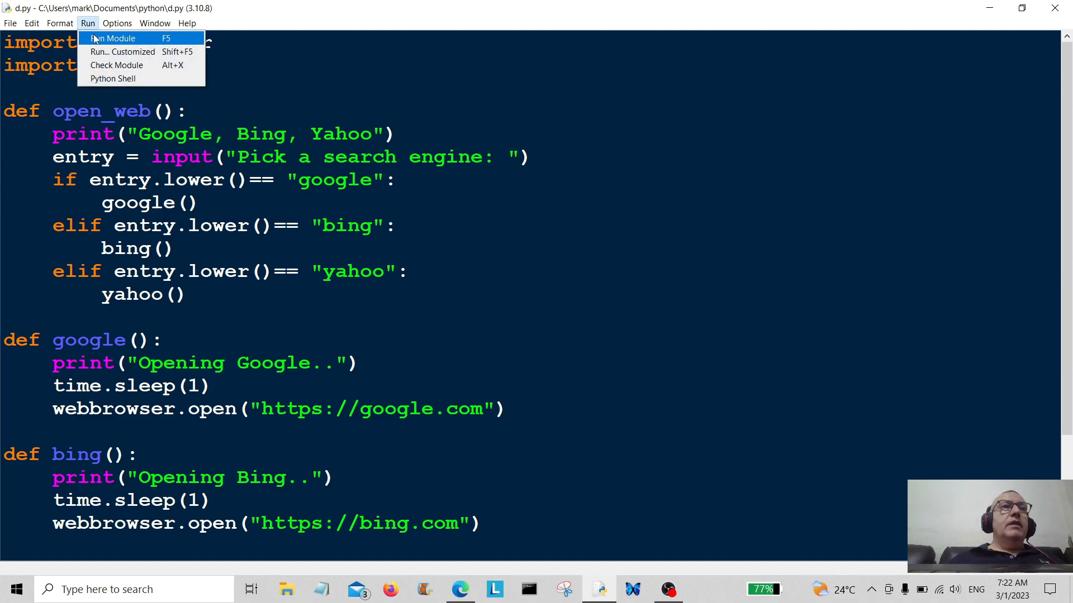
click(112, 37)
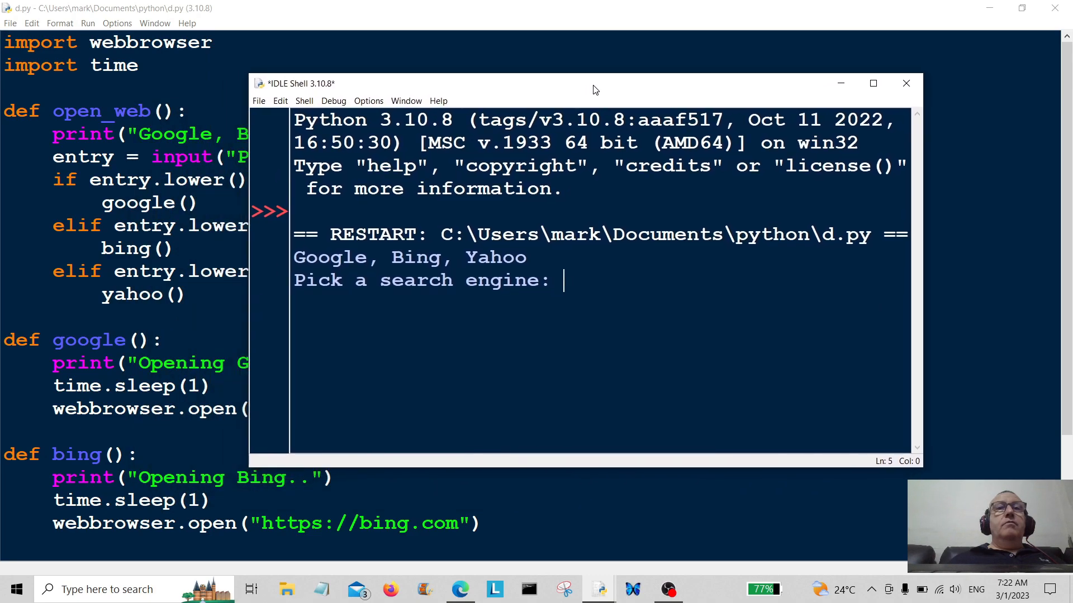
drag(595, 90, 609, 76)
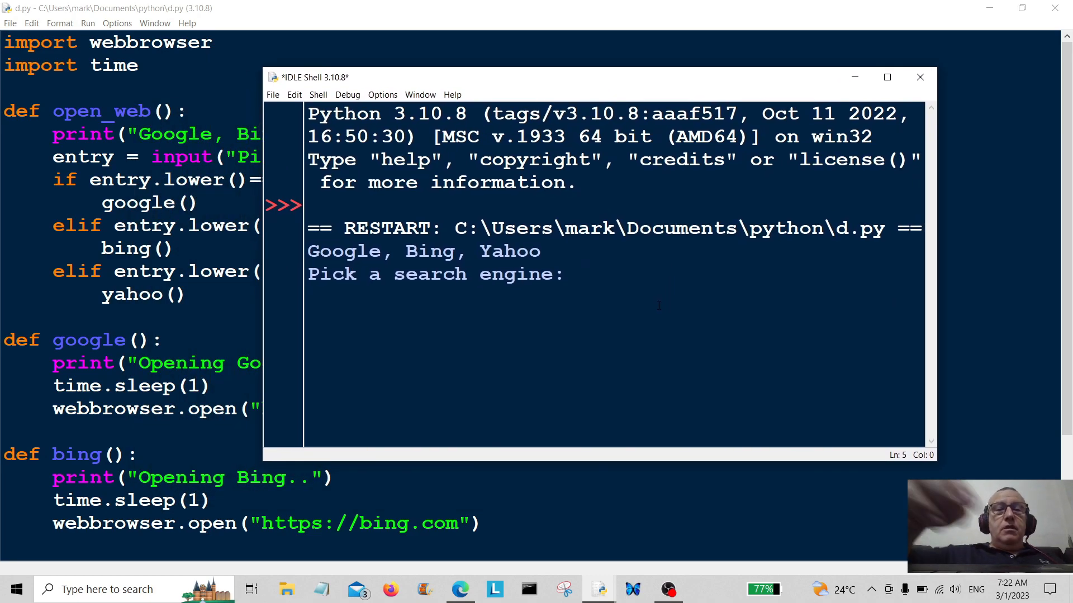
text(googl)
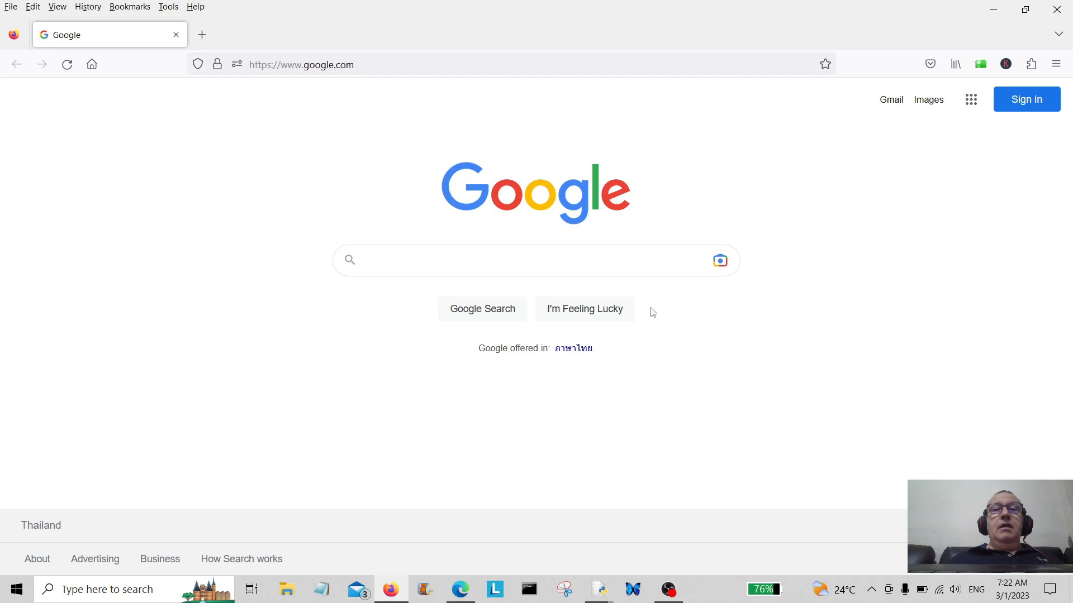
click(536, 260)
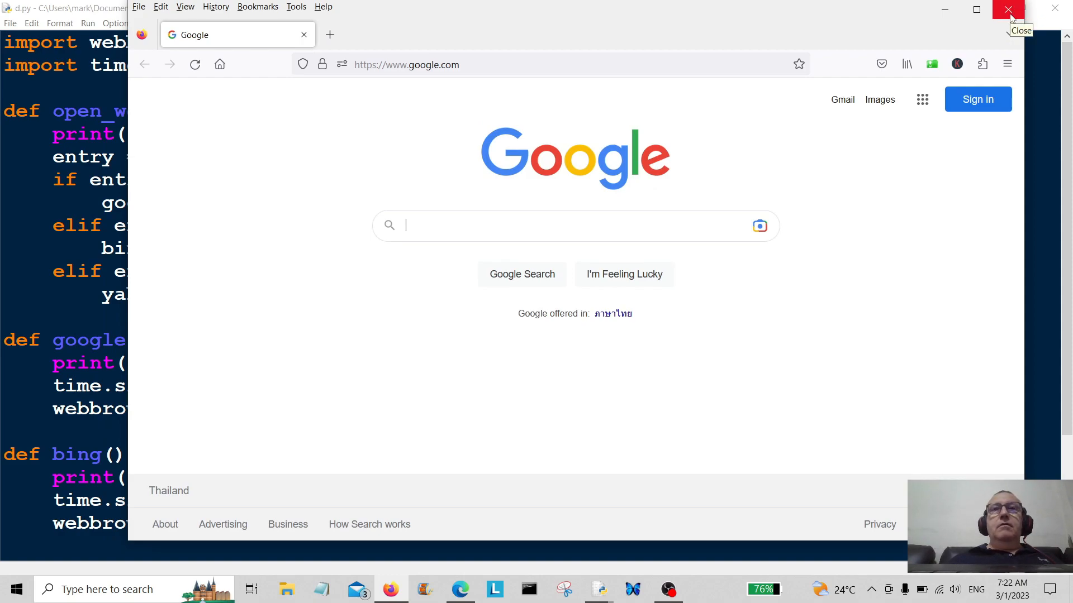
click(1007, 9)
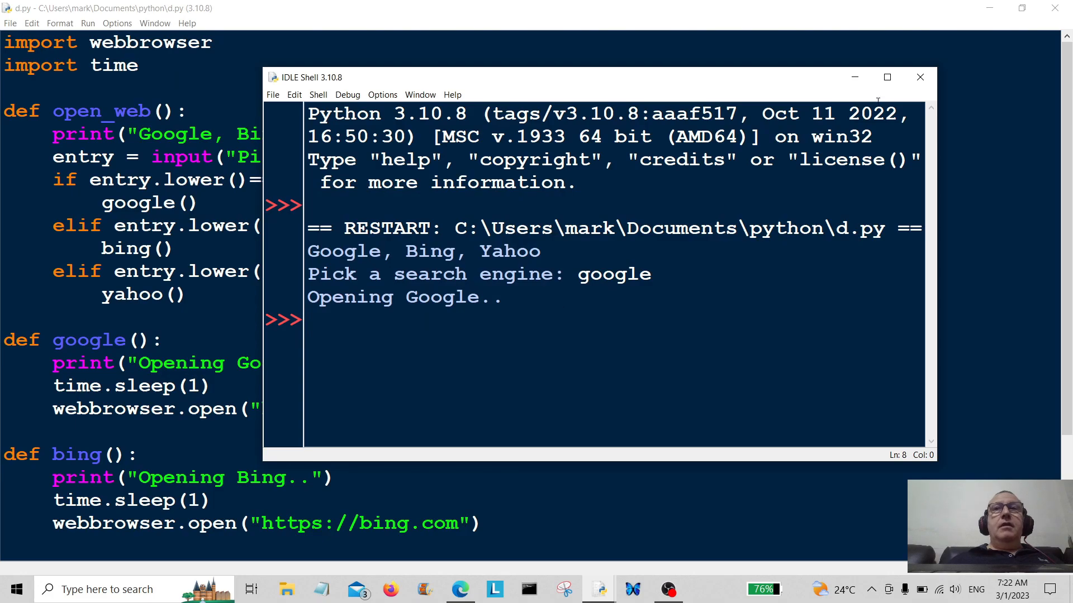
Step: Rerun d.py answering "bing", then close the Bing browser and the shell
click(87, 23)
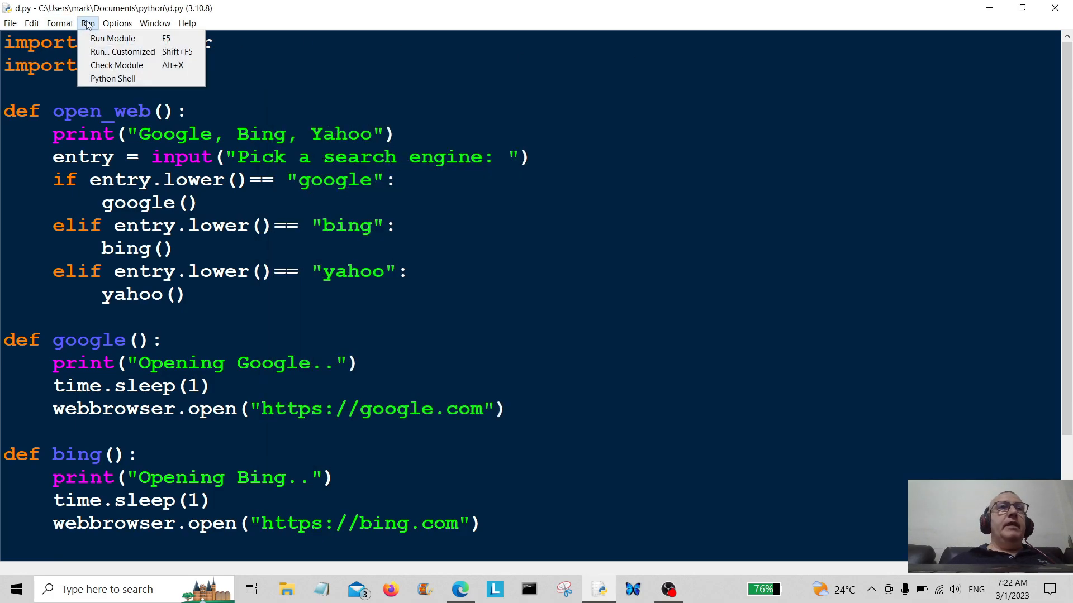
click(113, 38)
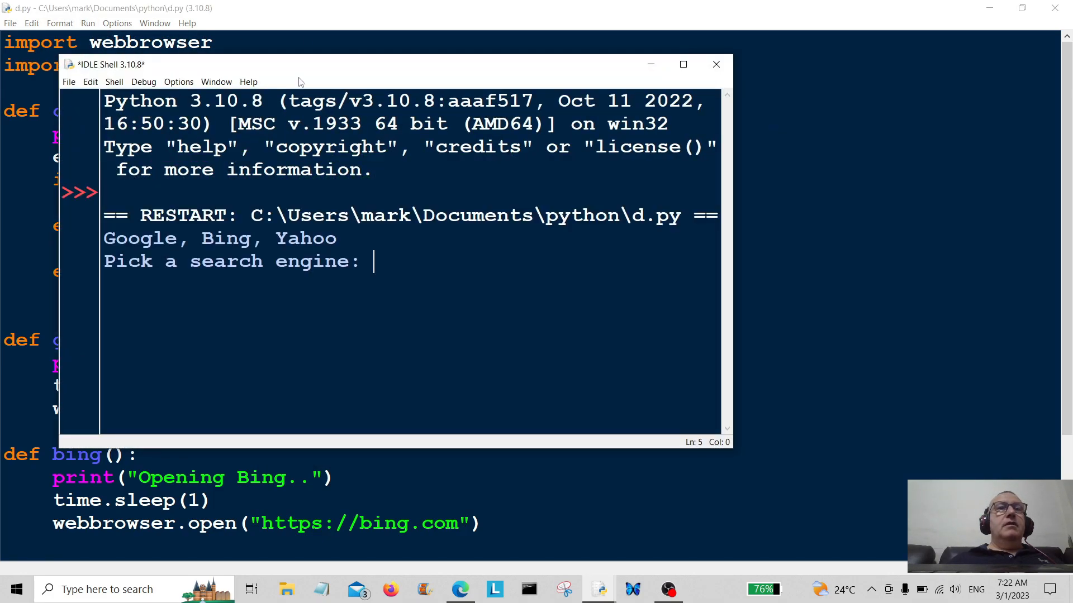
text(bi)
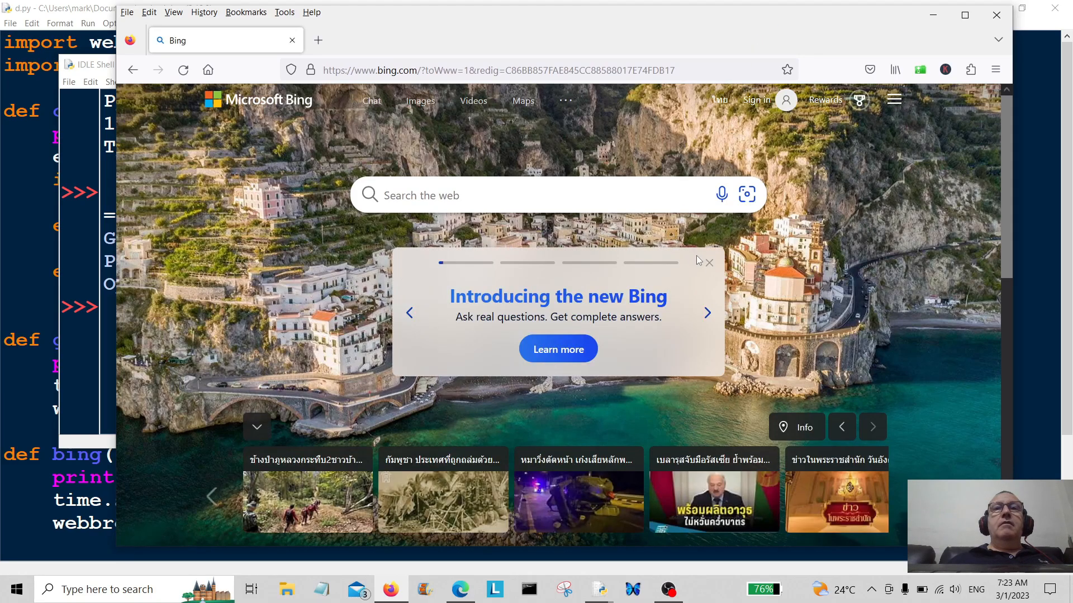
click(709, 262)
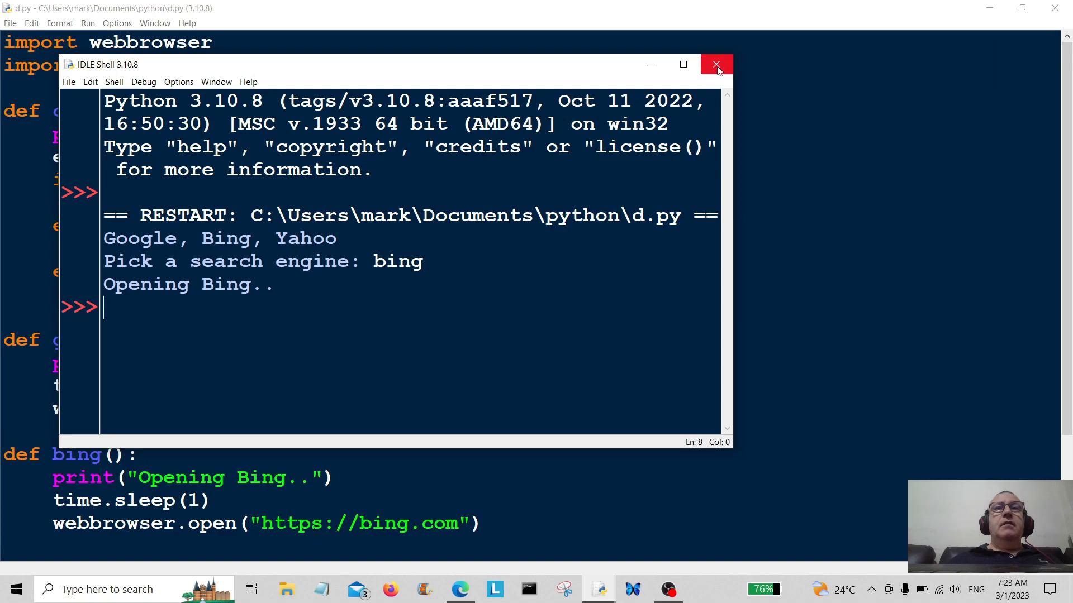
click(716, 64)
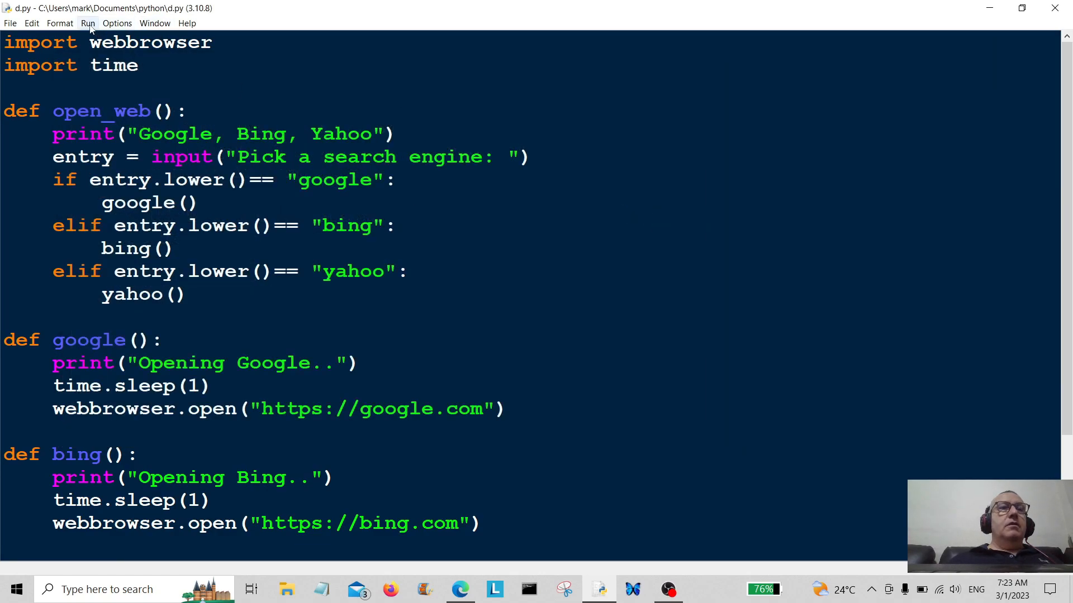
Step: Rerun d.py answering "yahoo", then close the Yahoo browser and the shell
click(87, 23)
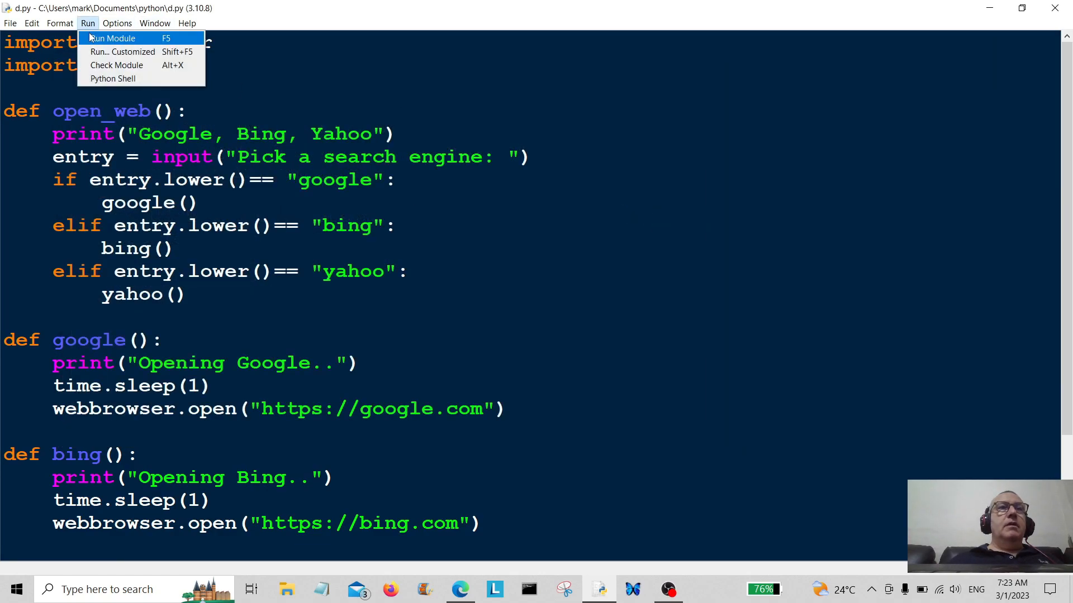
click(112, 38)
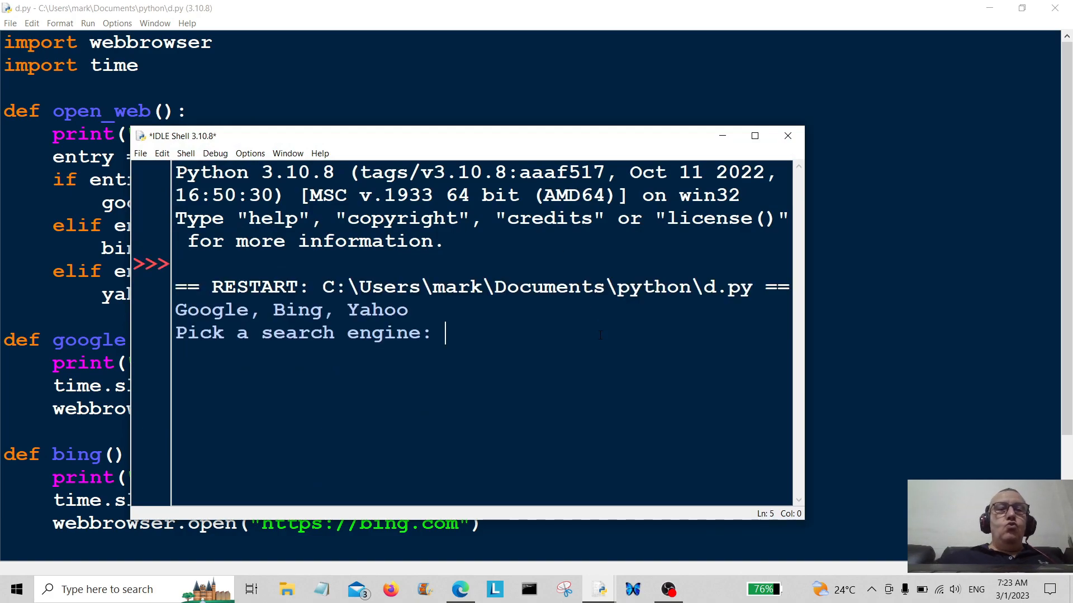
text(yaho)
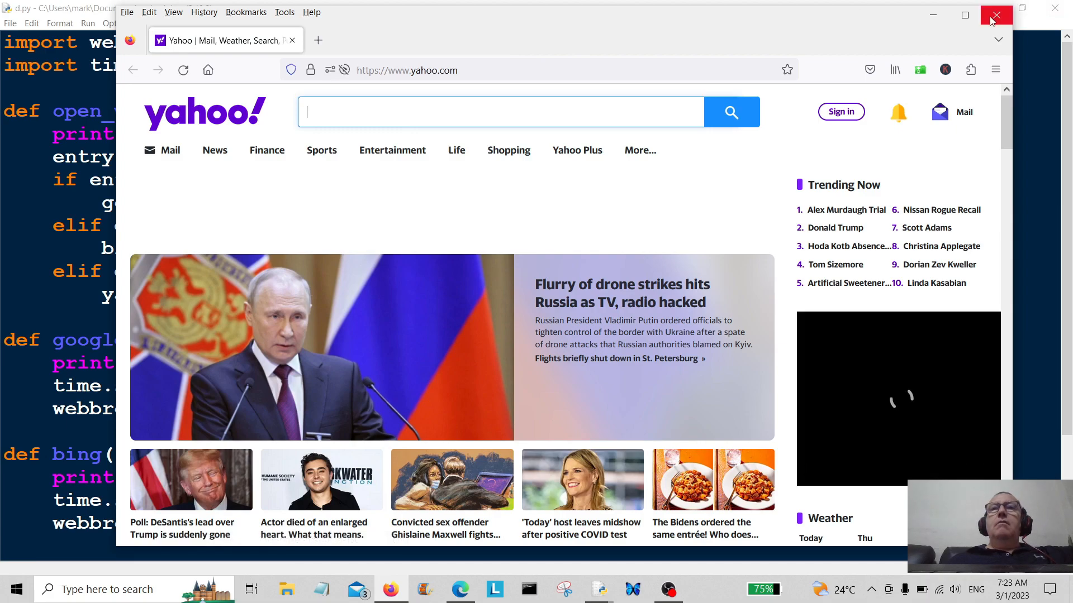
click(994, 15)
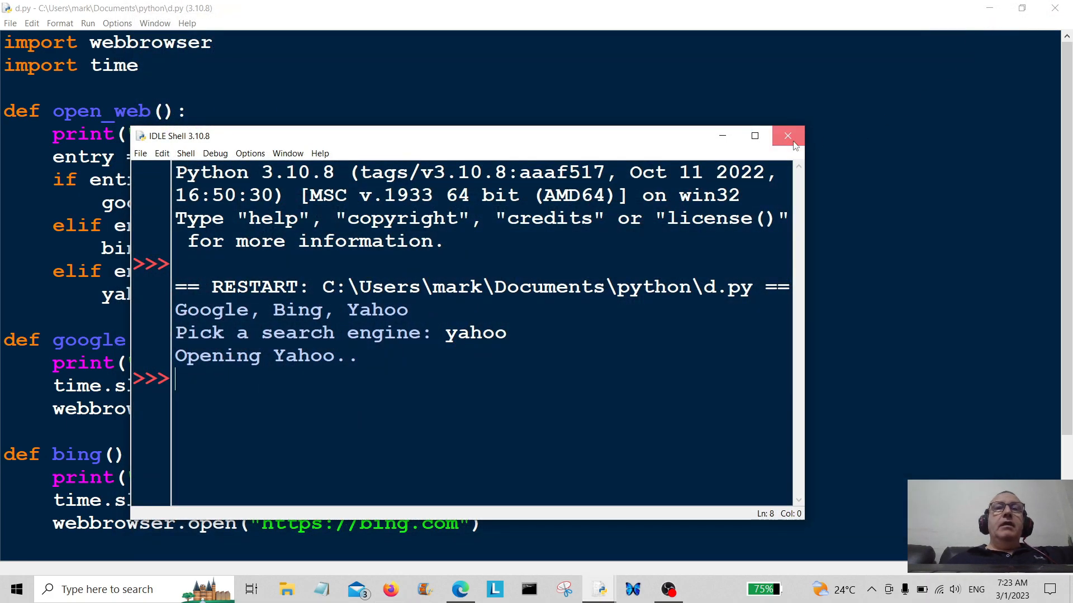
click(787, 135)
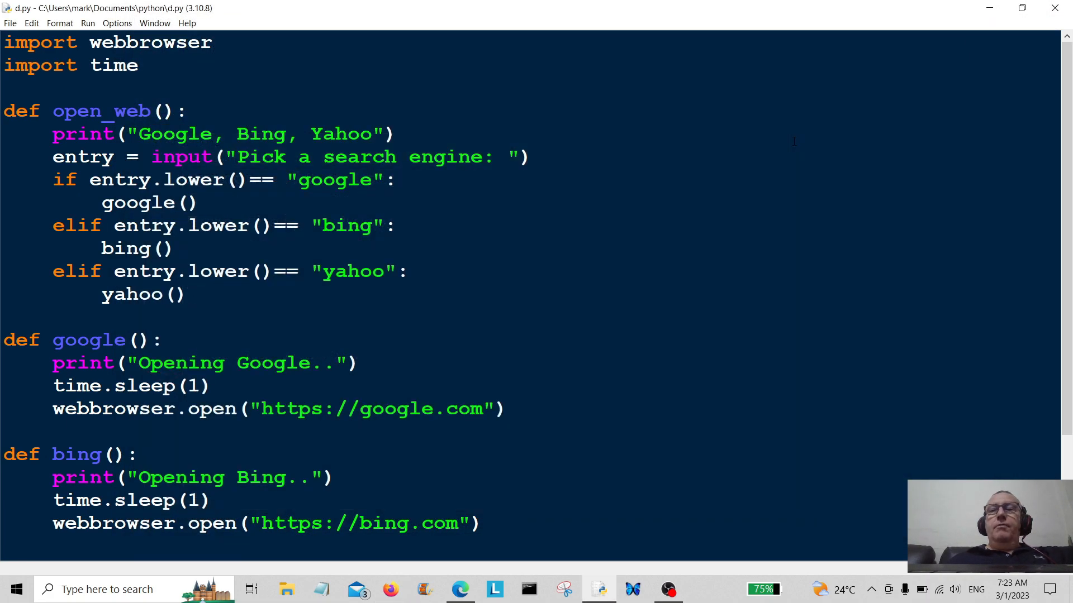